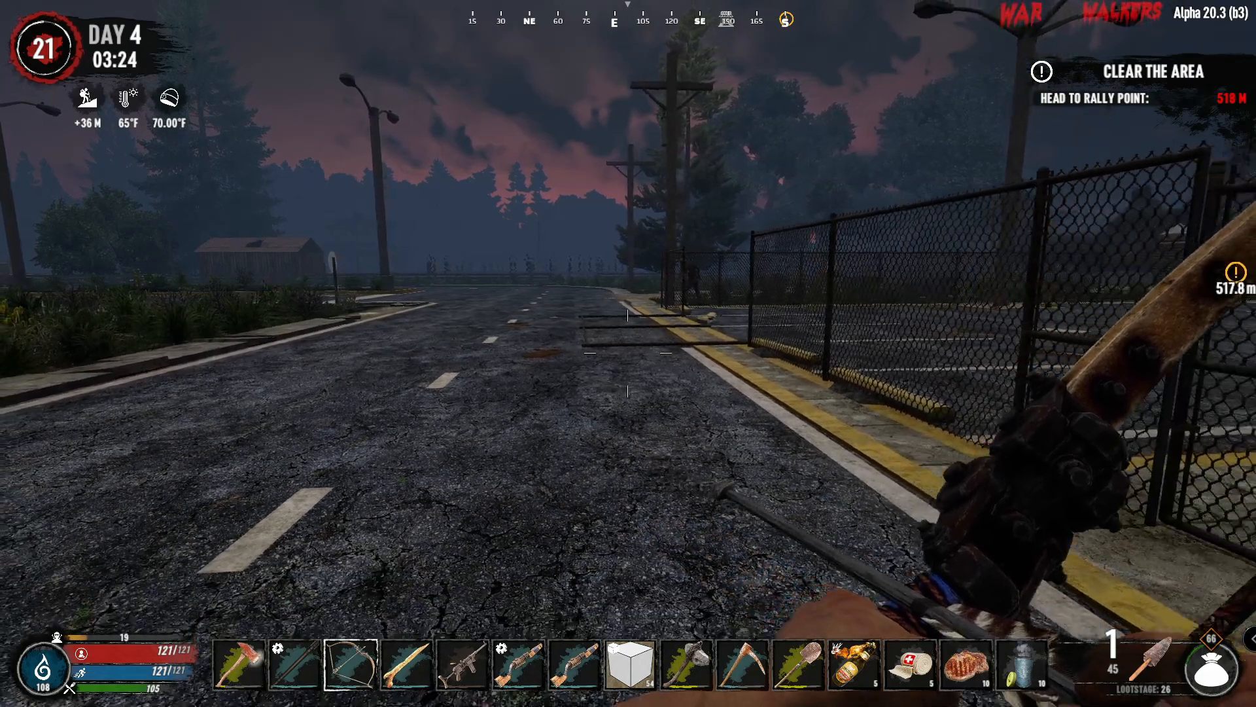
pyautogui.moveTo(628, 352)
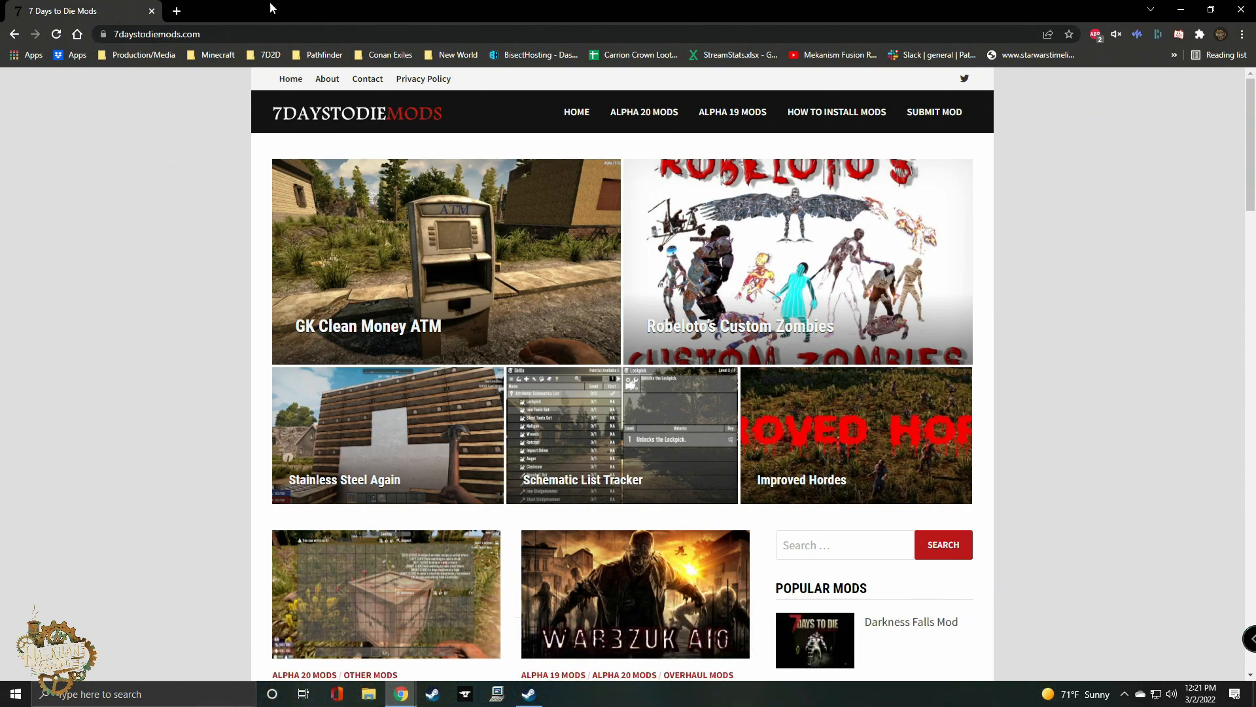
# Bring up modlet management for the War of the Walkers install.
pyautogui.scroll(-3)
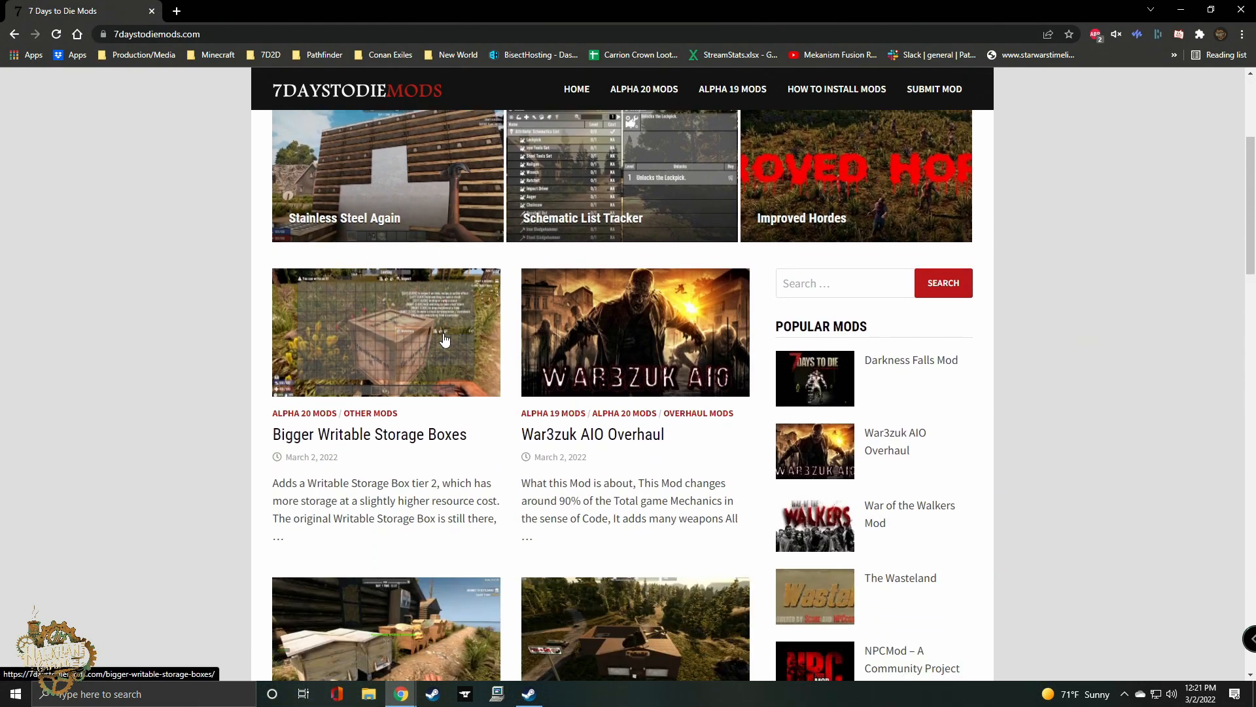
pyautogui.scroll(-3)
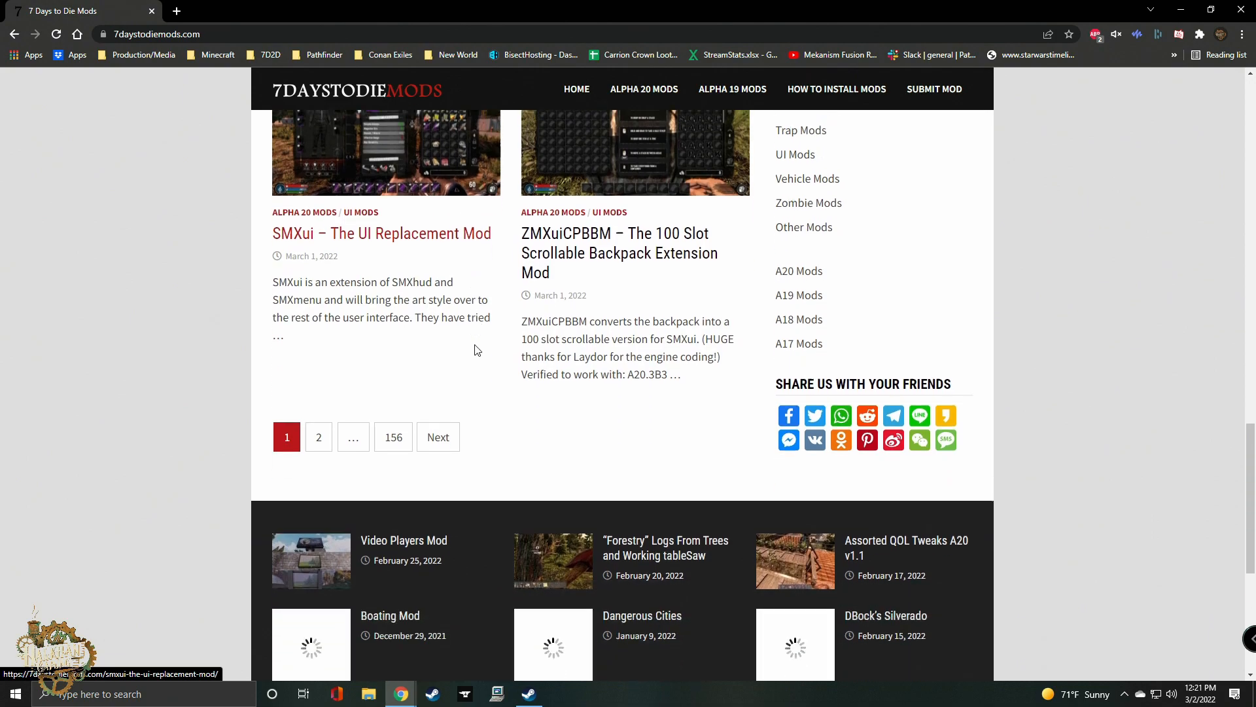
pyautogui.scroll(-3)
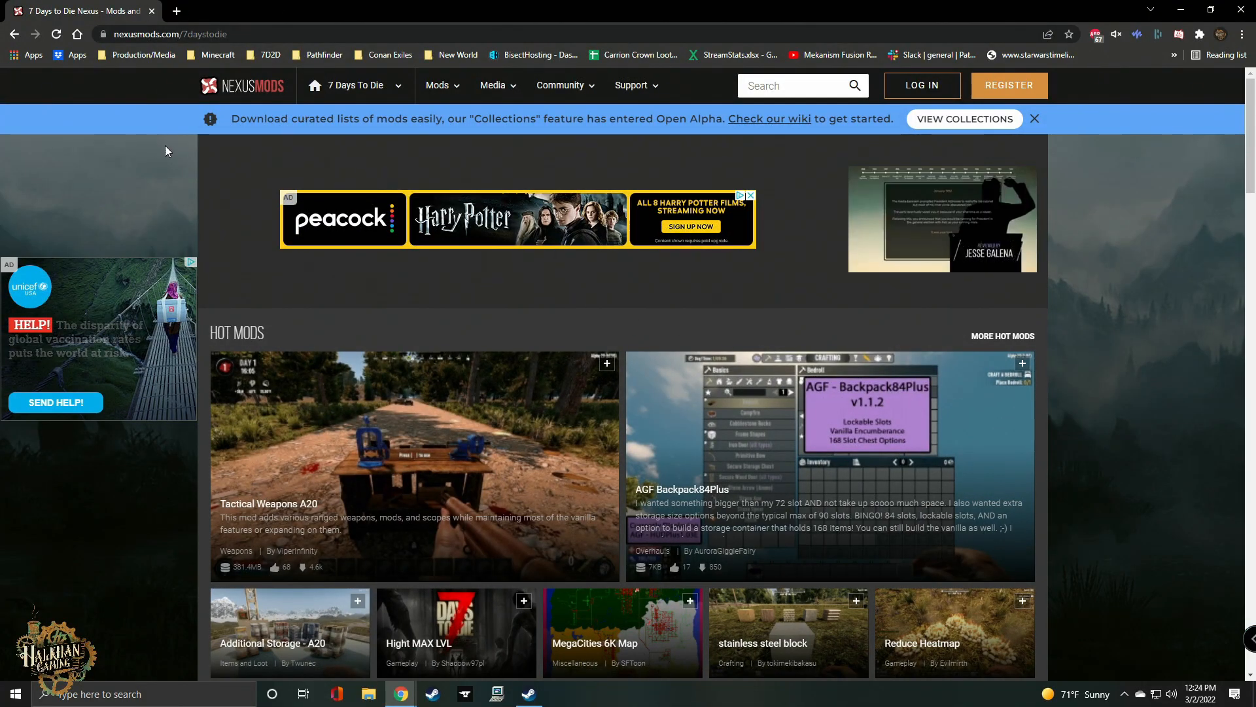
pyautogui.scroll(-3)
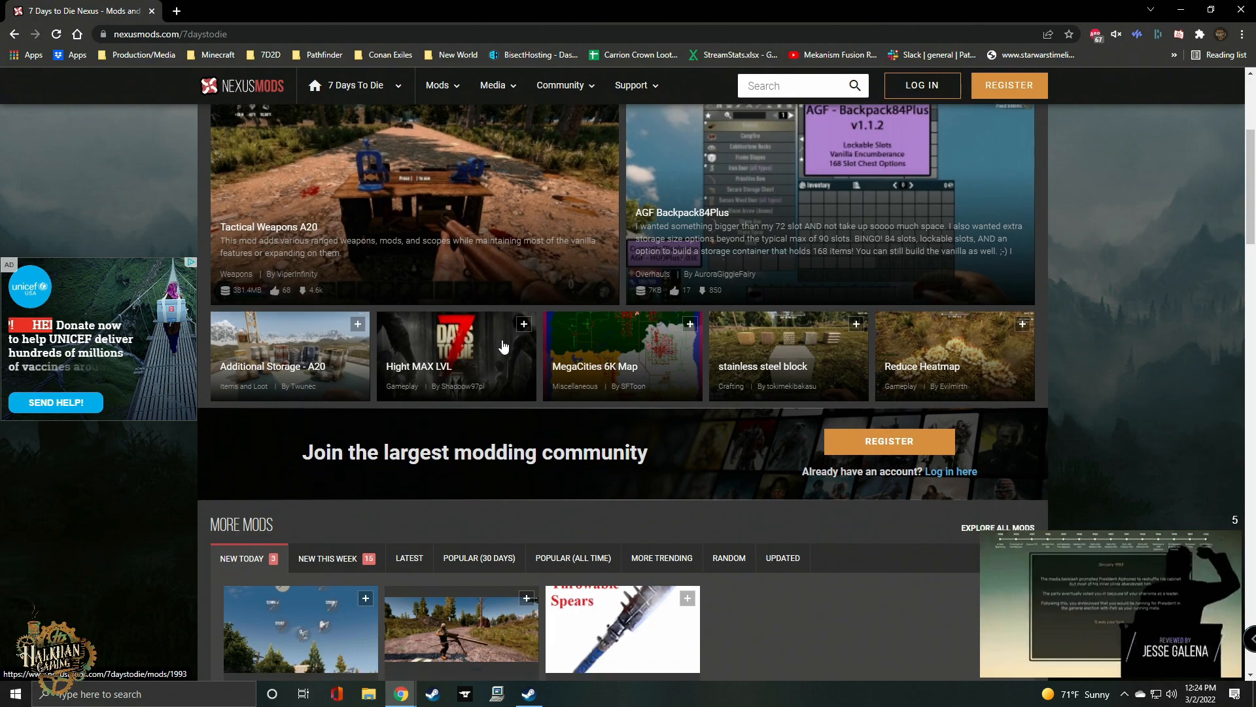
pyautogui.scroll(-3)
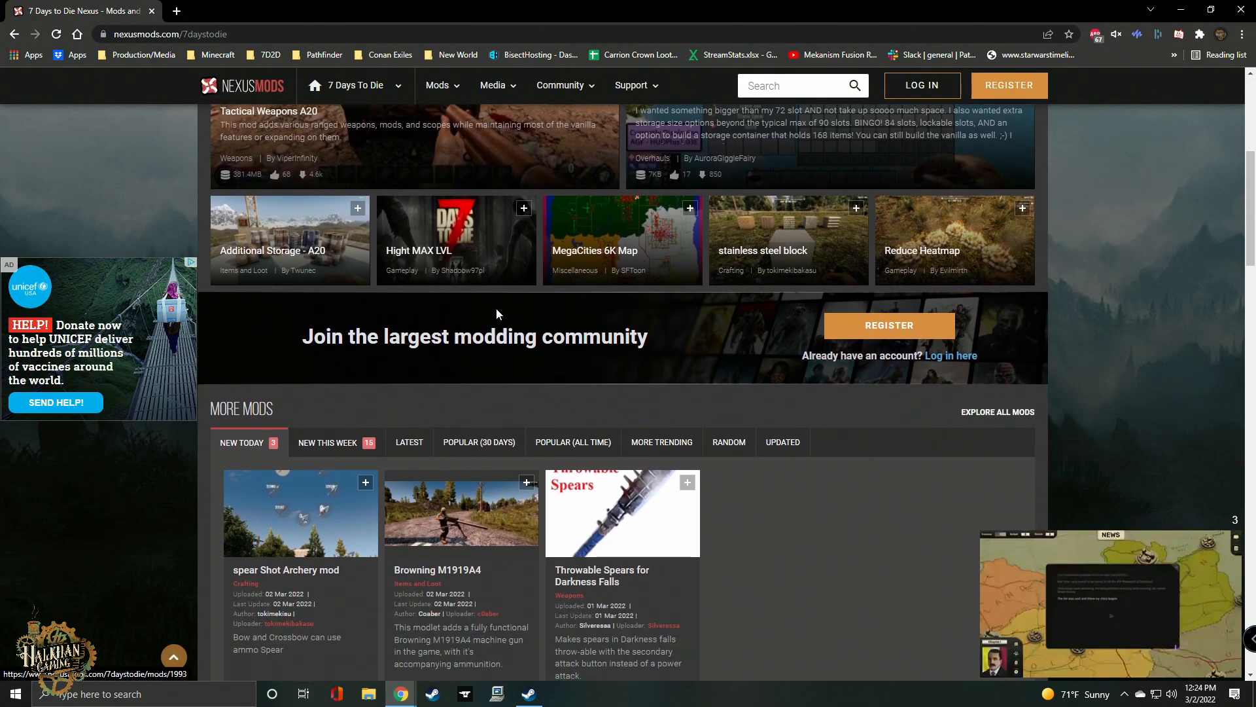
pyautogui.scroll(-3)
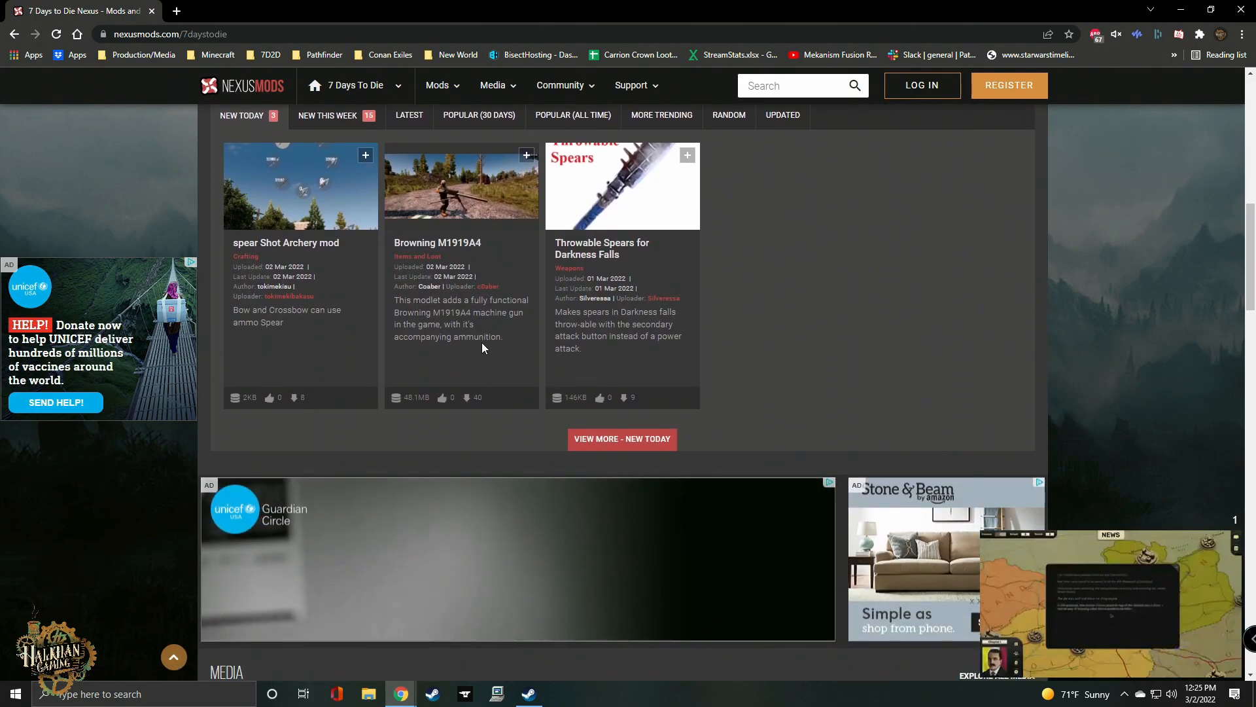
pyautogui.scroll(-3)
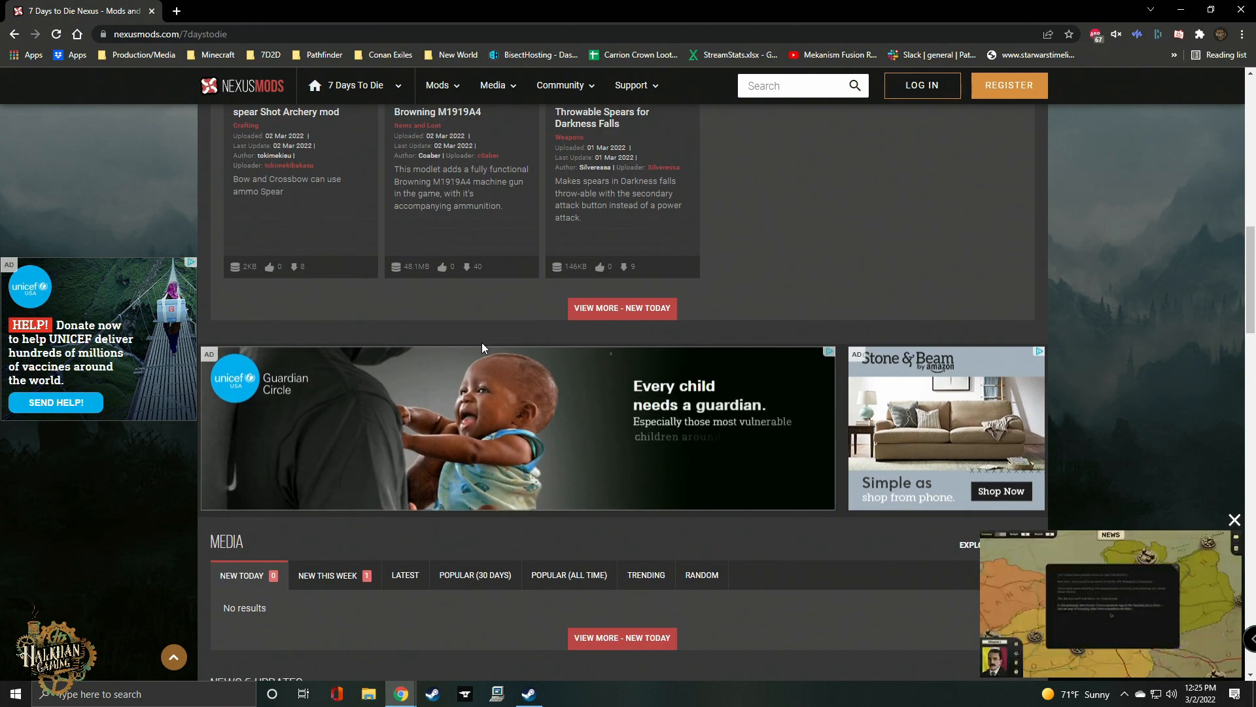
pyautogui.scroll(-3)
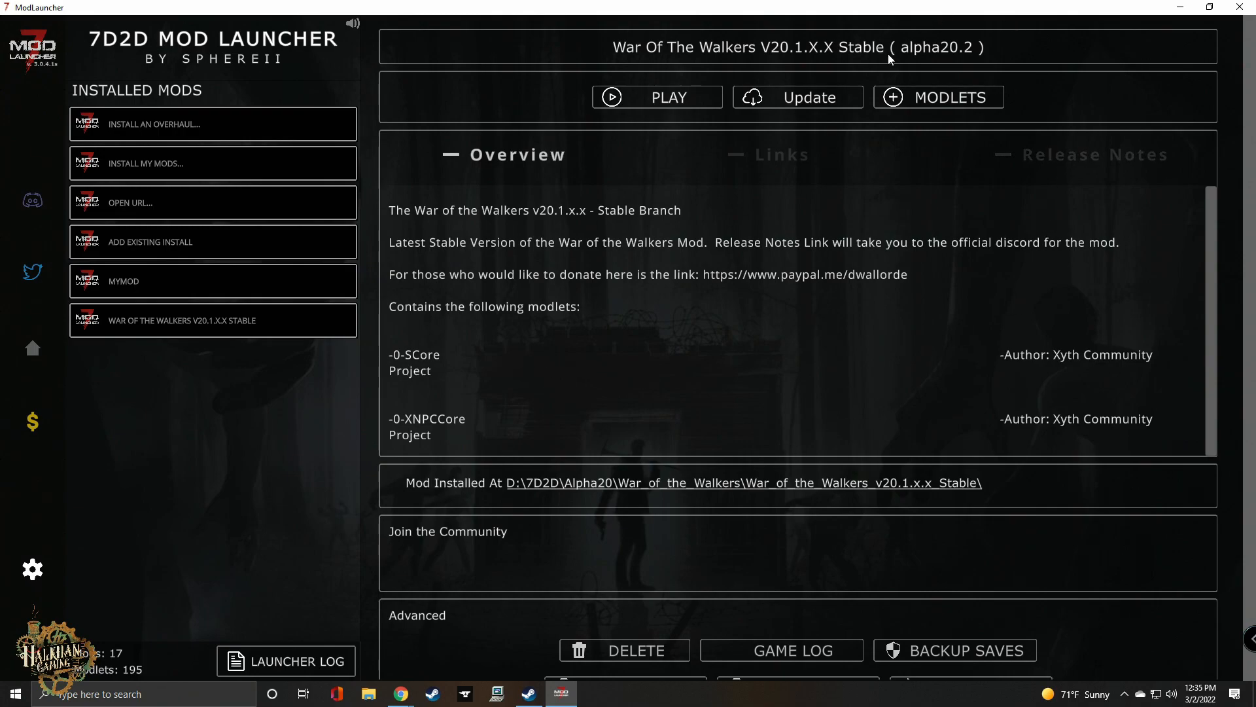
pyautogui.click(939, 97)
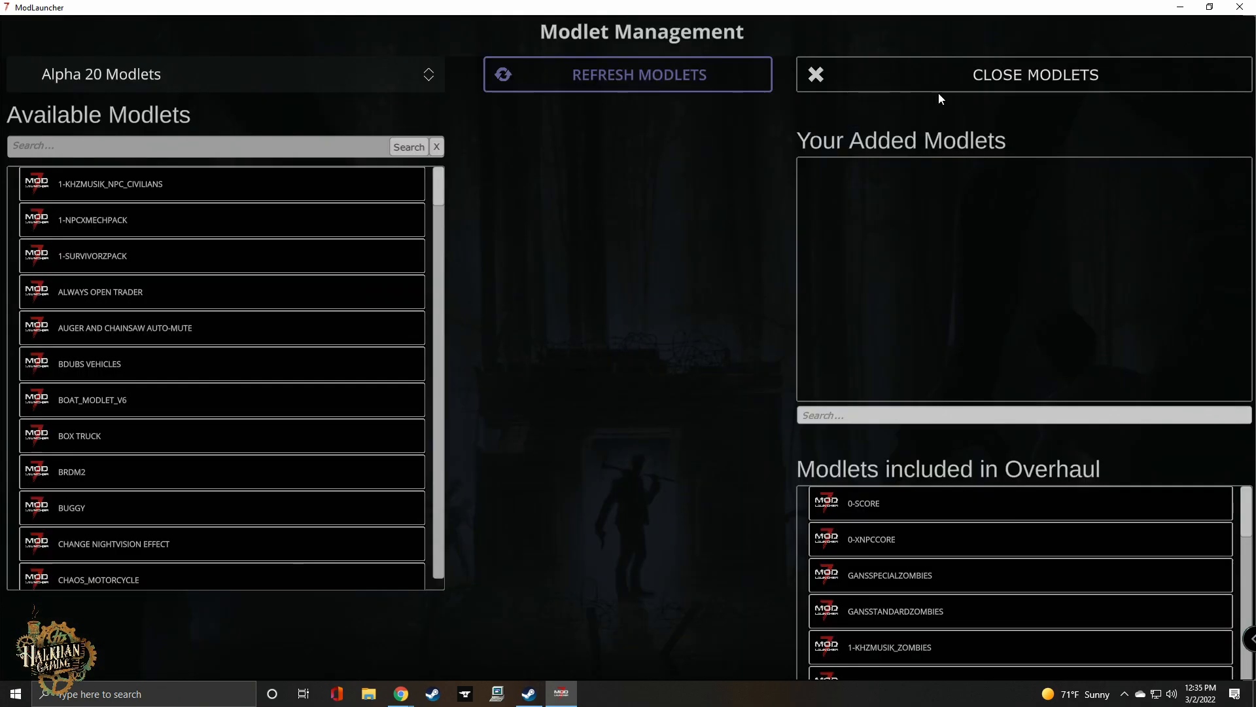
# Browse down the Available Alpha 20 Modlets list.
pyautogui.scroll(-3)
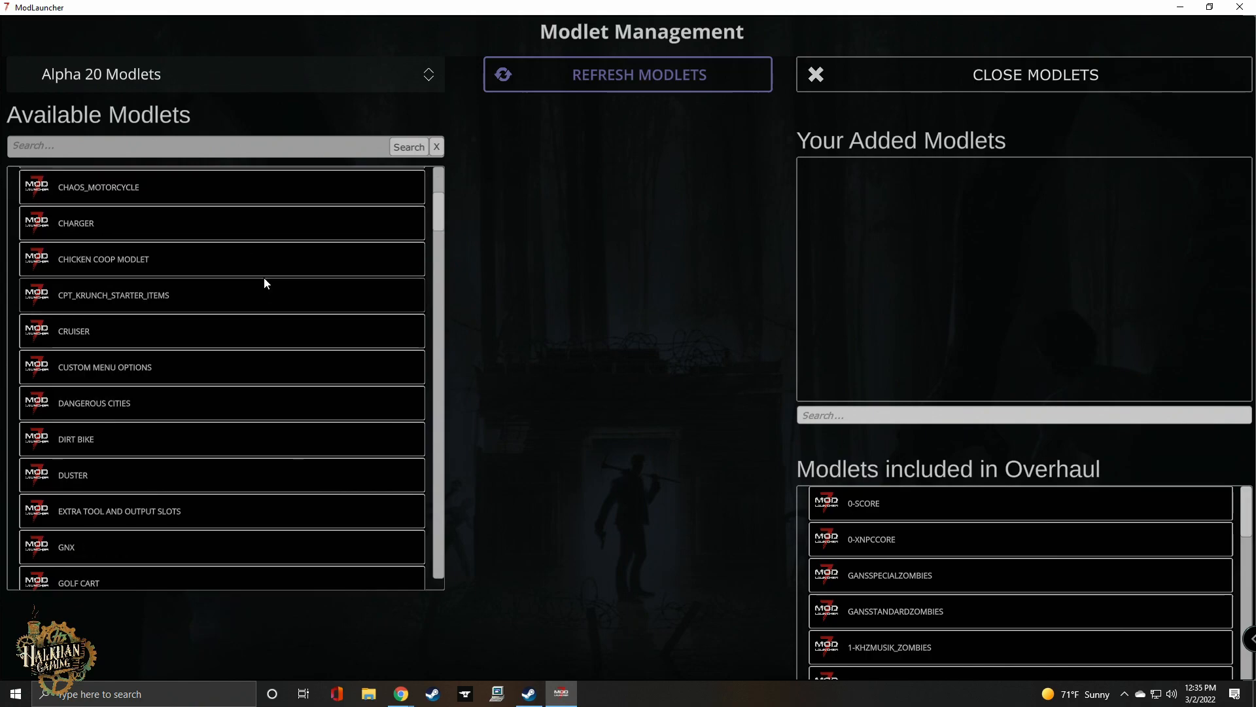
pyautogui.scroll(-3)
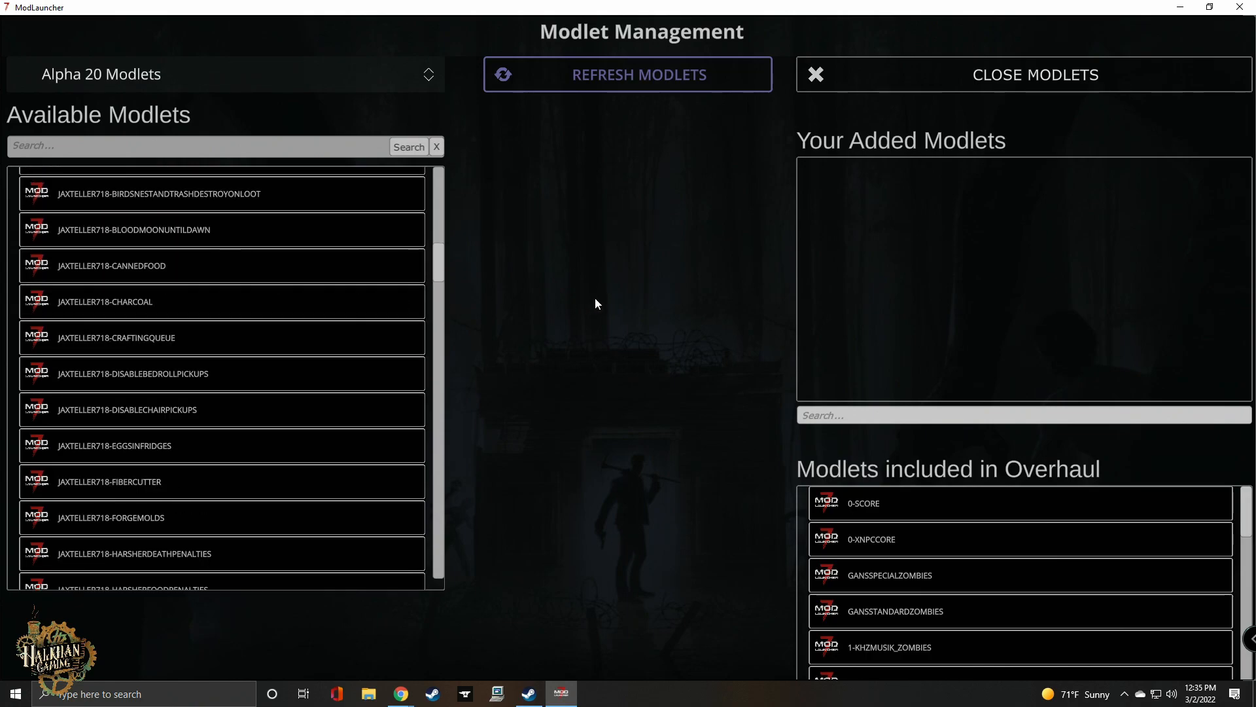
pyautogui.click(1034, 75)
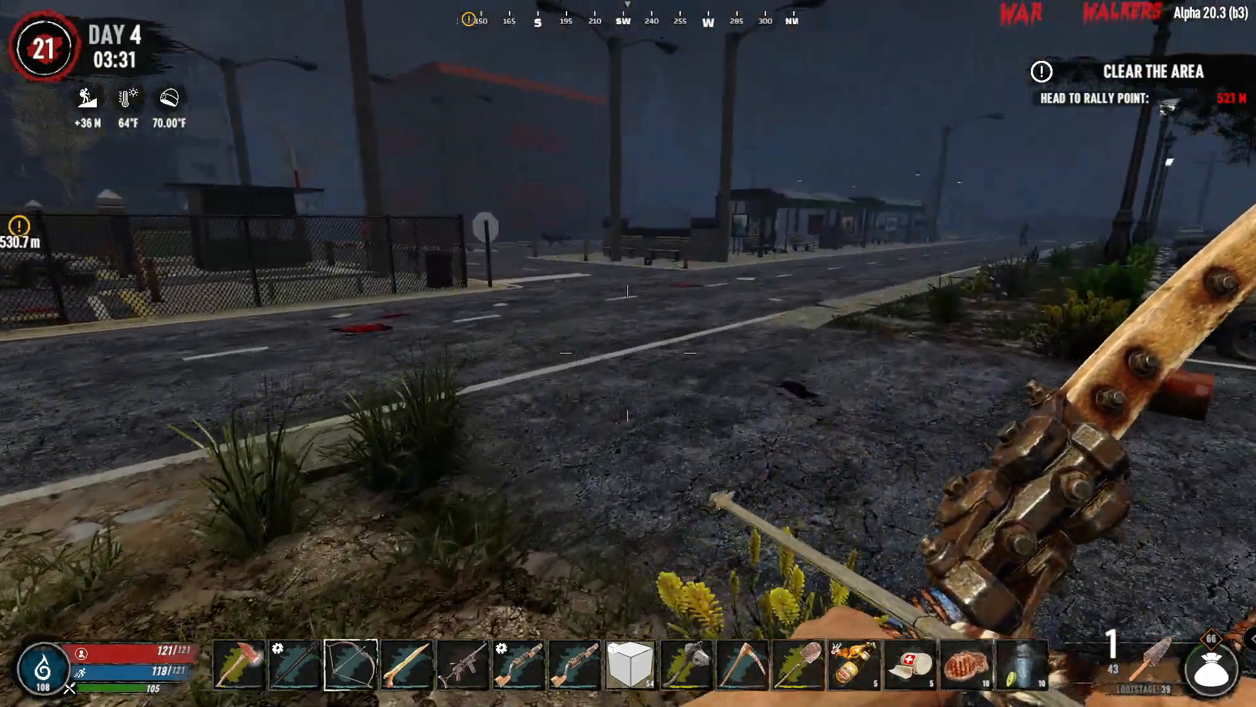
pyautogui.moveTo(629, 354)
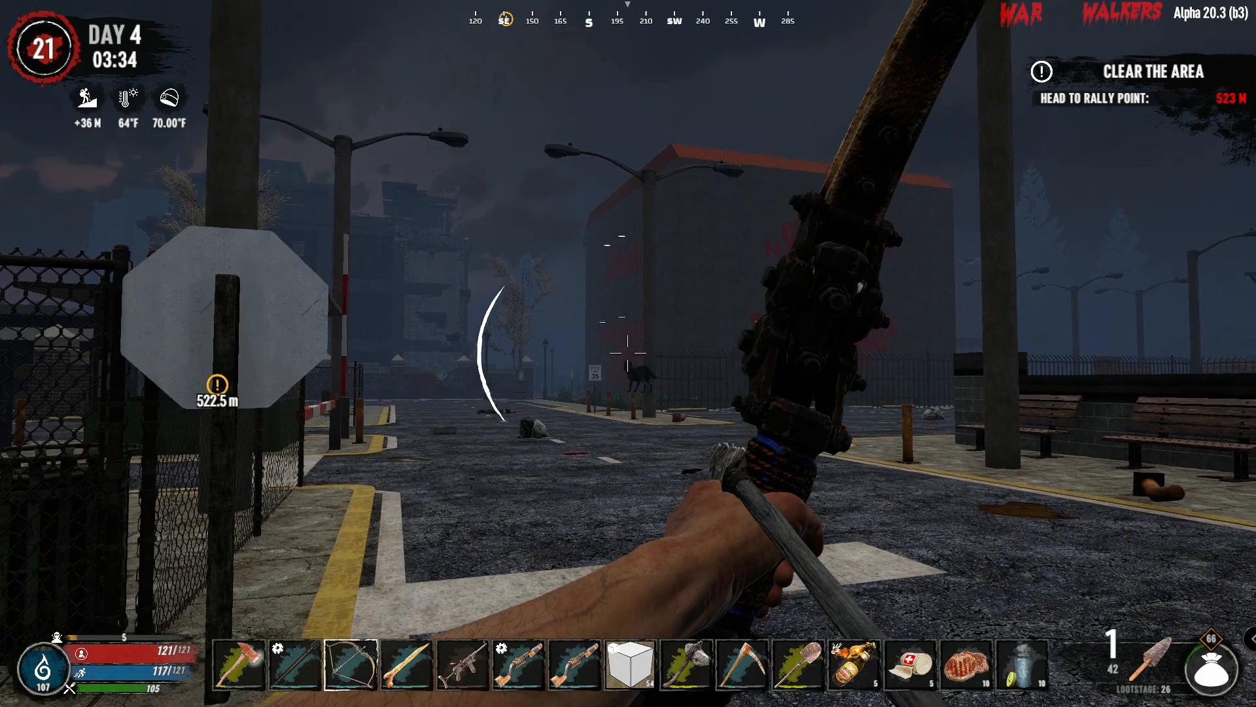
# Shoot the dog down the street with the bow, then finish it with the rifle.
pyautogui.click(628, 353)
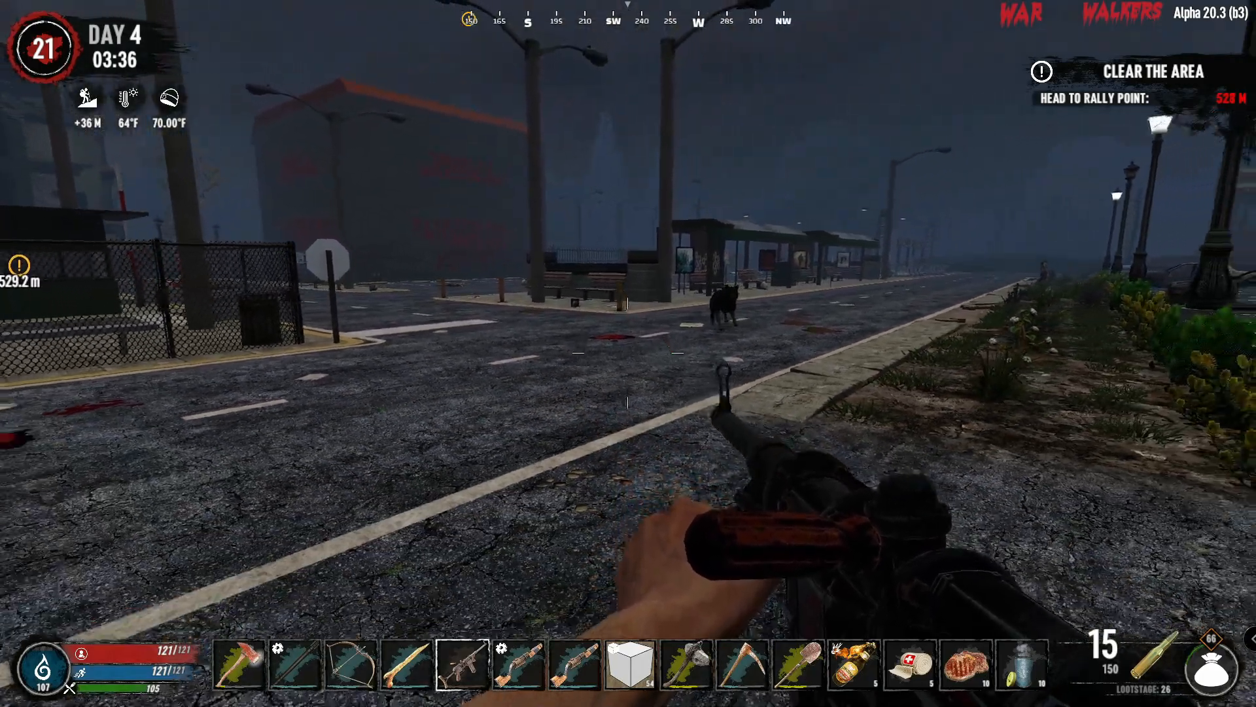
pyautogui.click(628, 352)
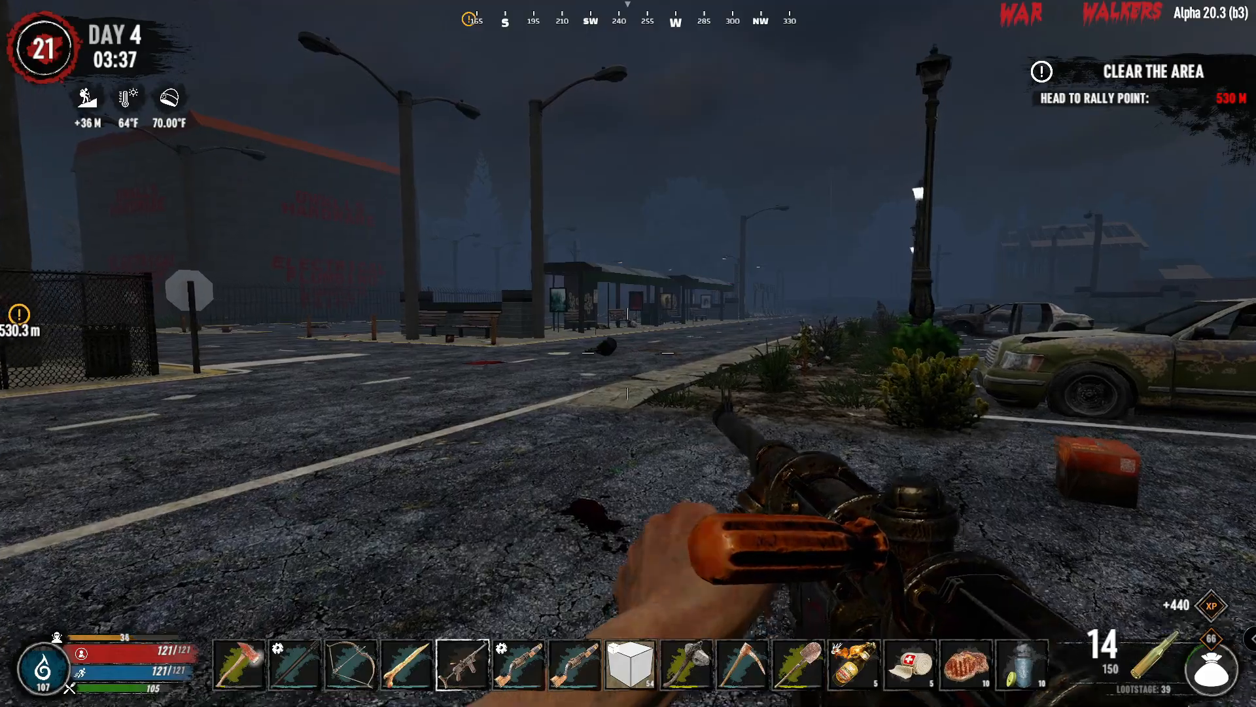
pyautogui.moveTo(628, 353)
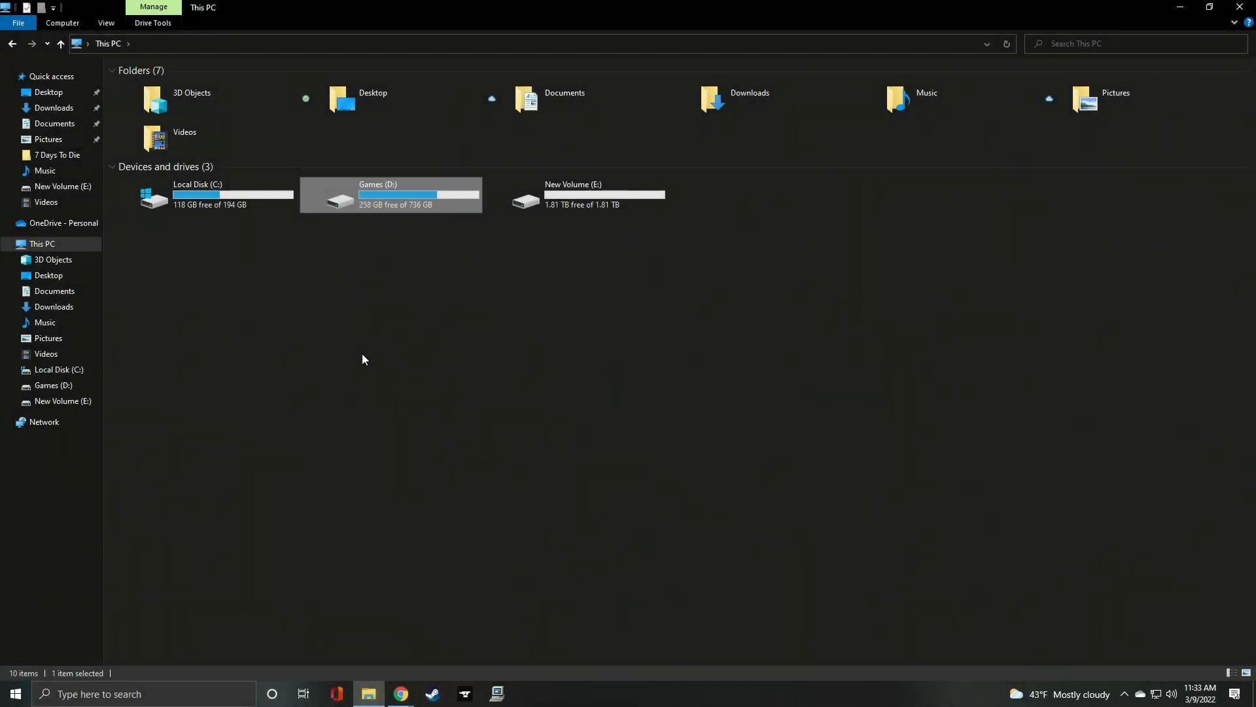
pyautogui.moveTo(348, 205)
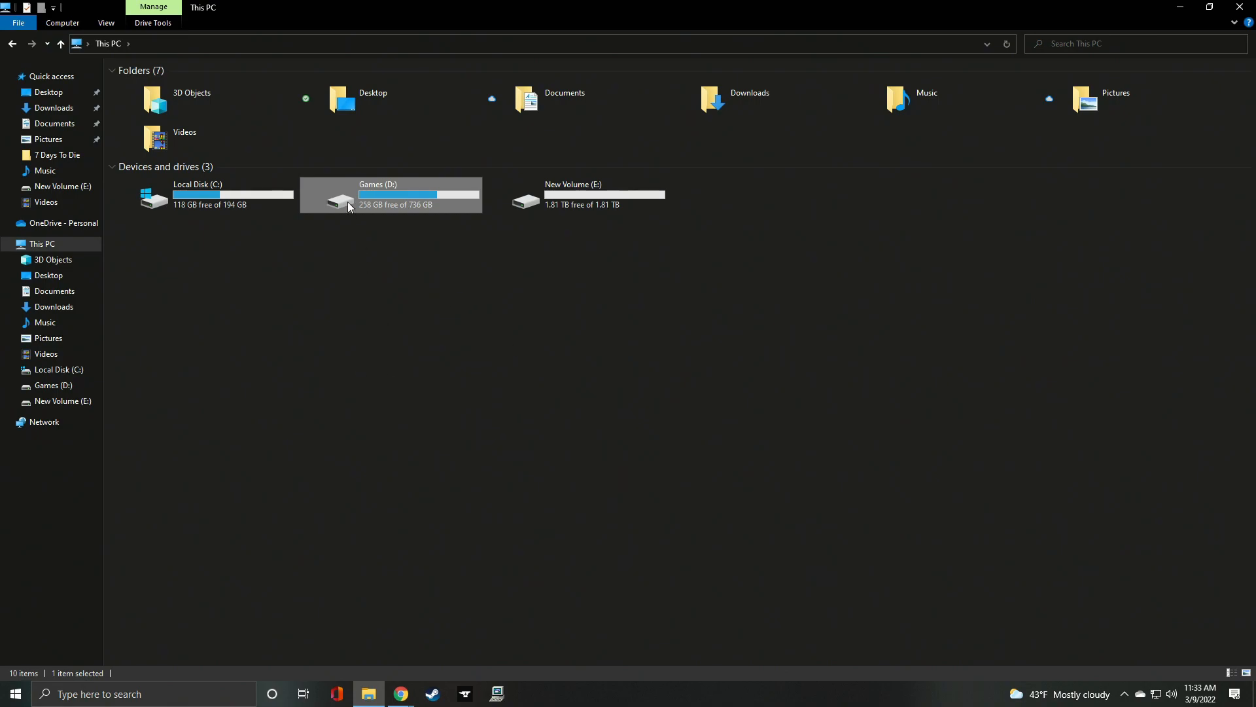
# Create a new folder named 7D2DModded on the Games (D:) drive.
pyautogui.doubleClick(376, 199)
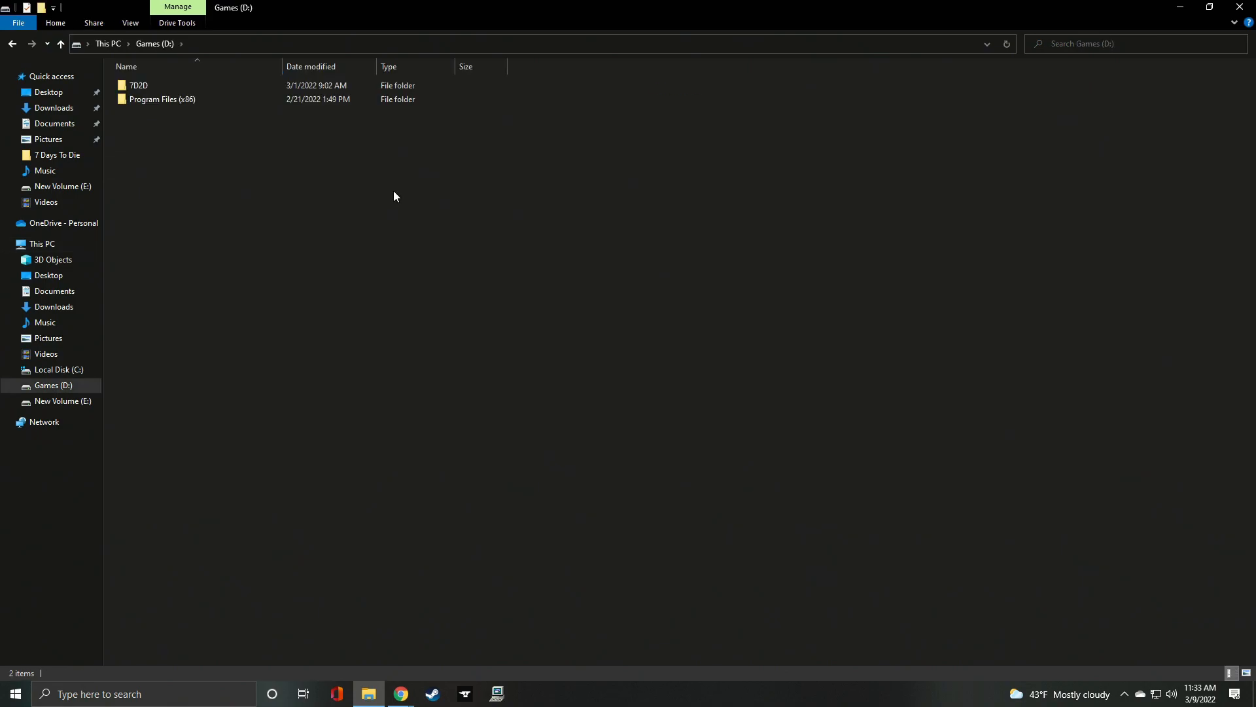
pyautogui.rightClick(393, 196)
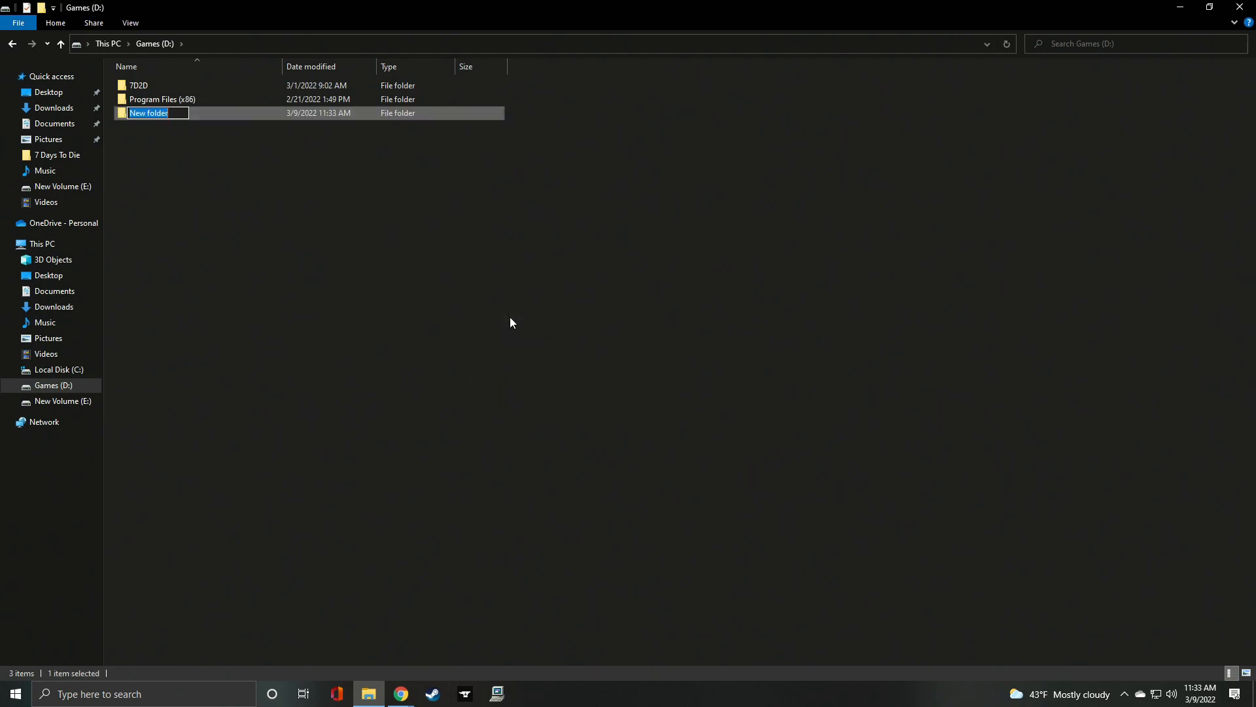
pyautogui.write('7D2')
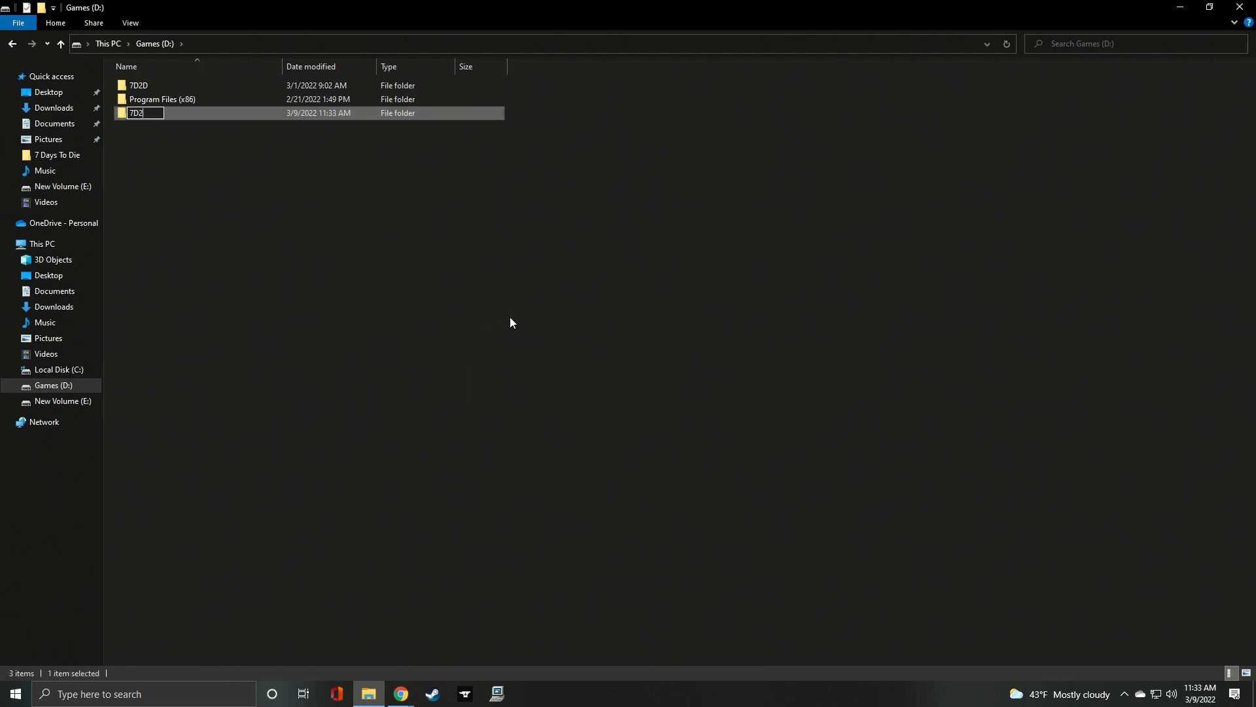
pyautogui.write('DModded')
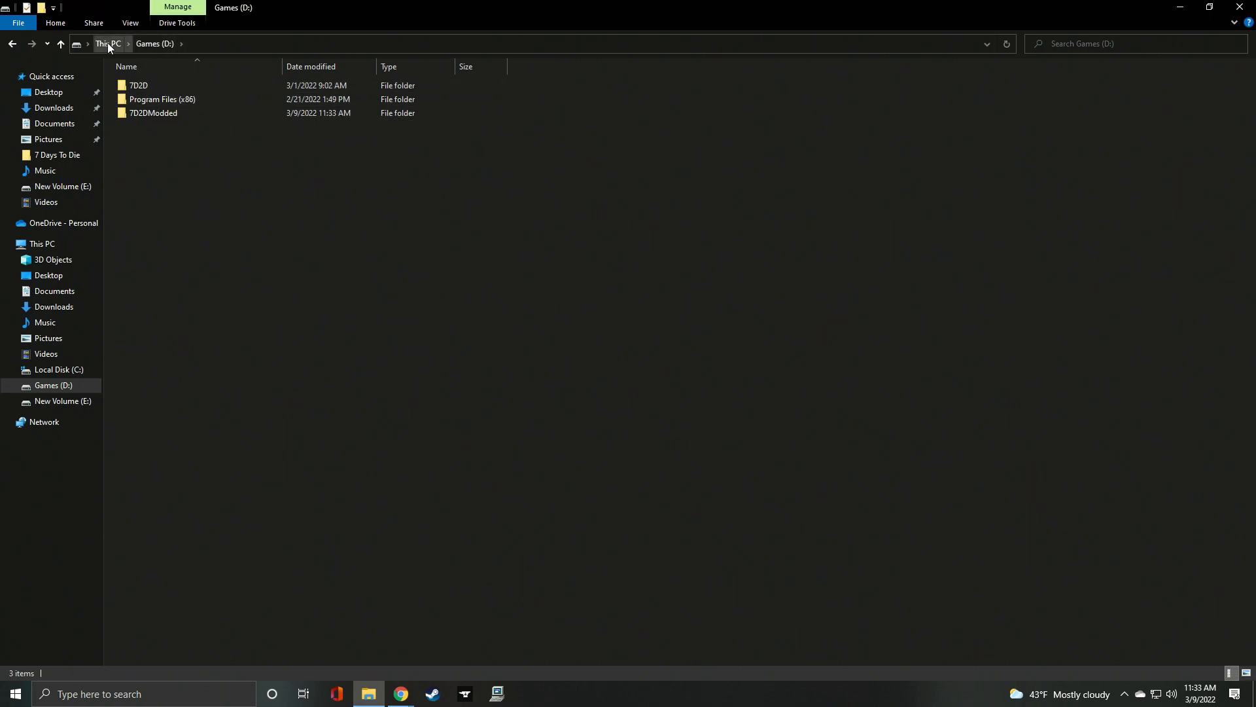
# Go to Steam\steamapps\common\7 Days To Die and select all game files for copying.
pyautogui.doubleClick(162, 98)
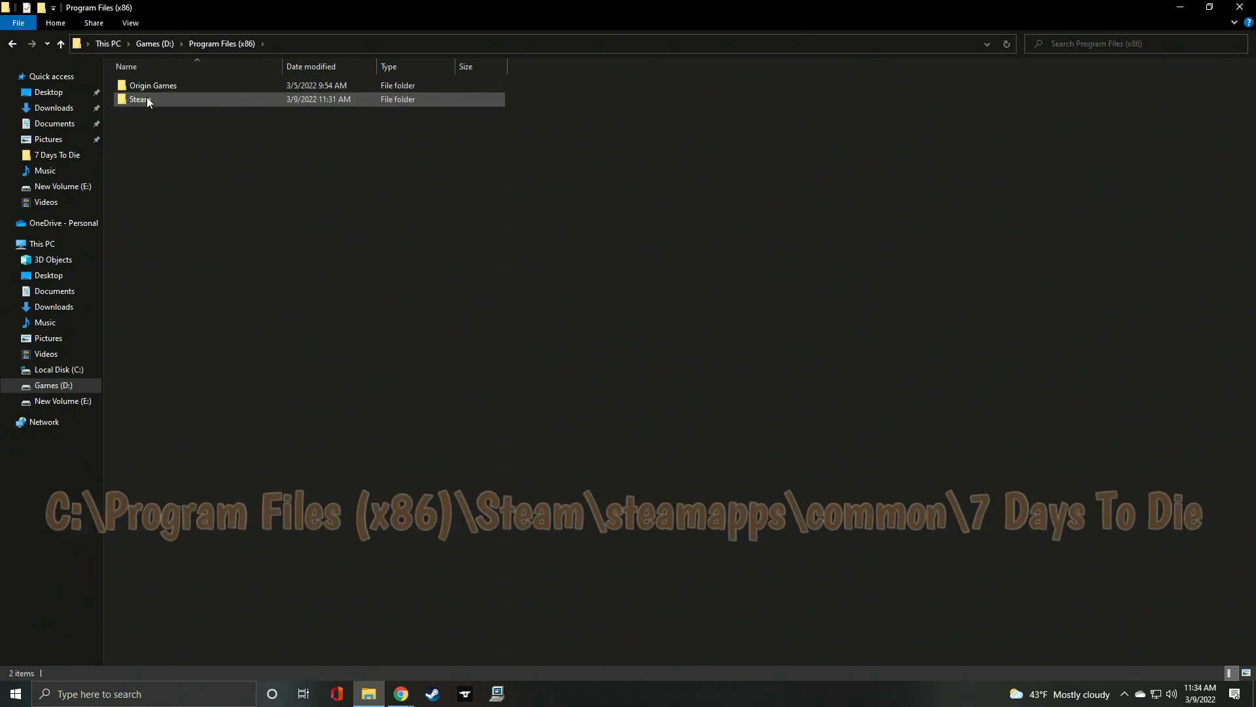
pyautogui.doubleClick(139, 98)
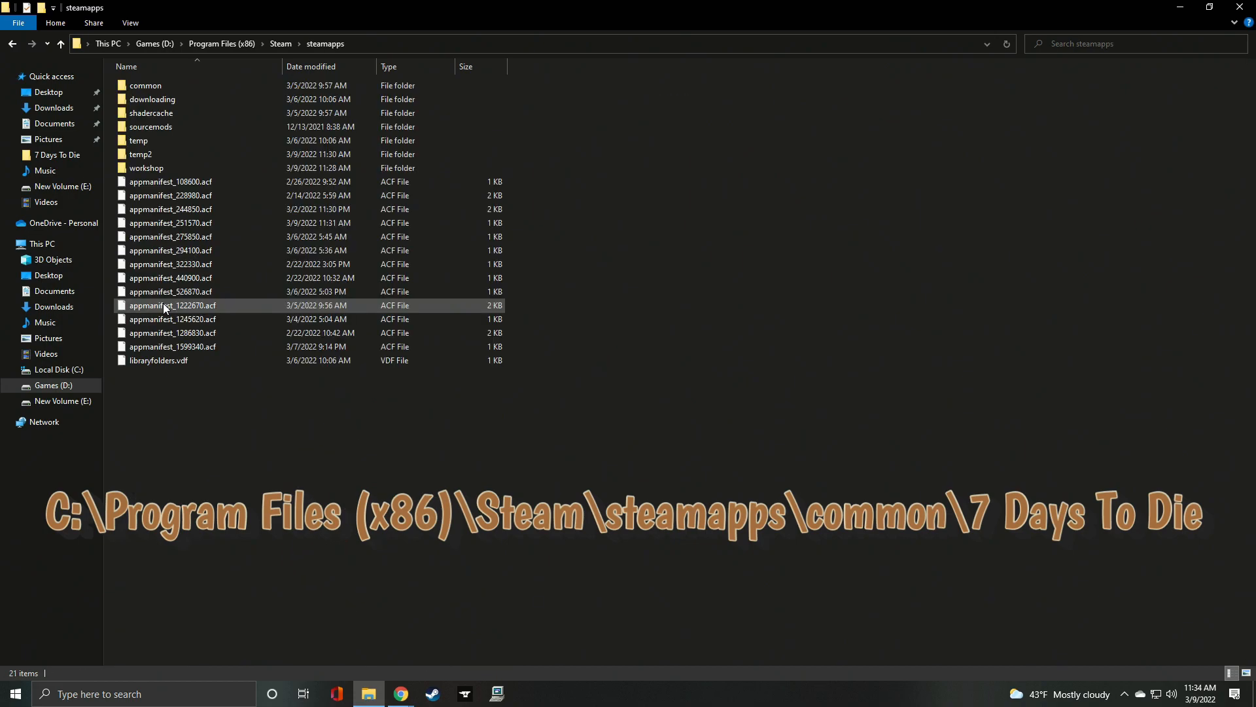
pyautogui.doubleClick(146, 85)
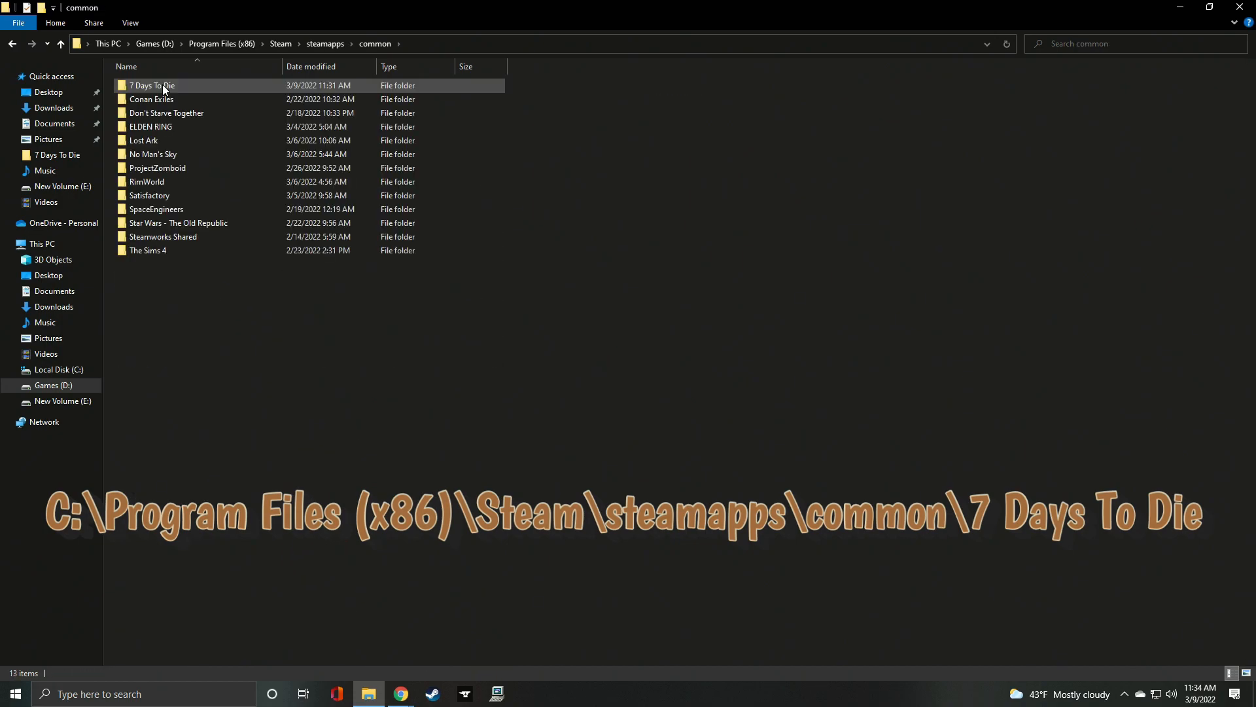
pyautogui.doubleClick(151, 85)
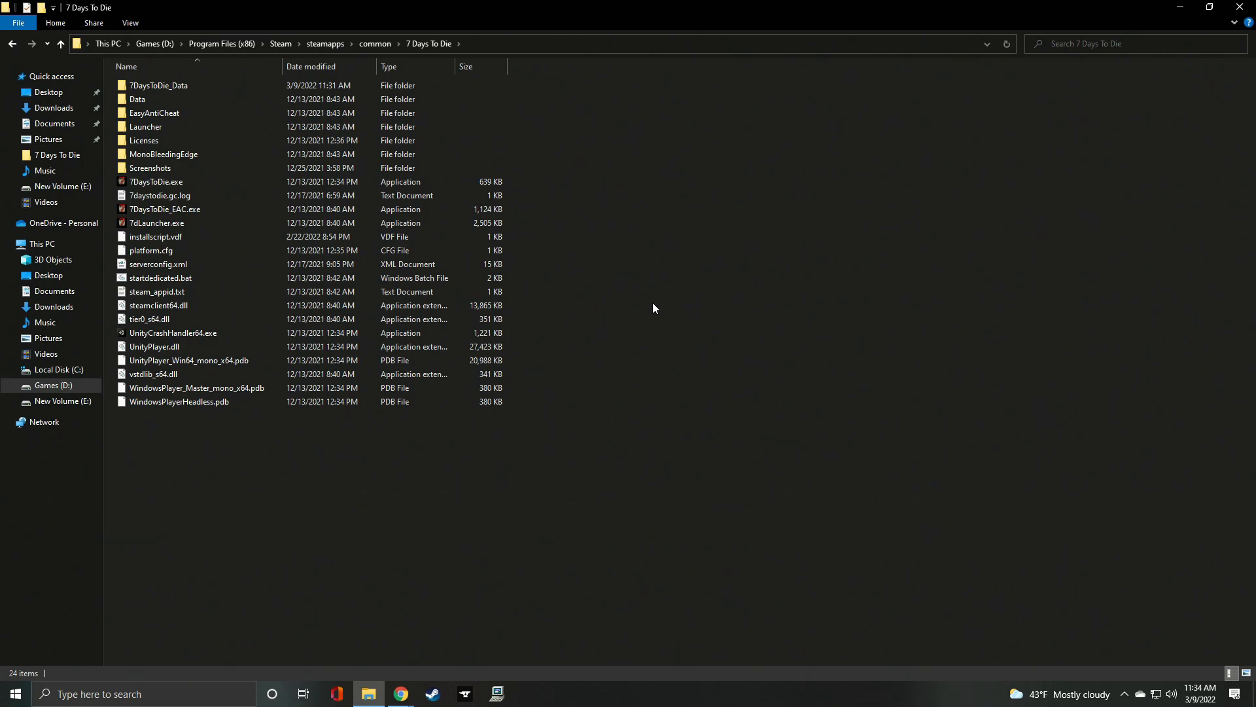
pyautogui.press('ctrl+a')
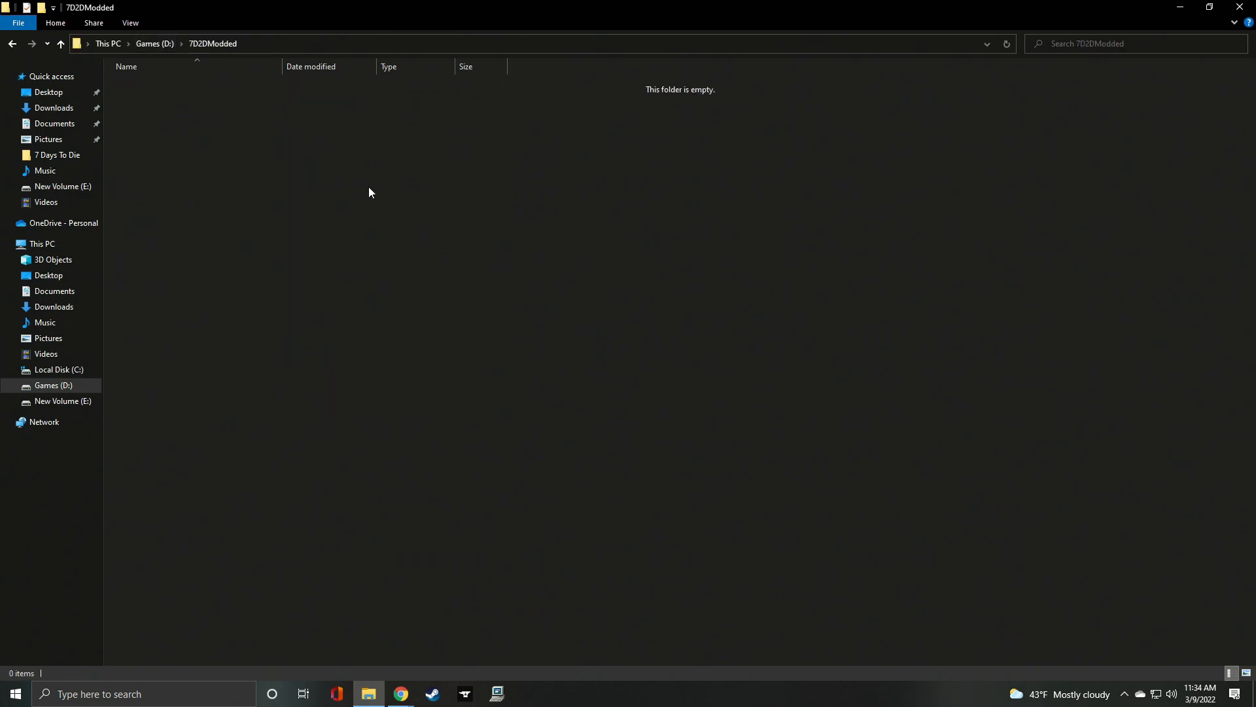
pyautogui.moveTo(381, 195)
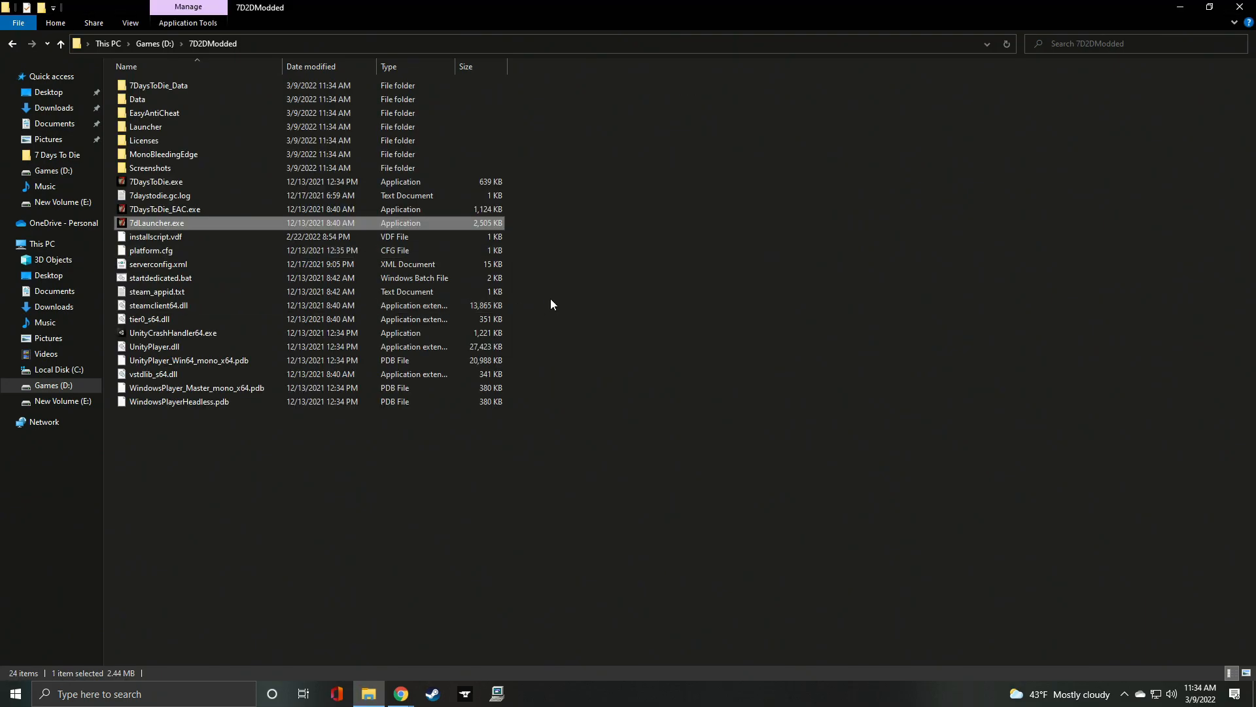
# Add a new folder named Mods inside 7D2DModded.
pyautogui.rightClick(551, 305)
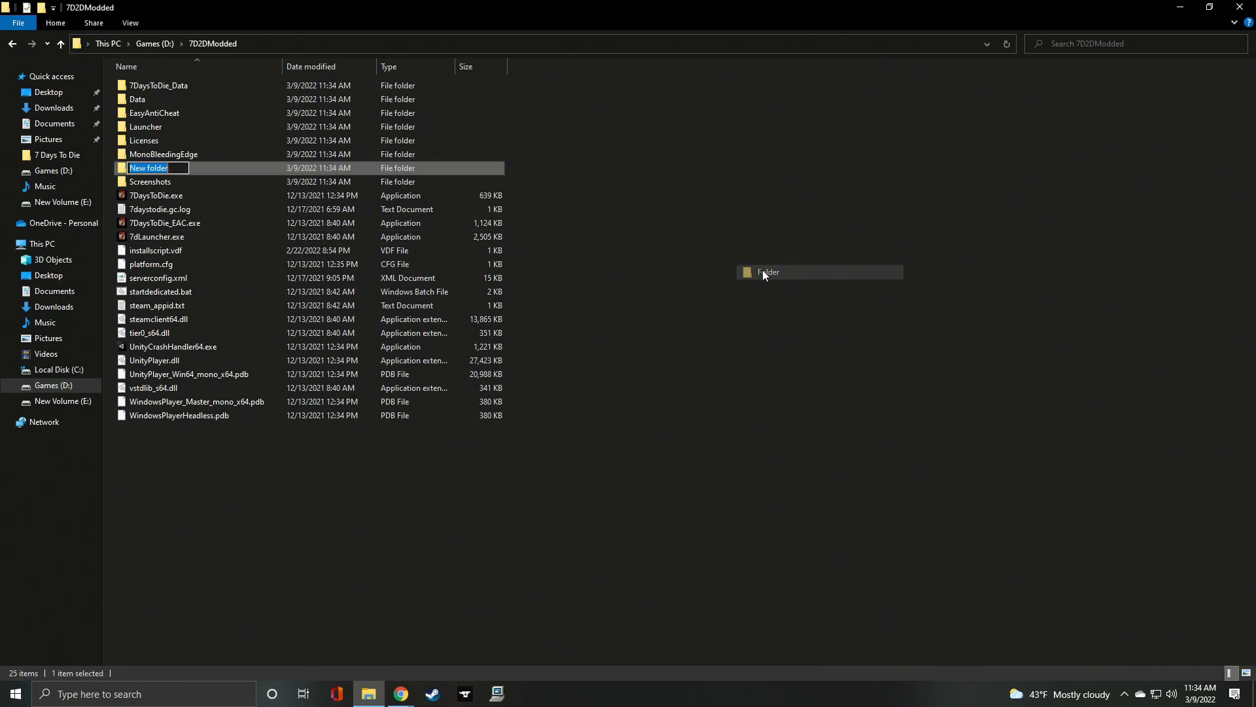
pyautogui.write('Mod')
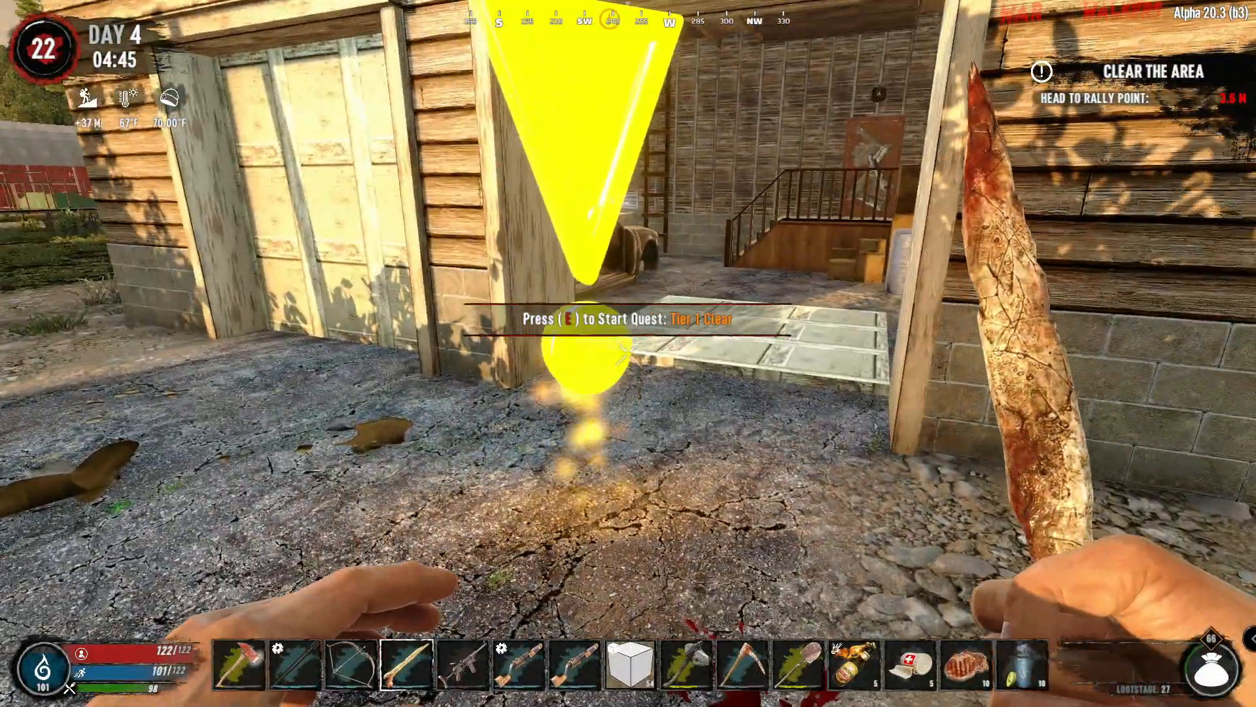
pyautogui.press('e')
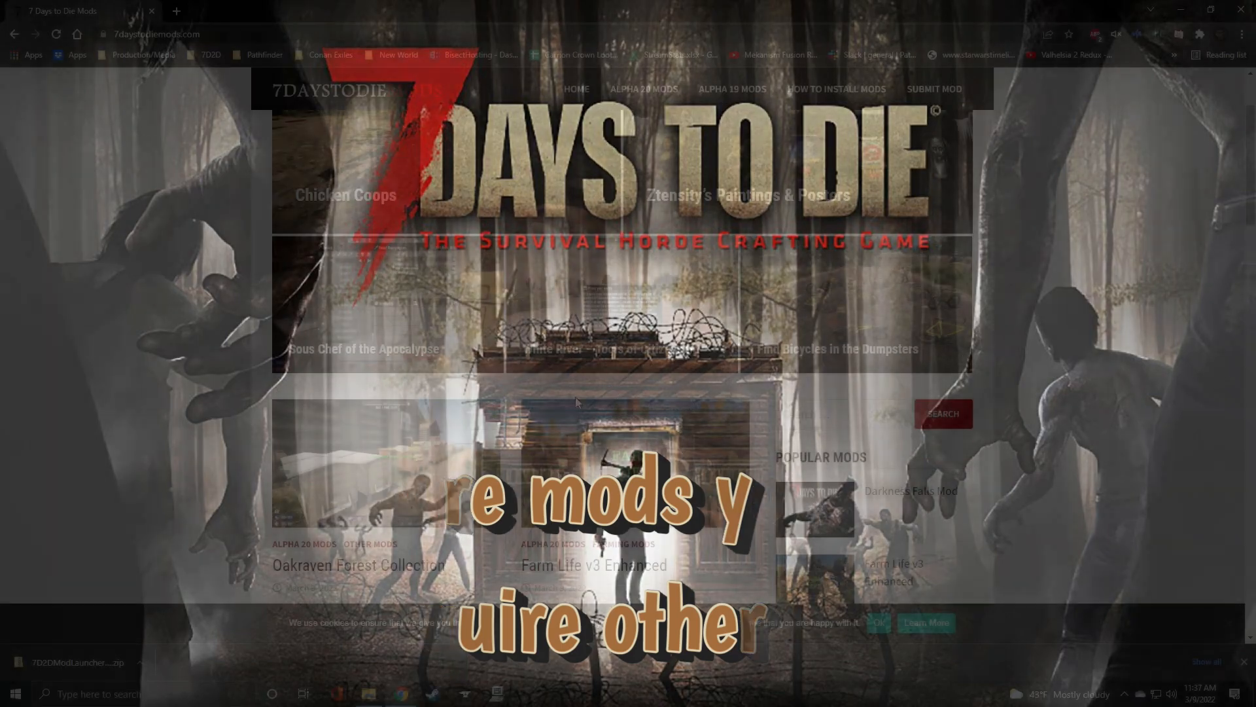
# Download the Battery Acid – A20 mod zip from 7daystodiemods.com and bring up This PC.
pyautogui.scroll(-3)
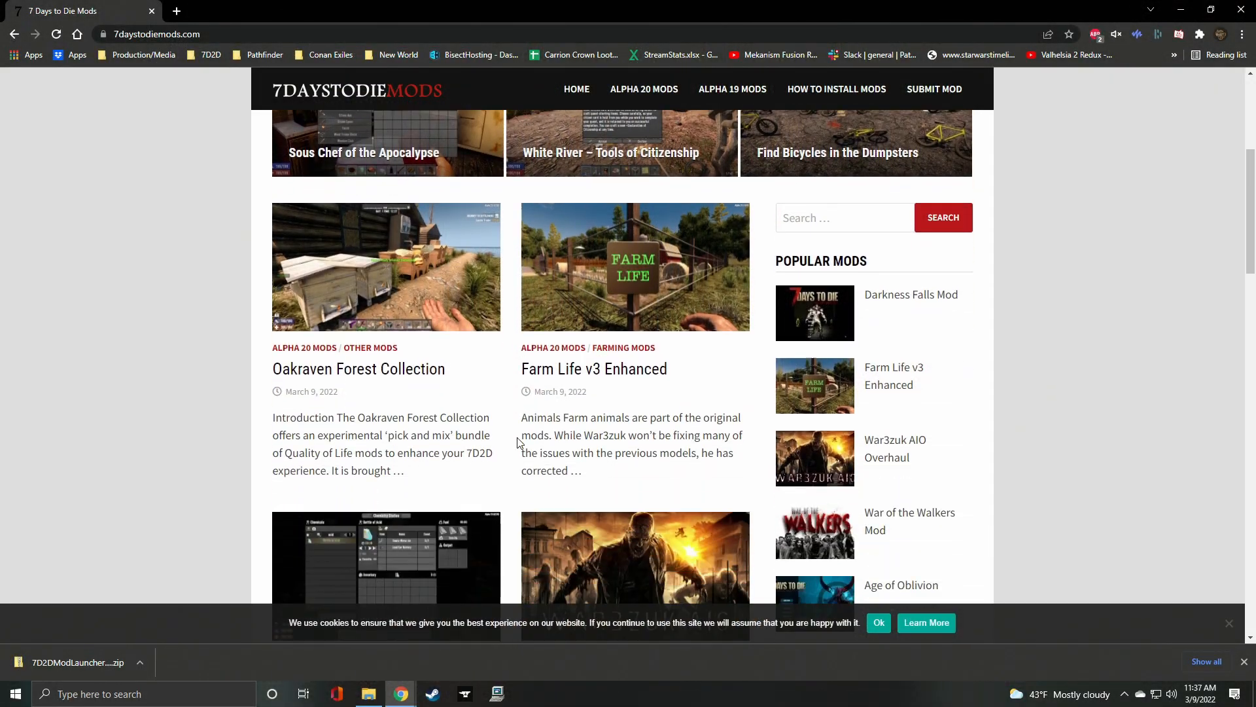
pyautogui.scroll(-3)
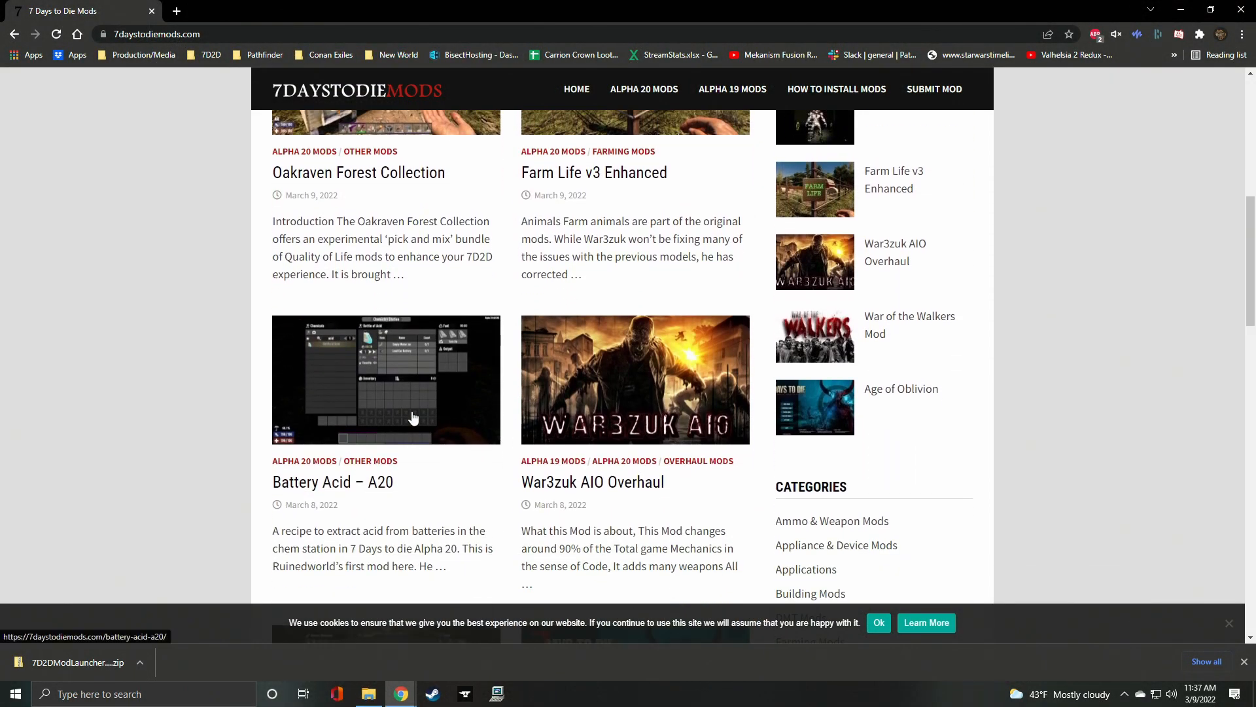
pyautogui.click(384, 380)
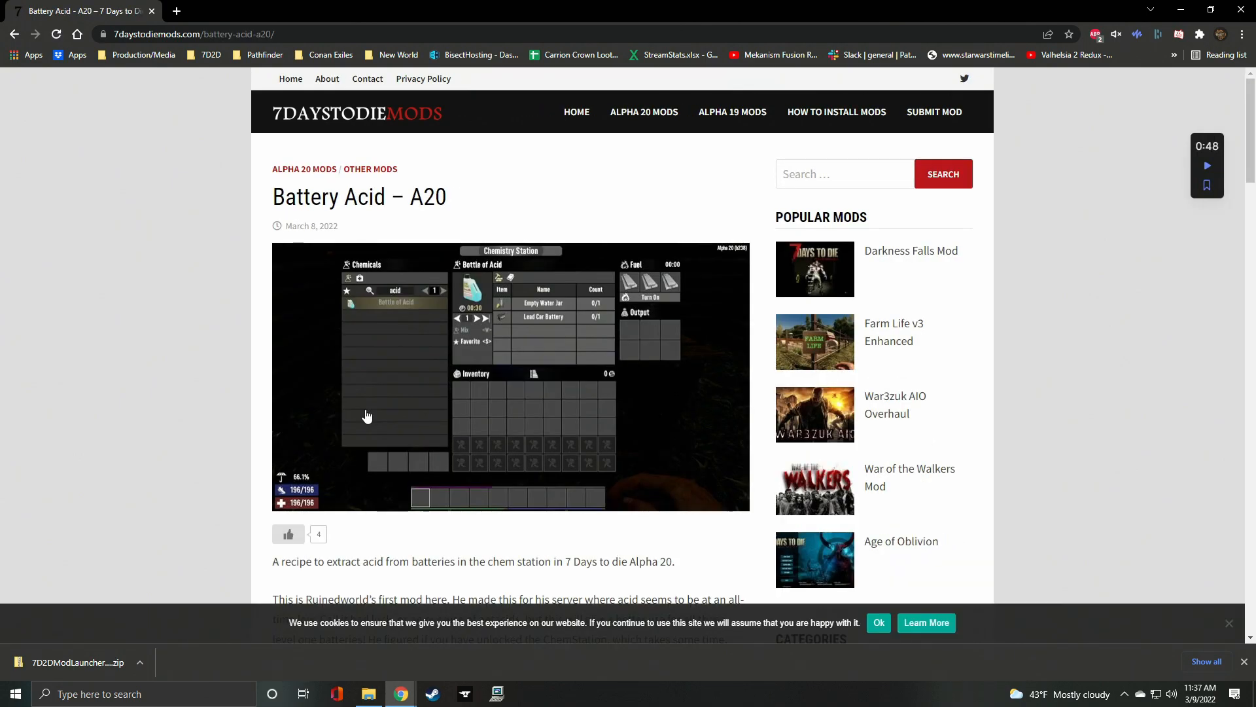
pyautogui.scroll(-3)
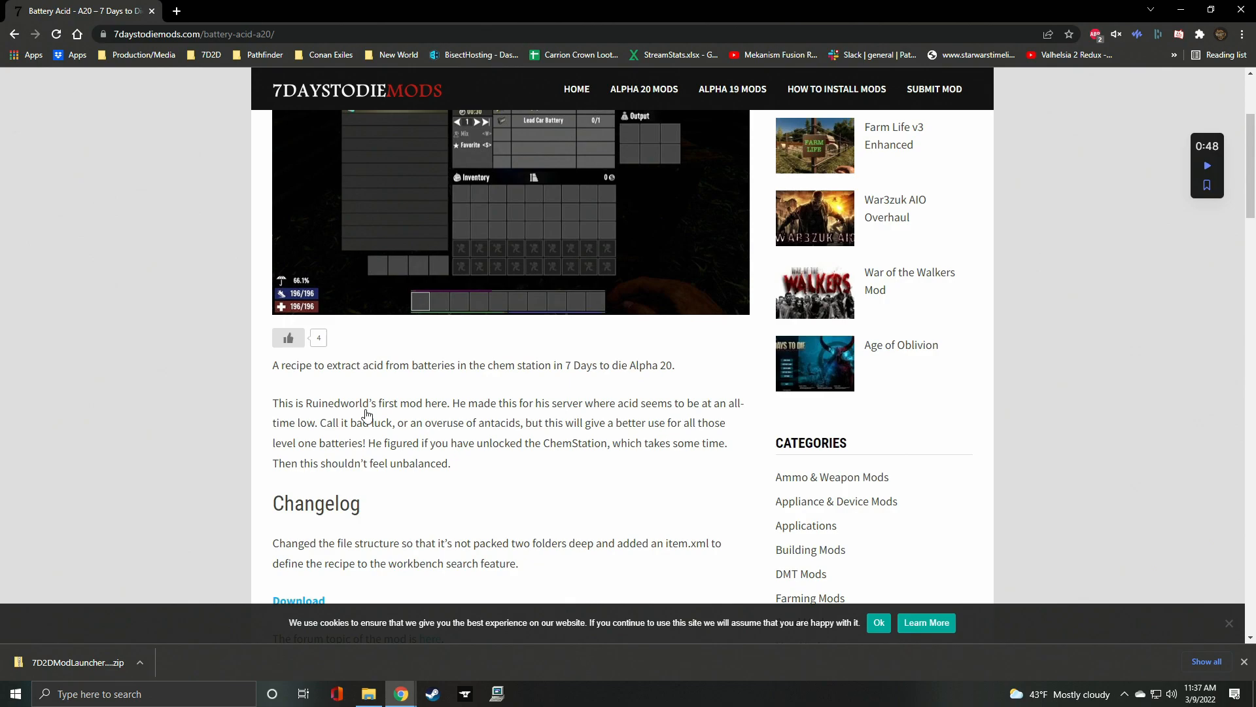
pyautogui.scroll(-3)
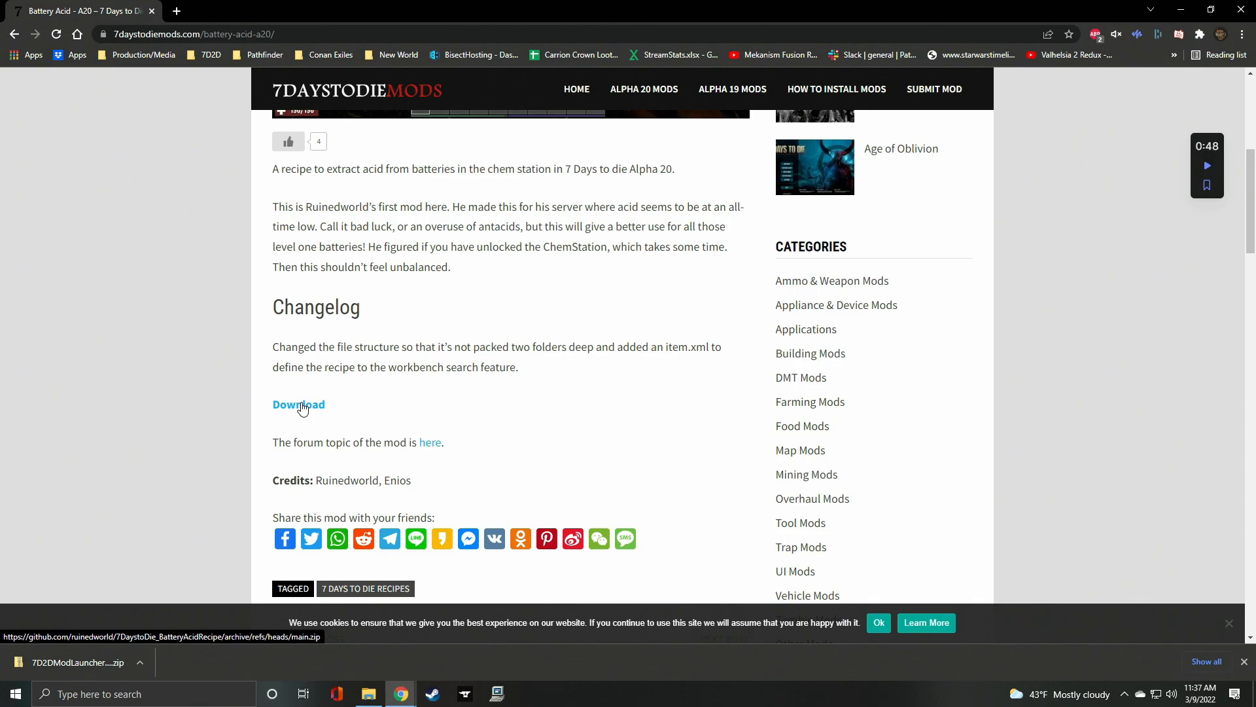
pyautogui.click(298, 405)
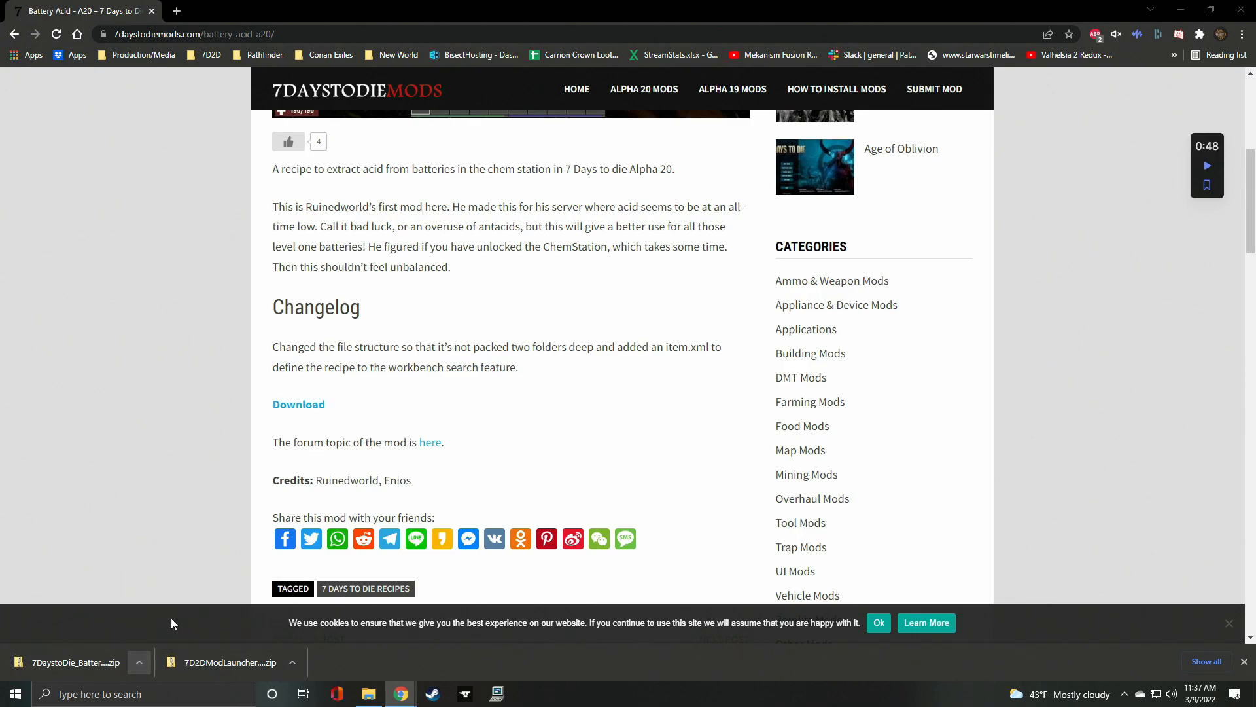
pyautogui.click(368, 694)
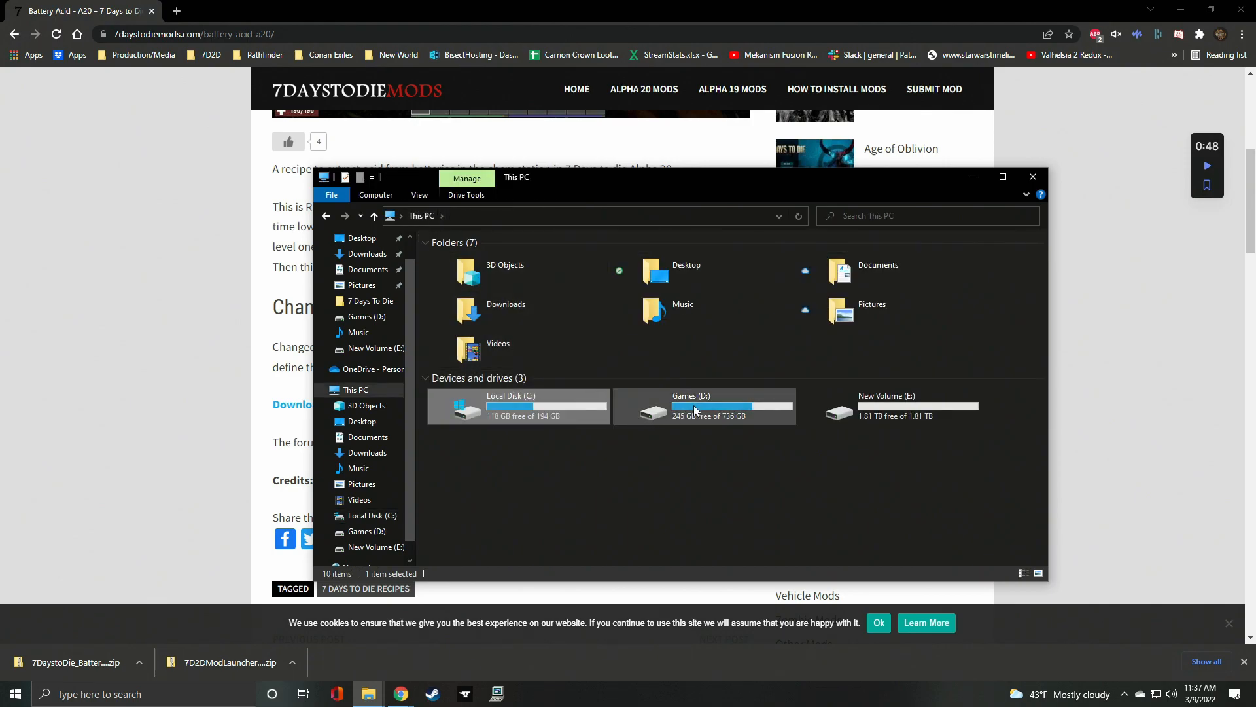
# Go into Games (D:)\7D2DModded\Mods.
pyautogui.doubleClick(704, 406)
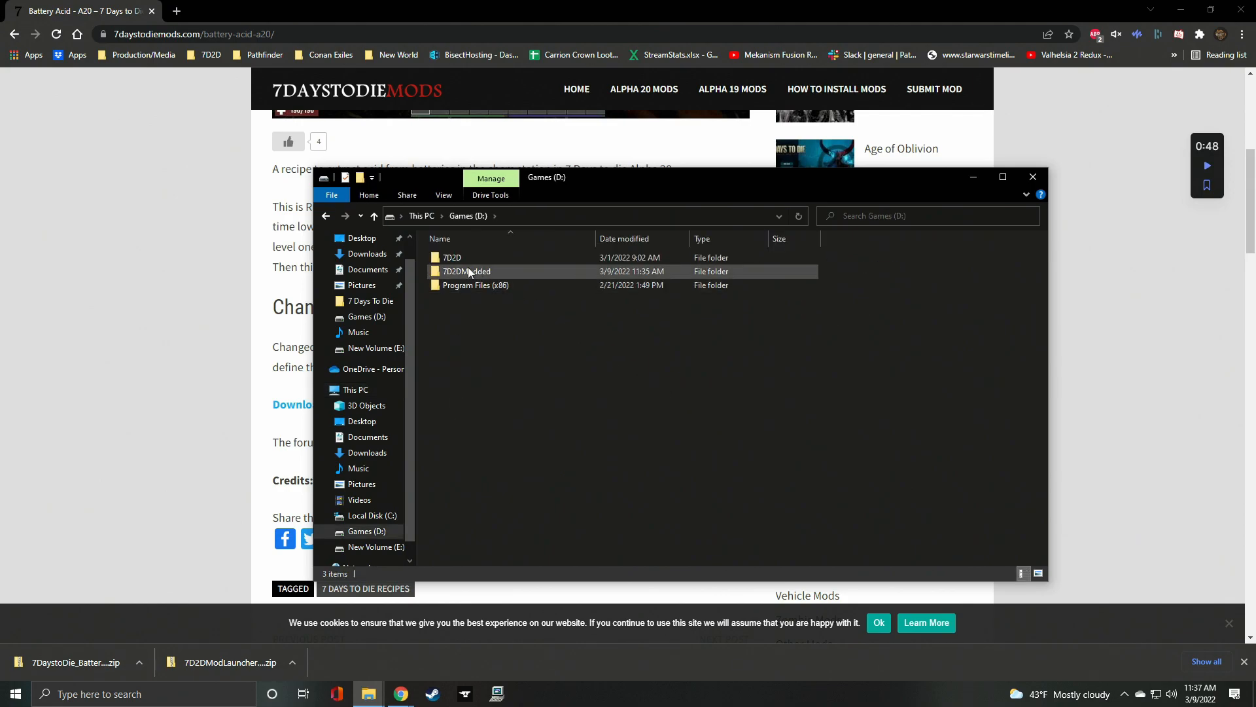
pyautogui.doubleClick(465, 271)
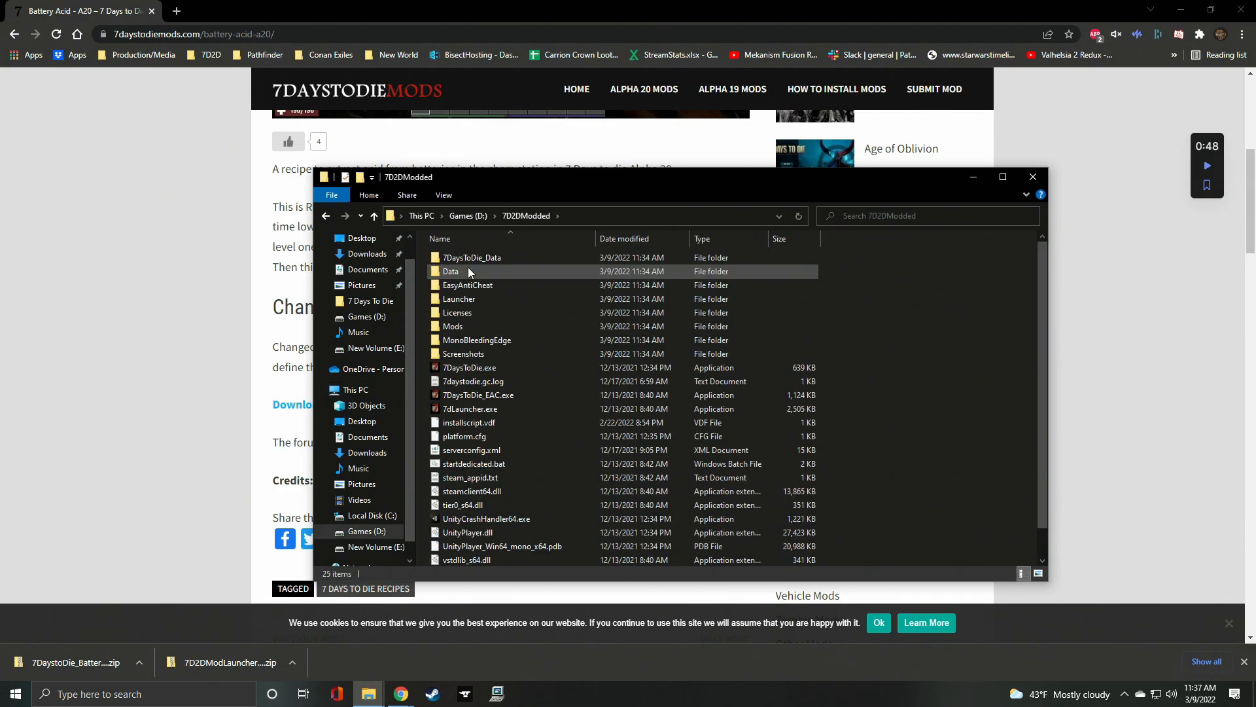
pyautogui.doubleClick(453, 325)
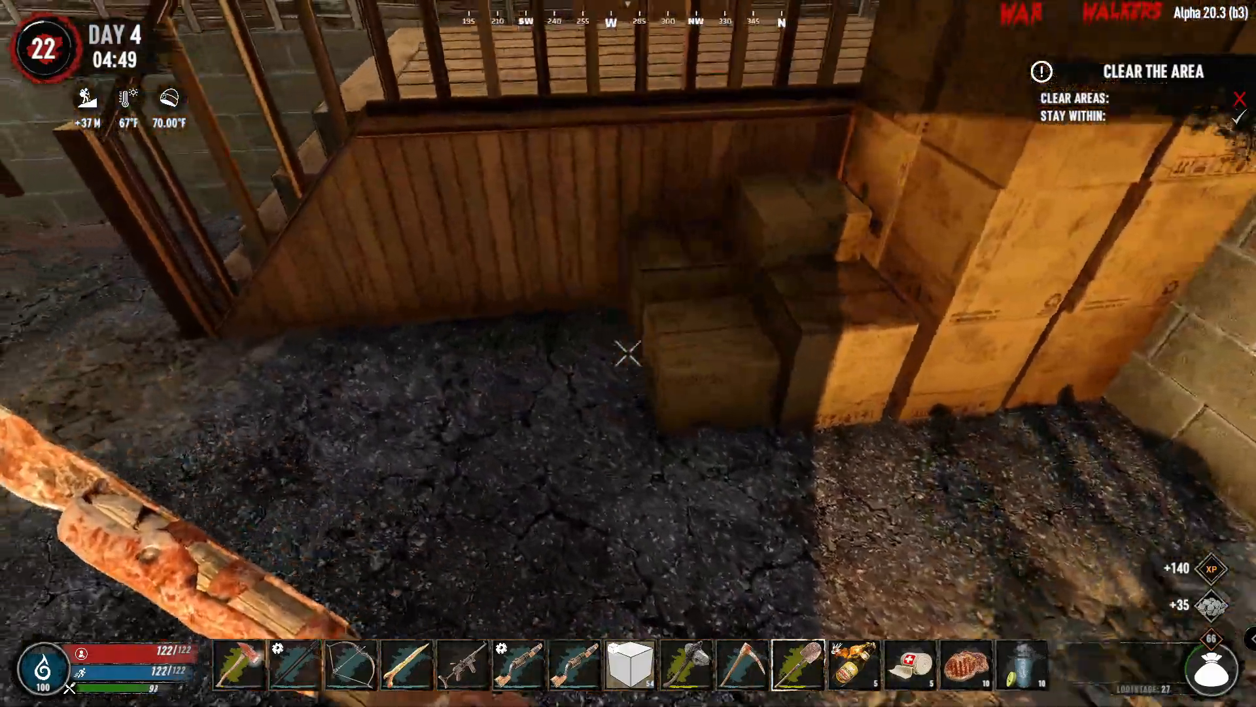
pyautogui.moveTo(628, 353)
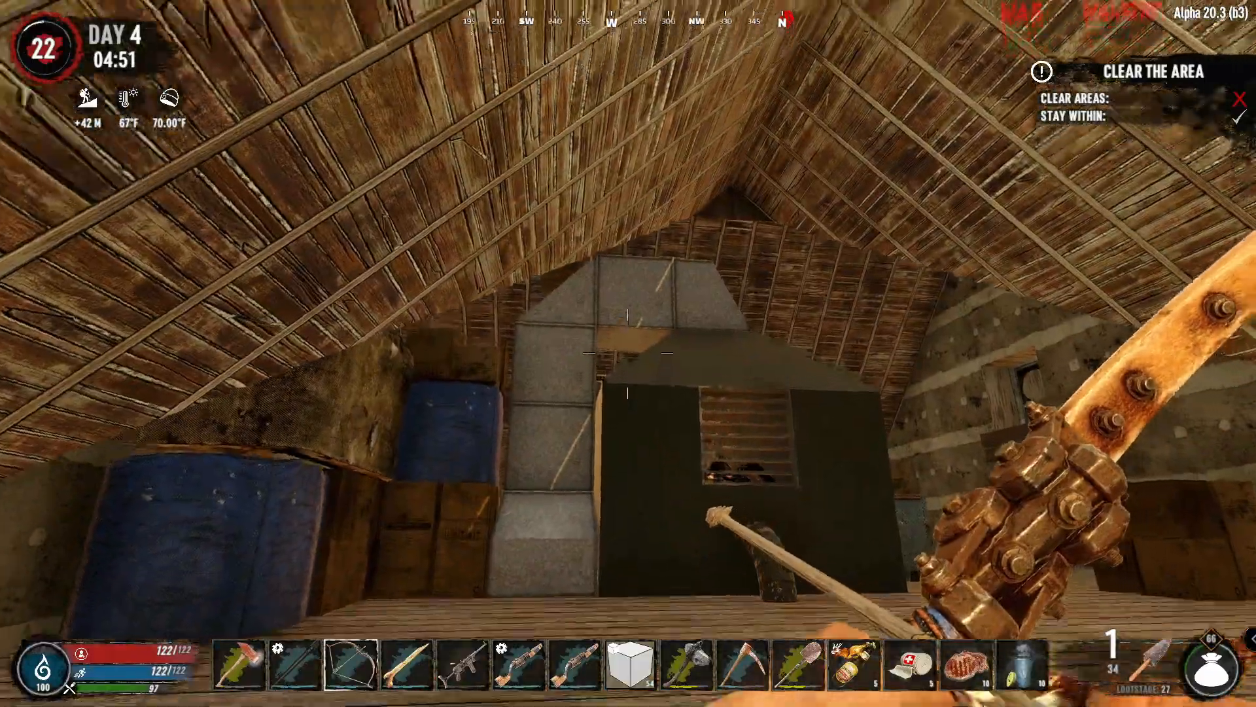
pyautogui.moveTo(628, 353)
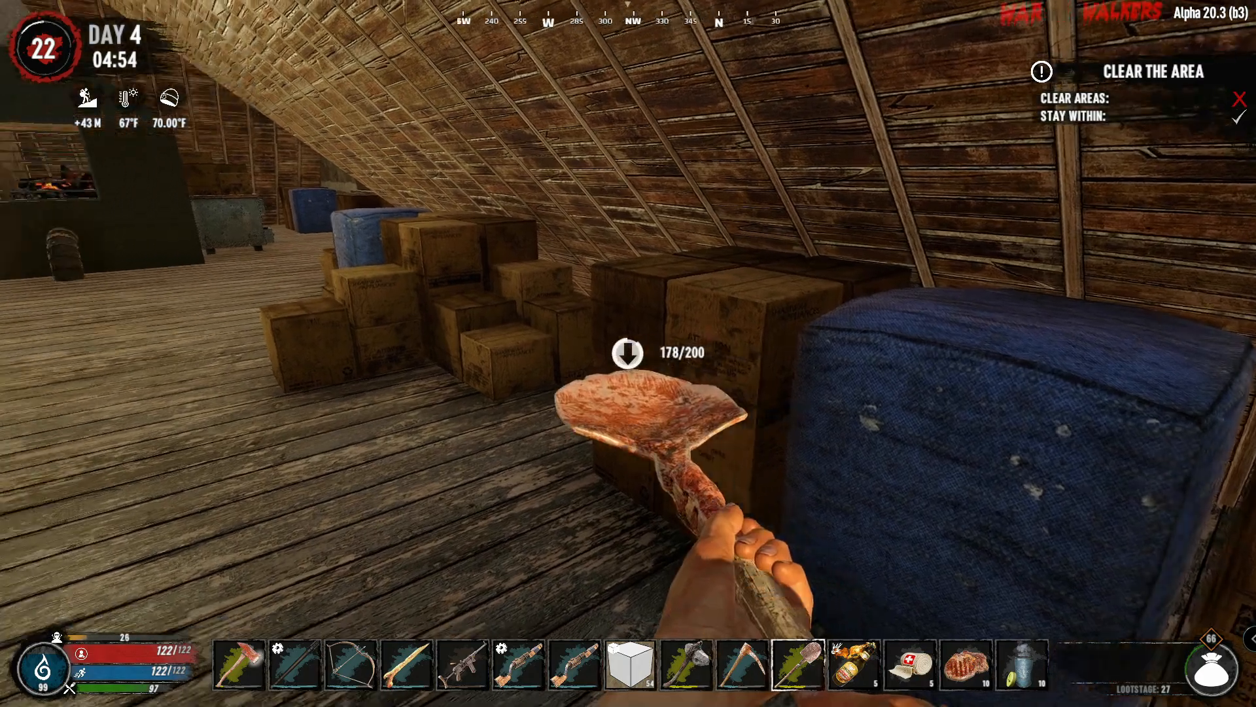
# Continue exploring the attic in 7 Days to Die.
pyautogui.click(627, 352)
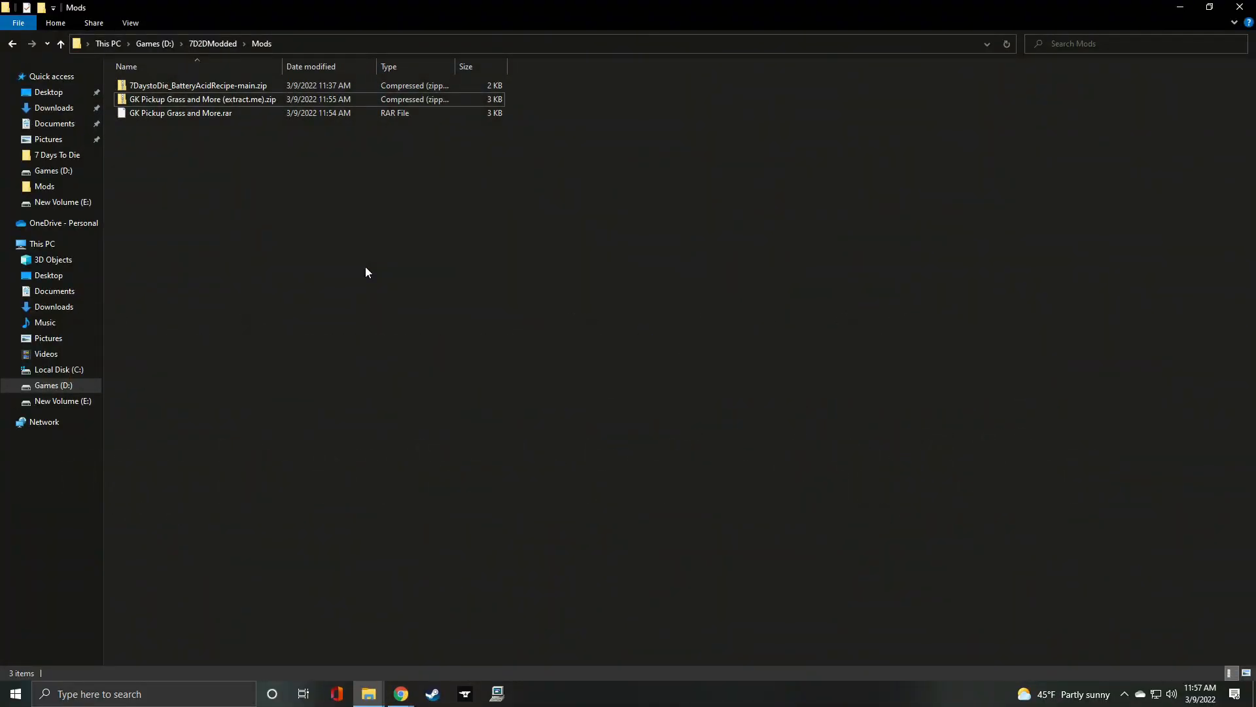
# Extract the Battery Acid recipe zip into its own folder in Mods.
pyautogui.click(198, 85)
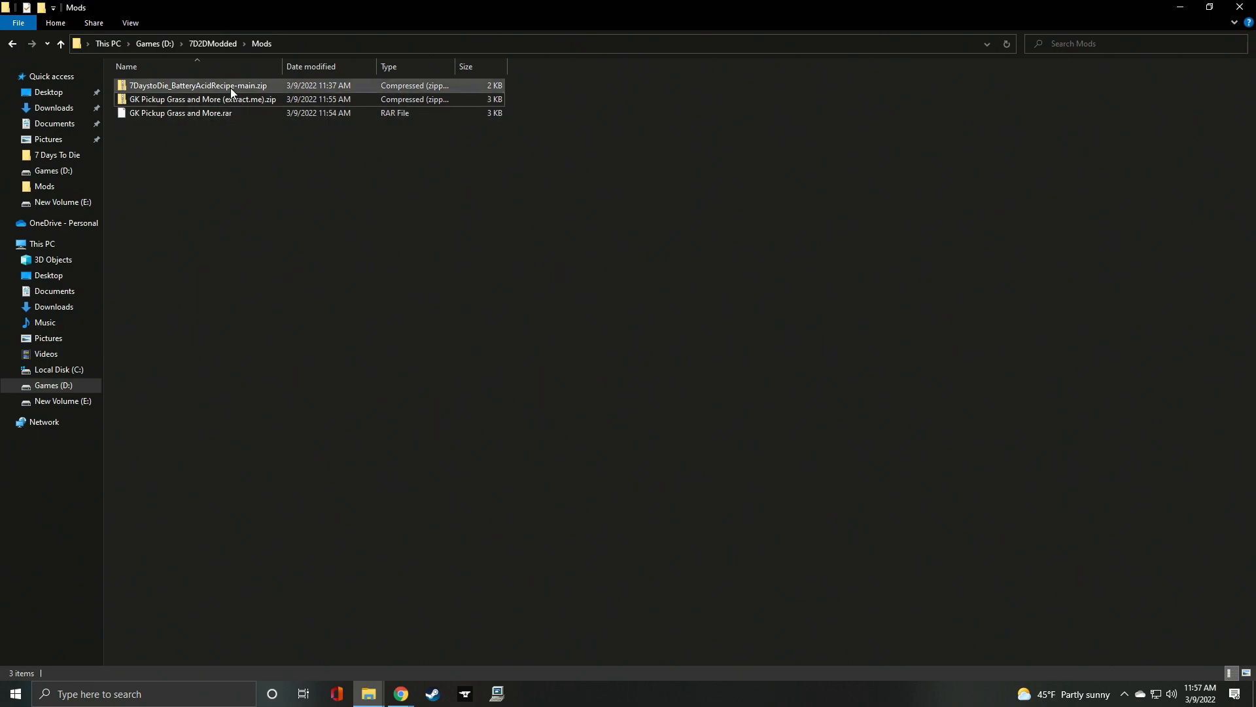
pyautogui.rightClick(198, 86)
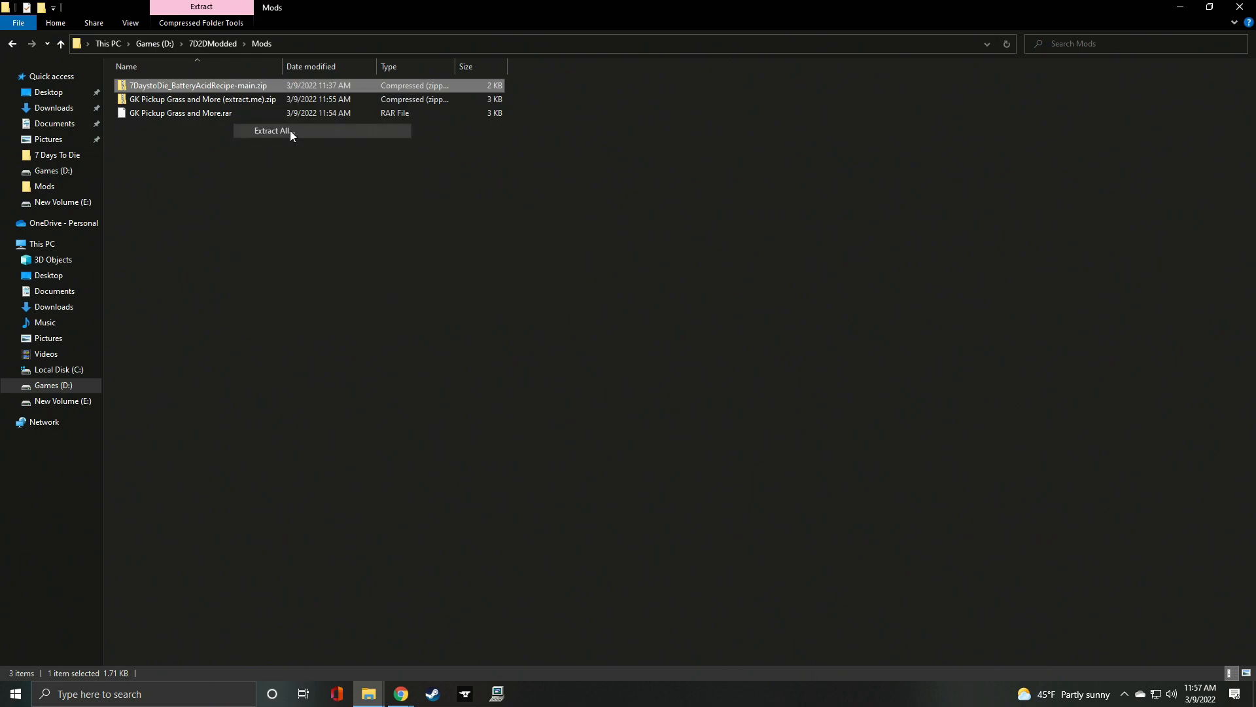
pyautogui.click(271, 131)
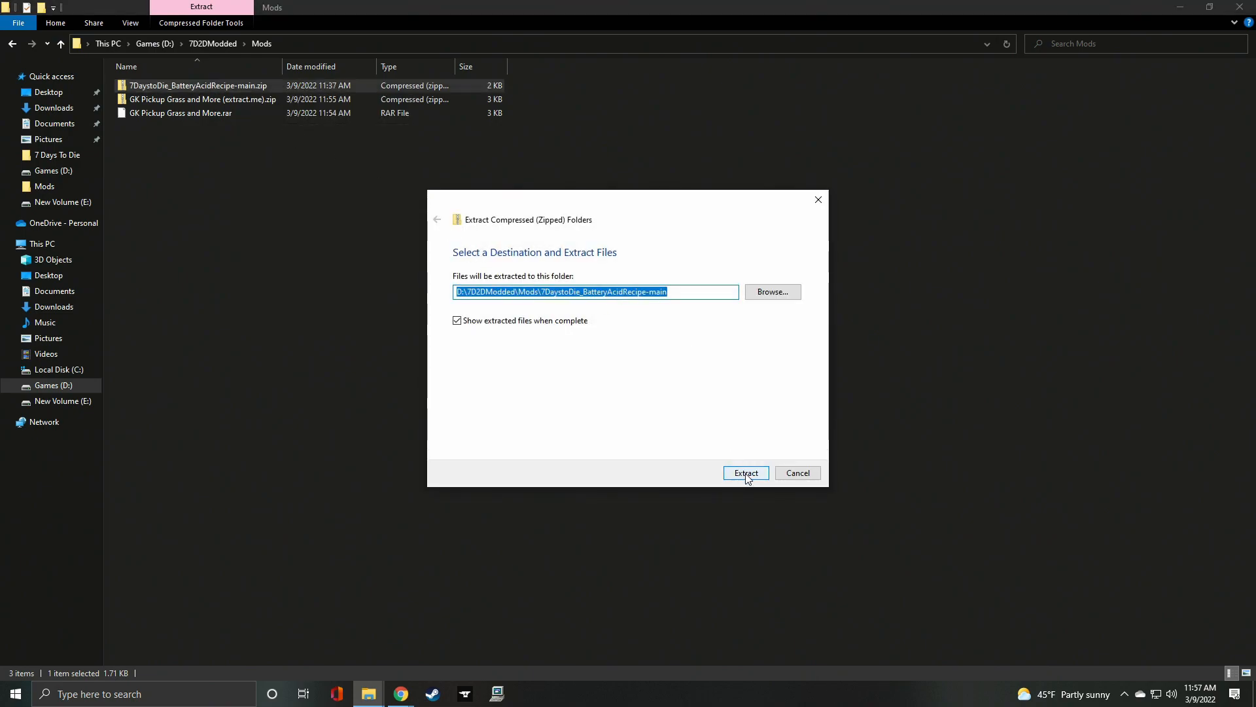
pyautogui.click(745, 472)
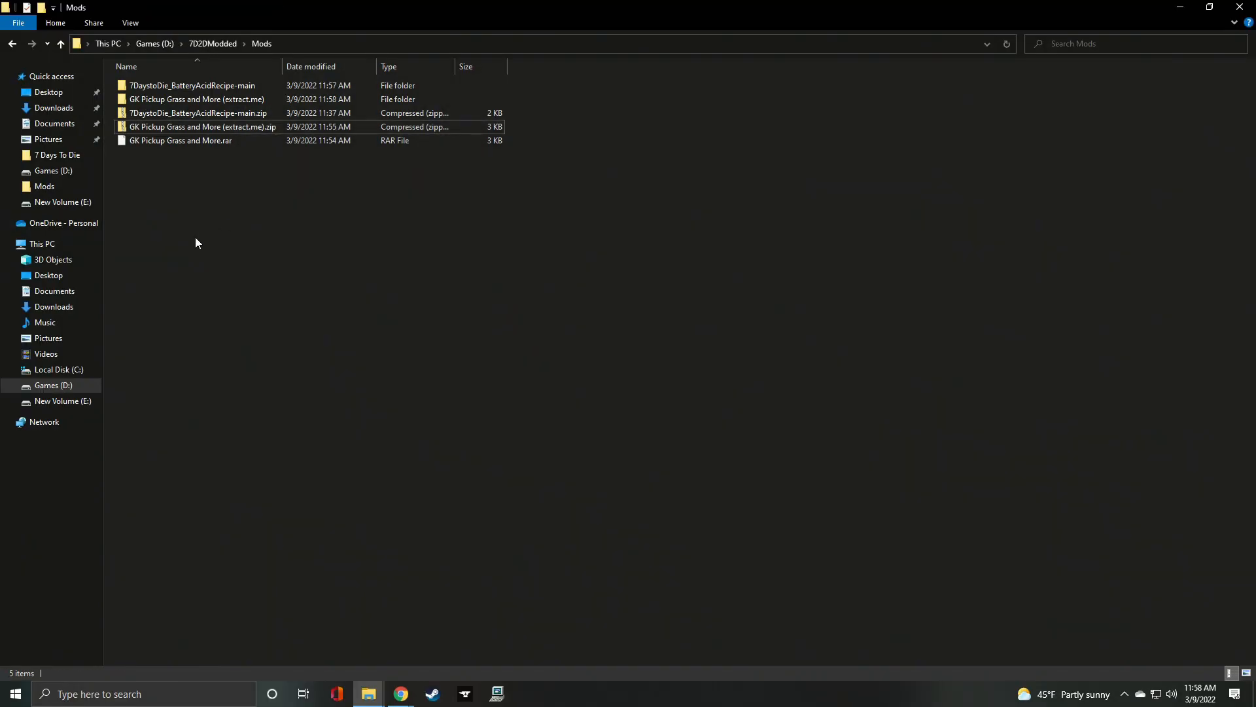
# Select the leftover zip and rar archives for deletion and pick the GK Pickup Grass and More folder to rename.
pyautogui.click(179, 140)
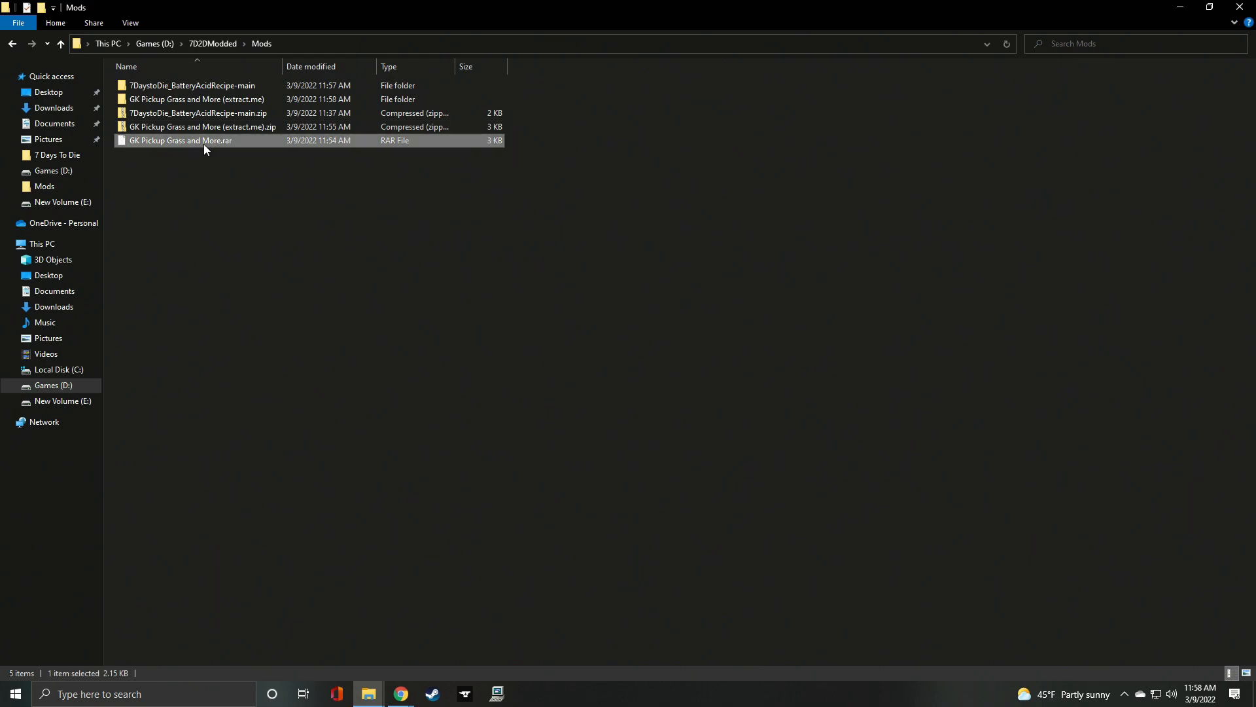
pyautogui.click(198, 113)
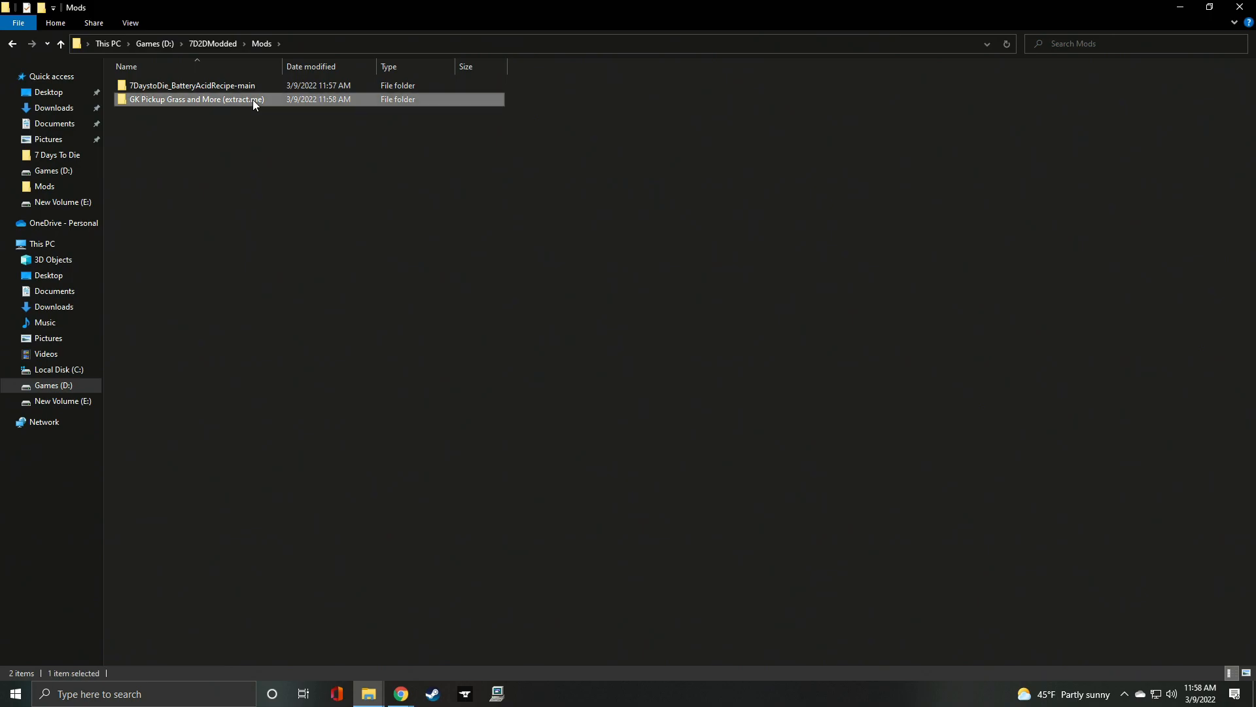
pyautogui.click(197, 98)
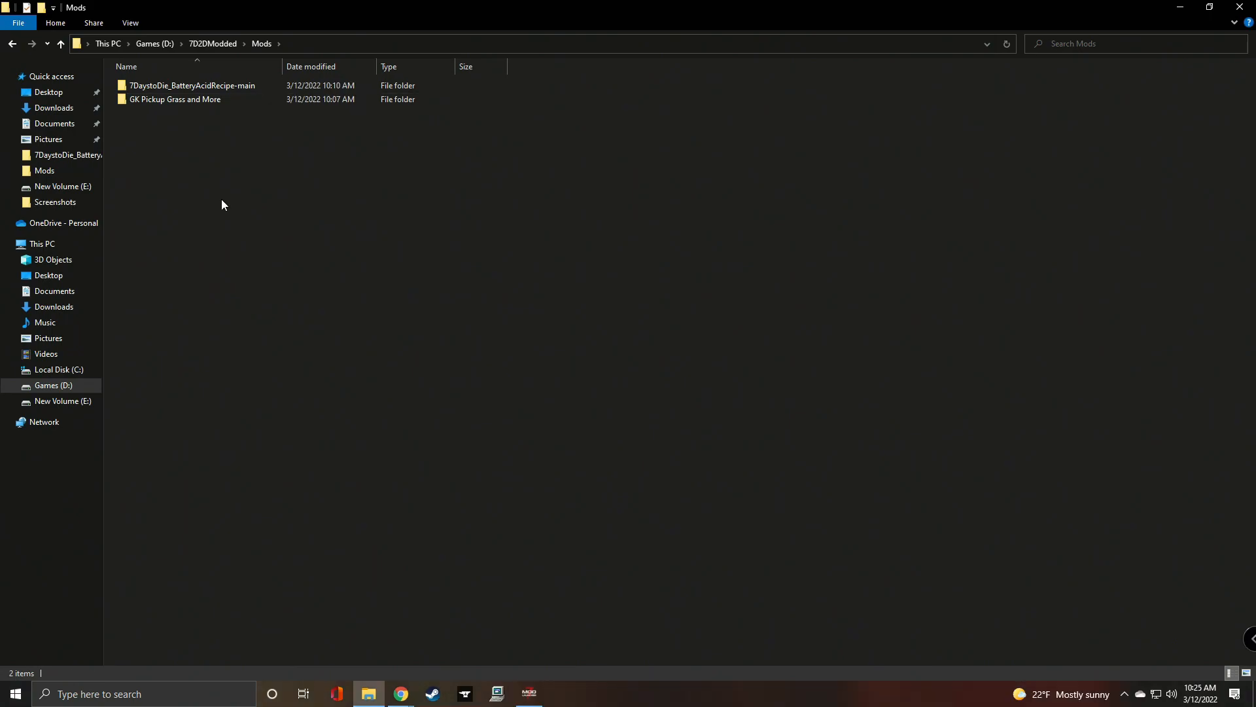
# Move the nested GK Pickup Grass and More folder up directly into Mods and go into it.
pyautogui.doubleClick(174, 99)
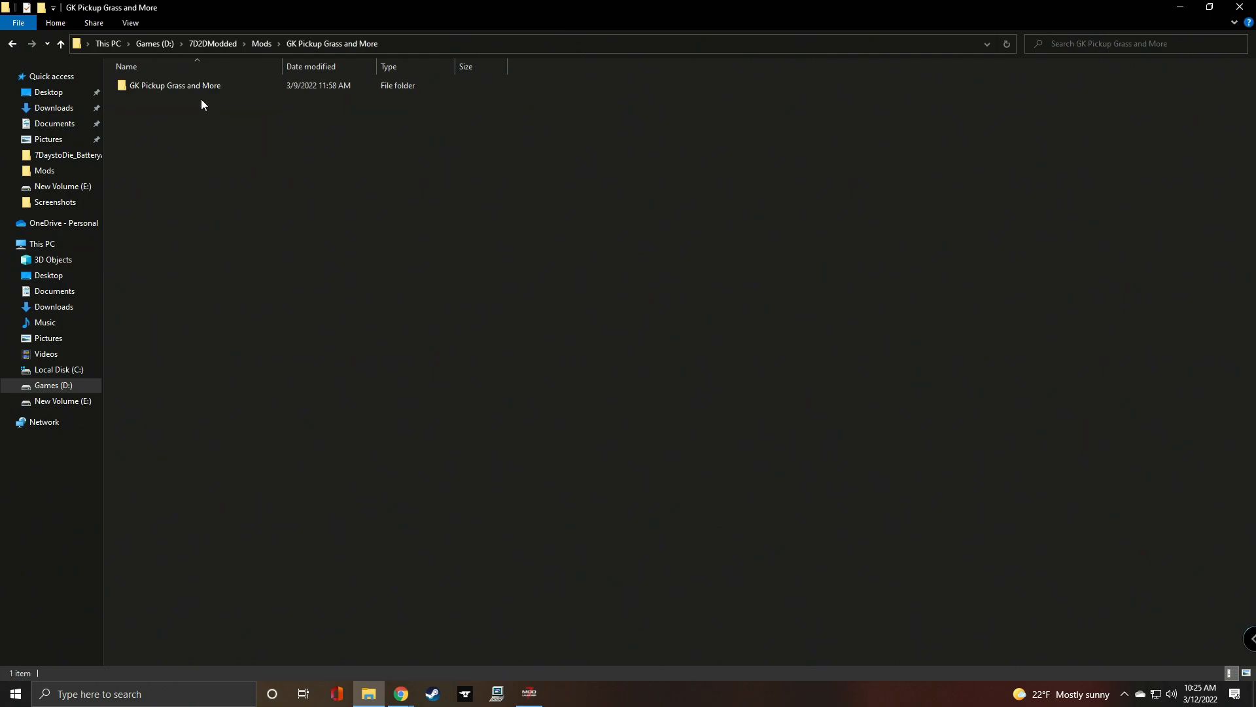
pyautogui.click(174, 85)
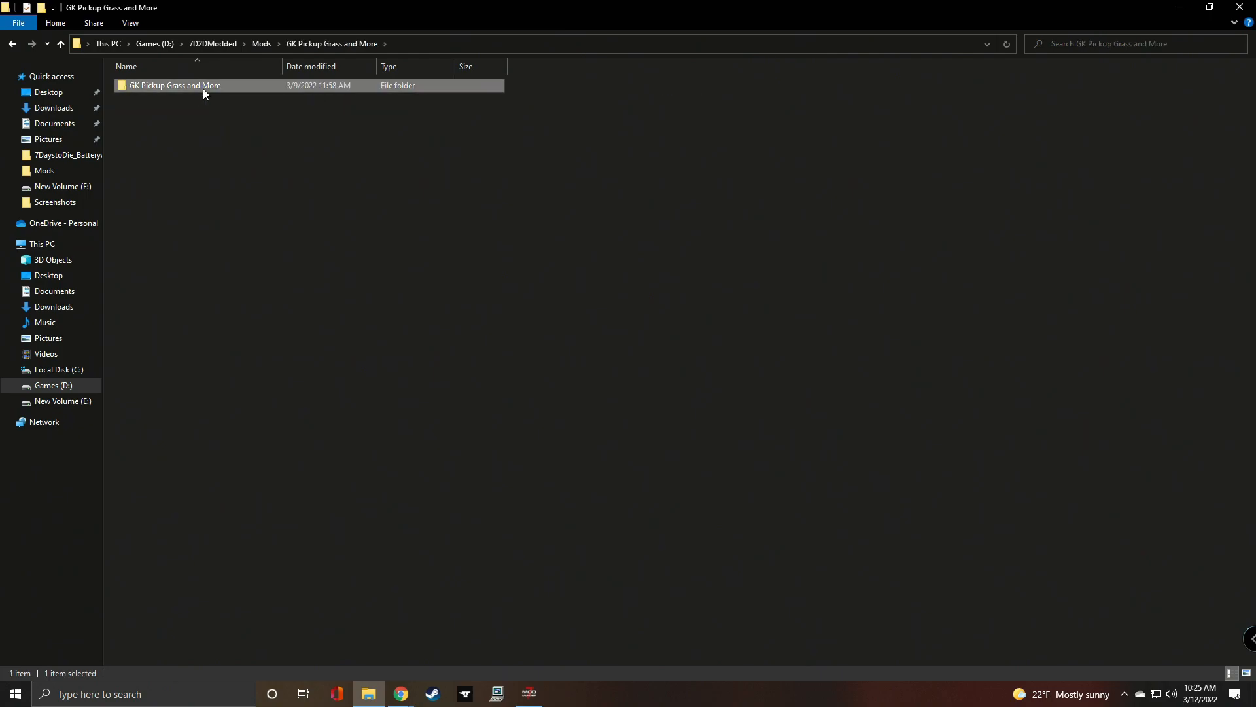
pyautogui.moveTo(203, 86)
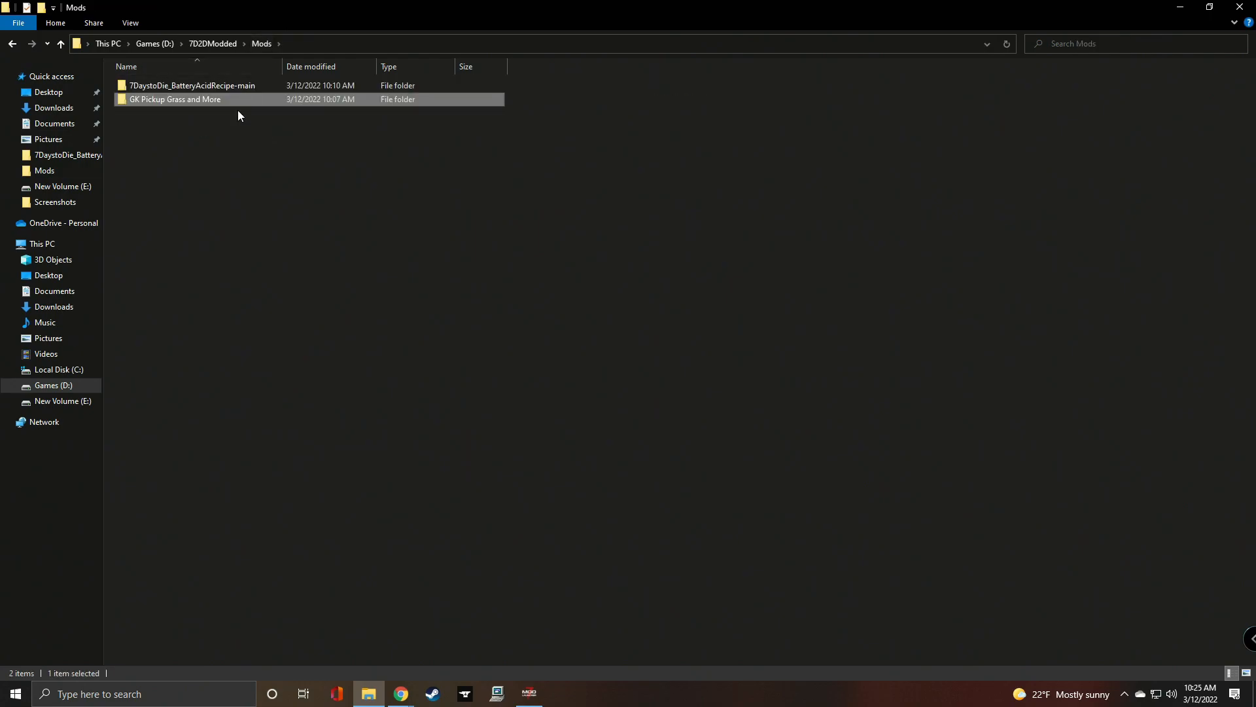
pyautogui.click(534, 174)
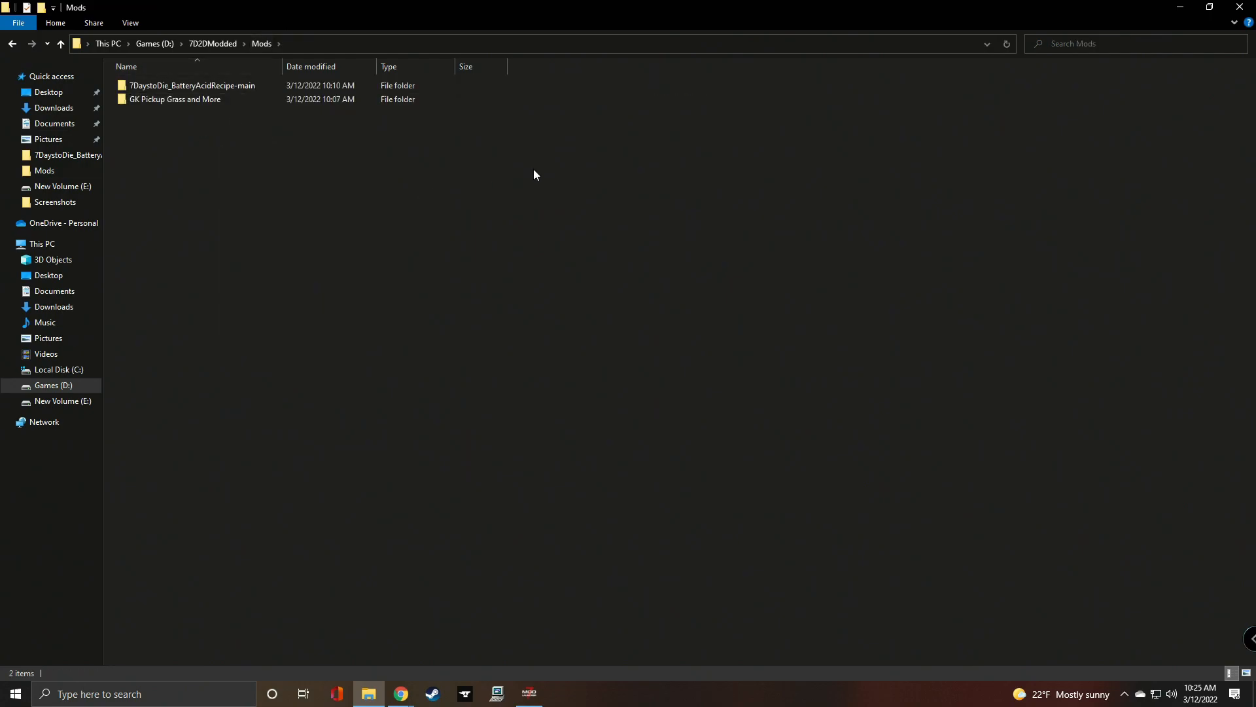
pyautogui.click(174, 99)
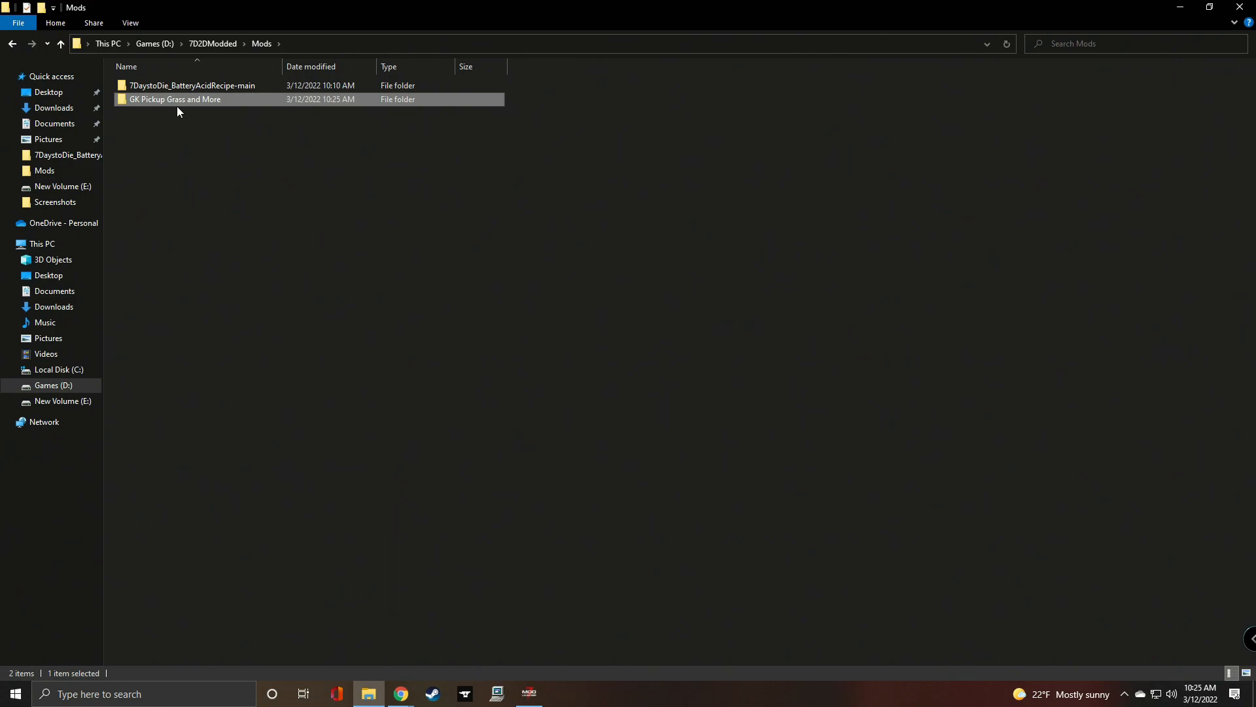
pyautogui.doubleClick(174, 99)
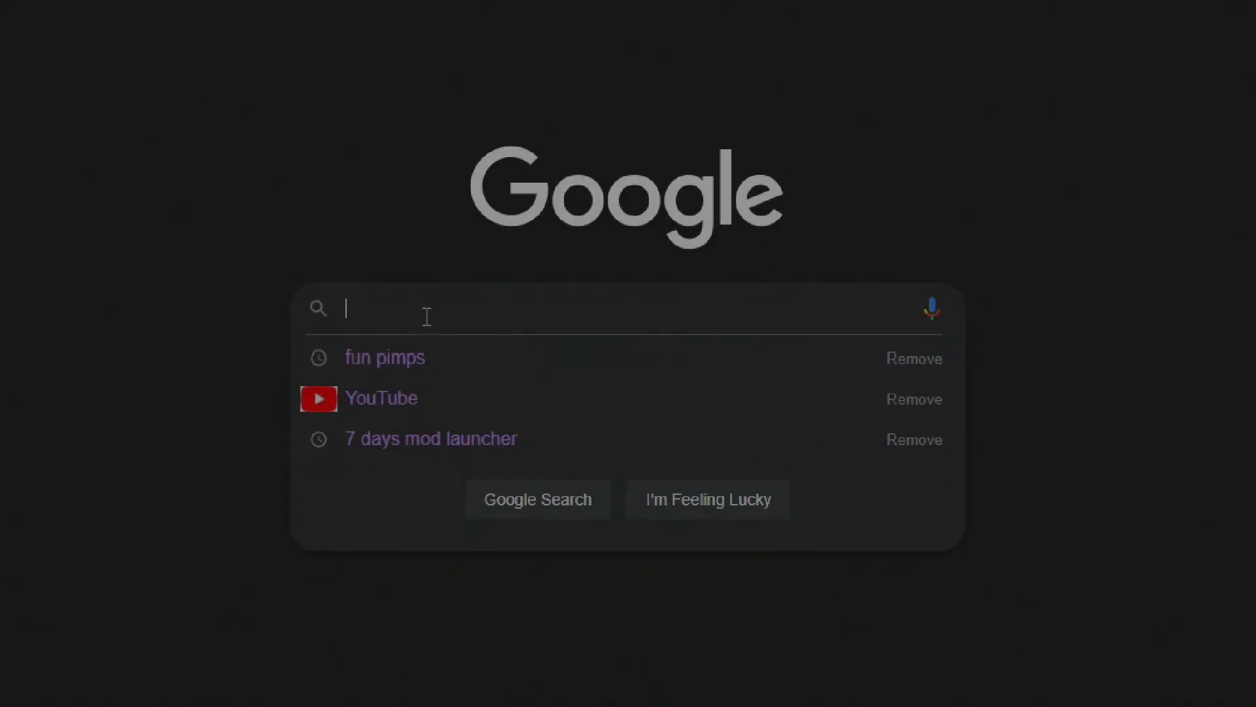
# Find 7d2dmodlauncher.org via Google and download the Windows installer zip.
pyautogui.click(431, 438)
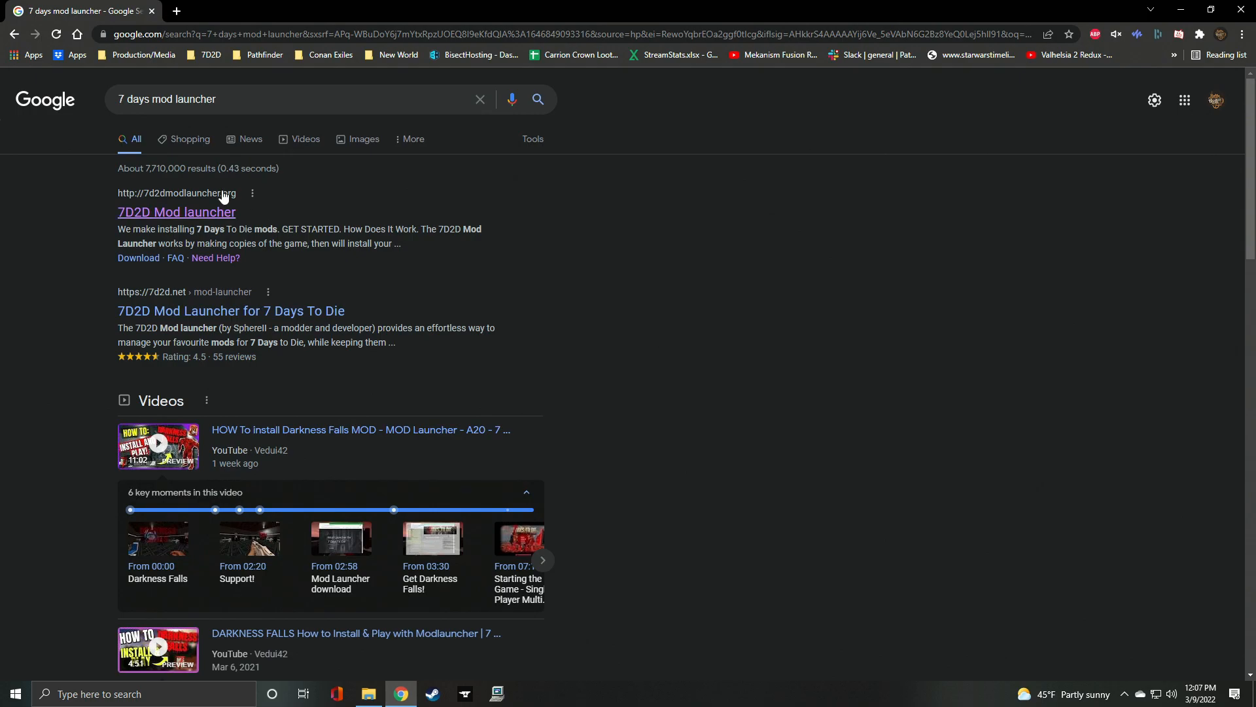
pyautogui.click(176, 212)
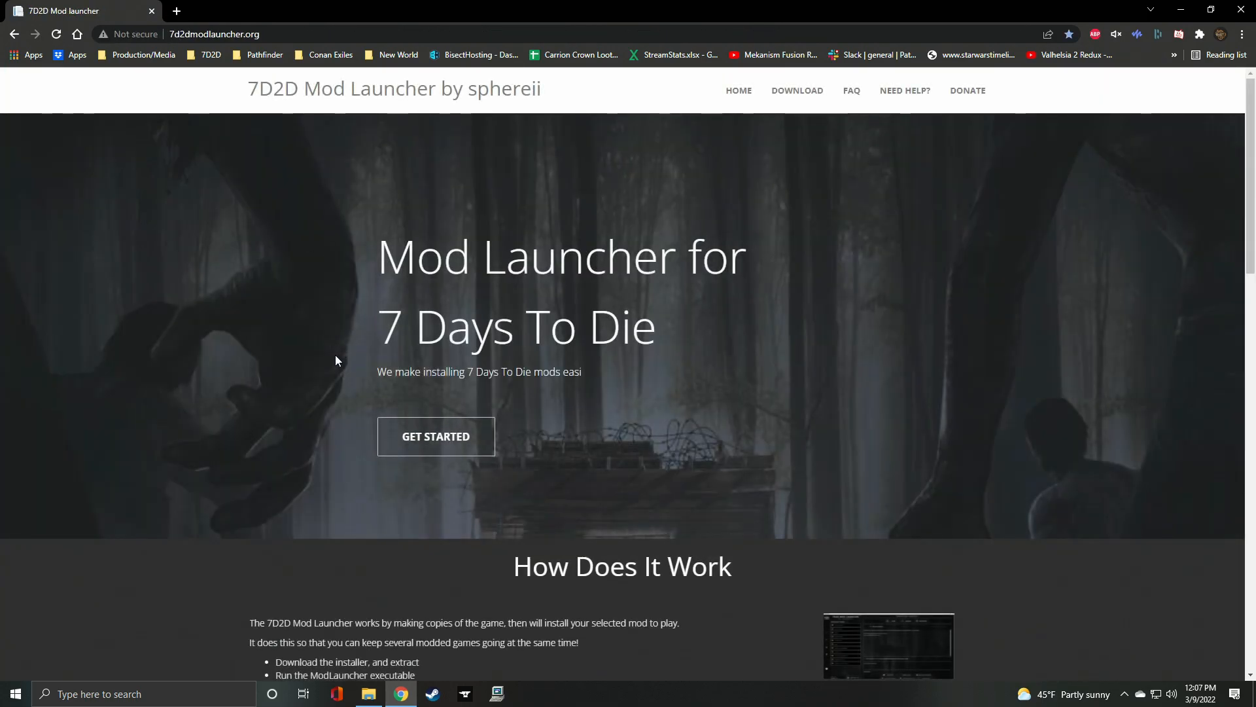
pyautogui.scroll(-3)
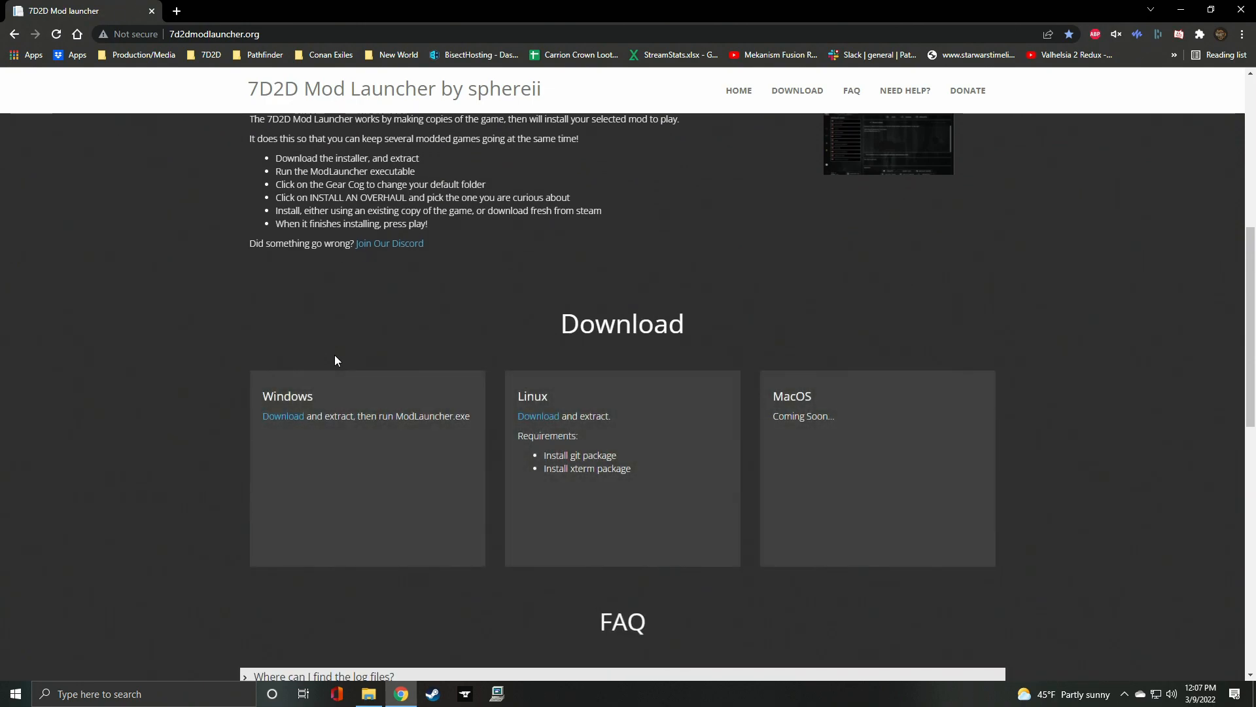
pyautogui.moveTo(283, 414)
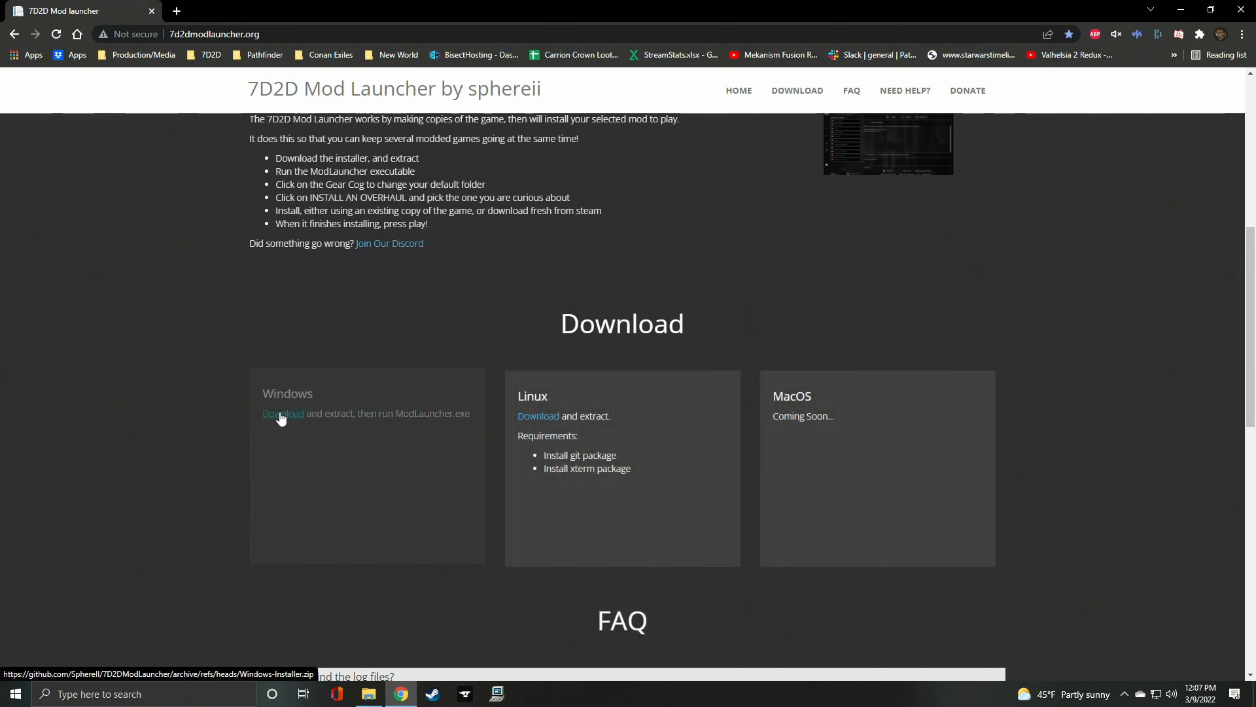
pyautogui.click(282, 414)
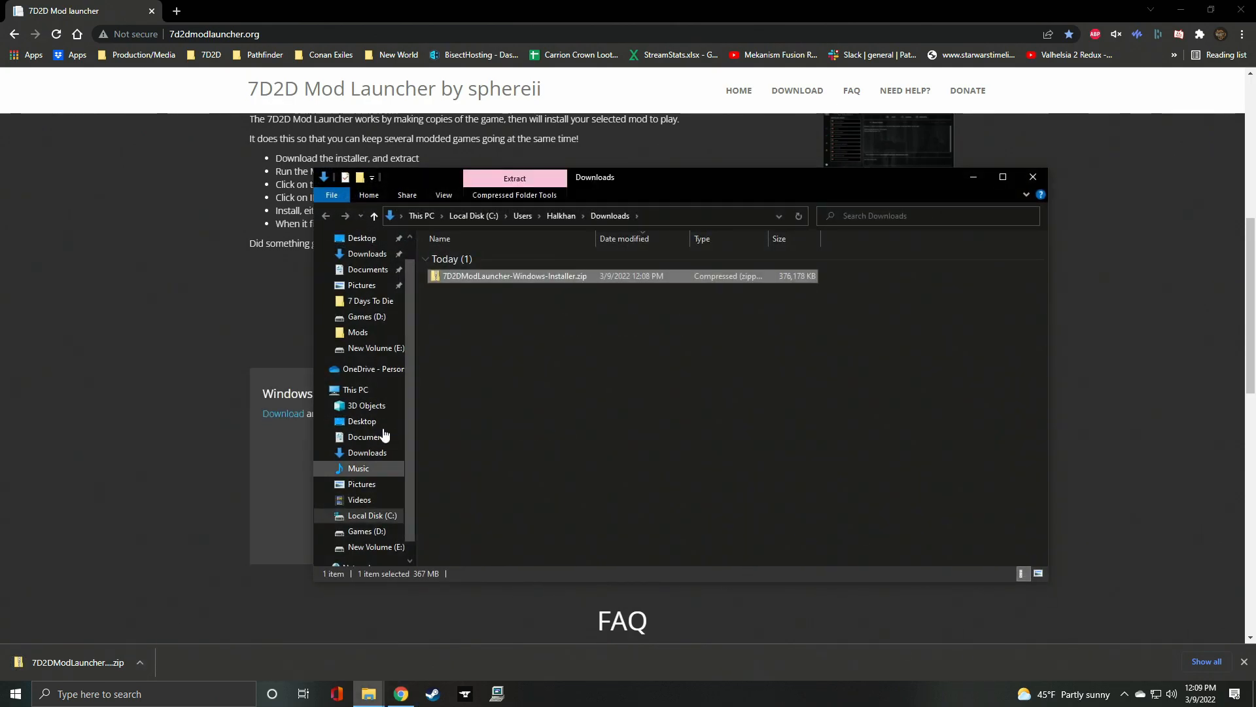
# Move the launcher installer zip from Downloads onto New Volume (E:).
pyautogui.rightClick(513, 277)
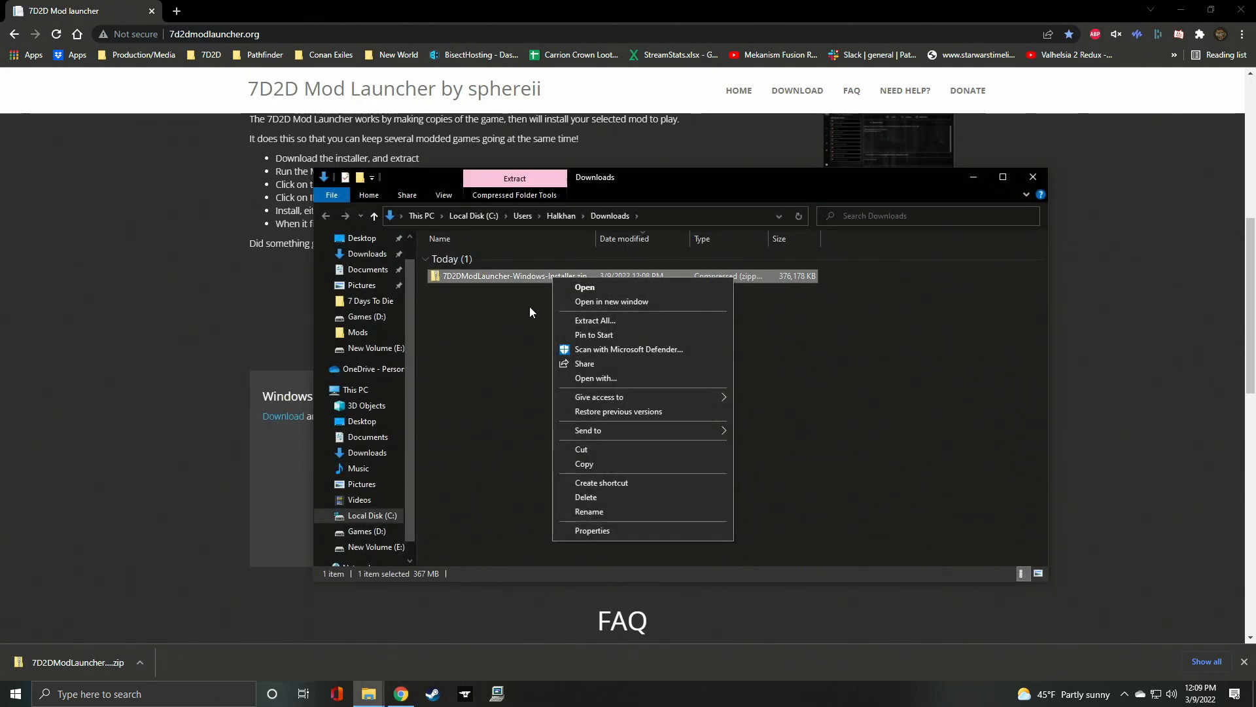
pyautogui.click(536, 286)
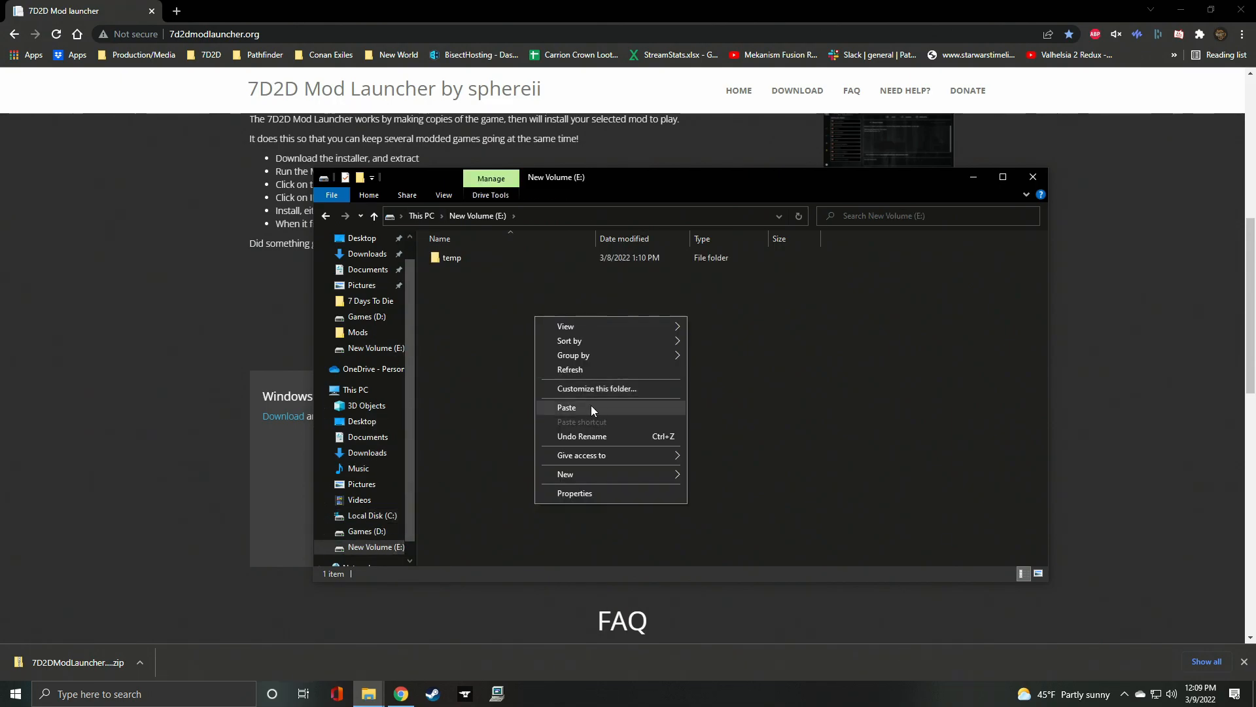
pyautogui.click(566, 407)
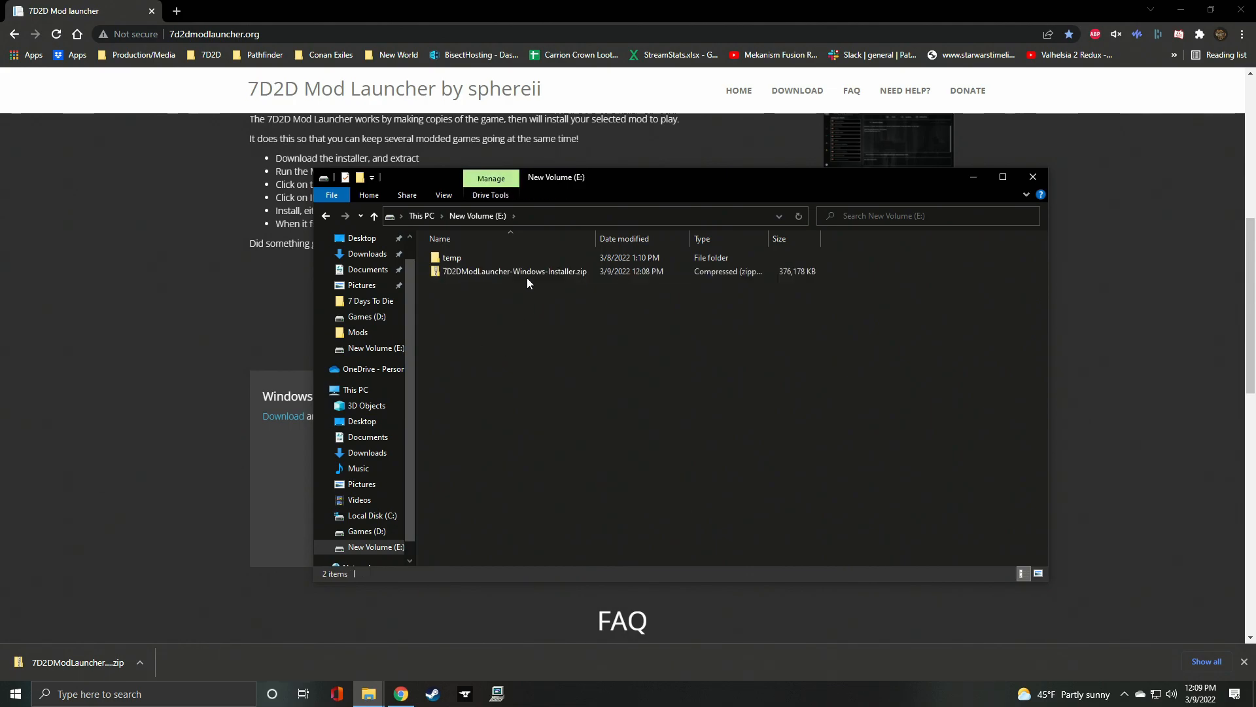
# Extract the installer zip on E: into its own 7D2DModLauncher-Windows-Installer folder.
pyautogui.rightClick(514, 271)
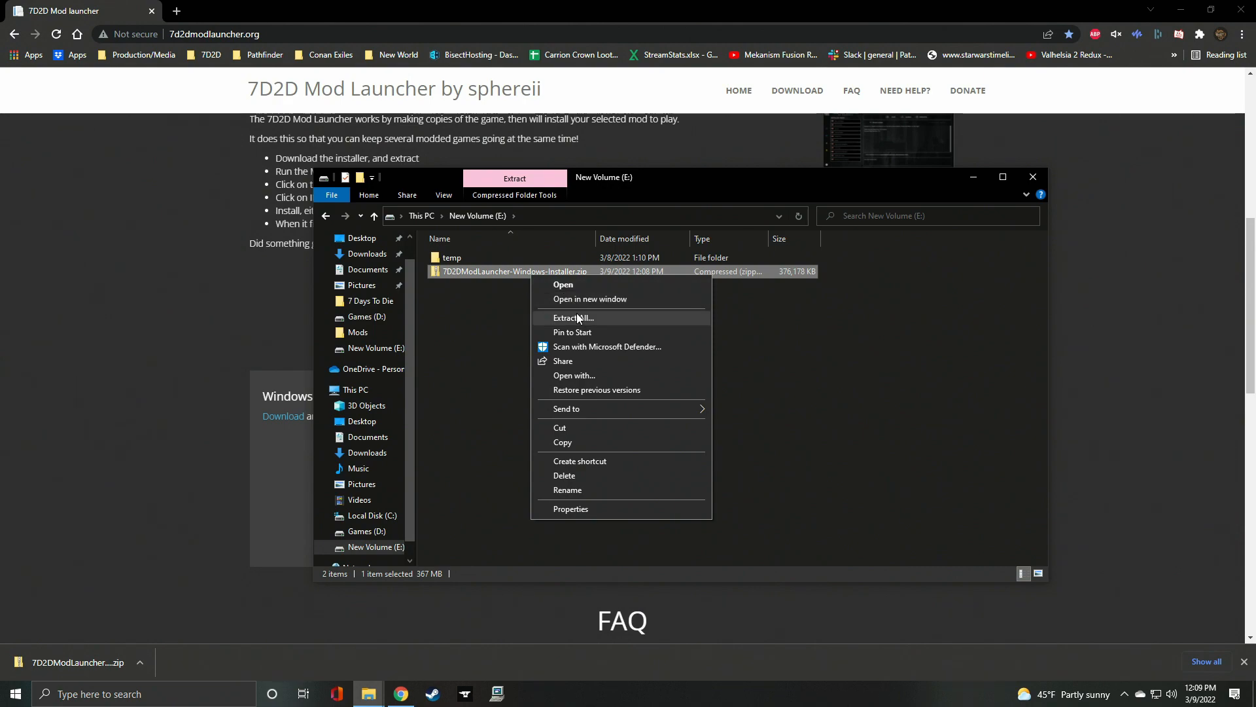
pyautogui.click(574, 317)
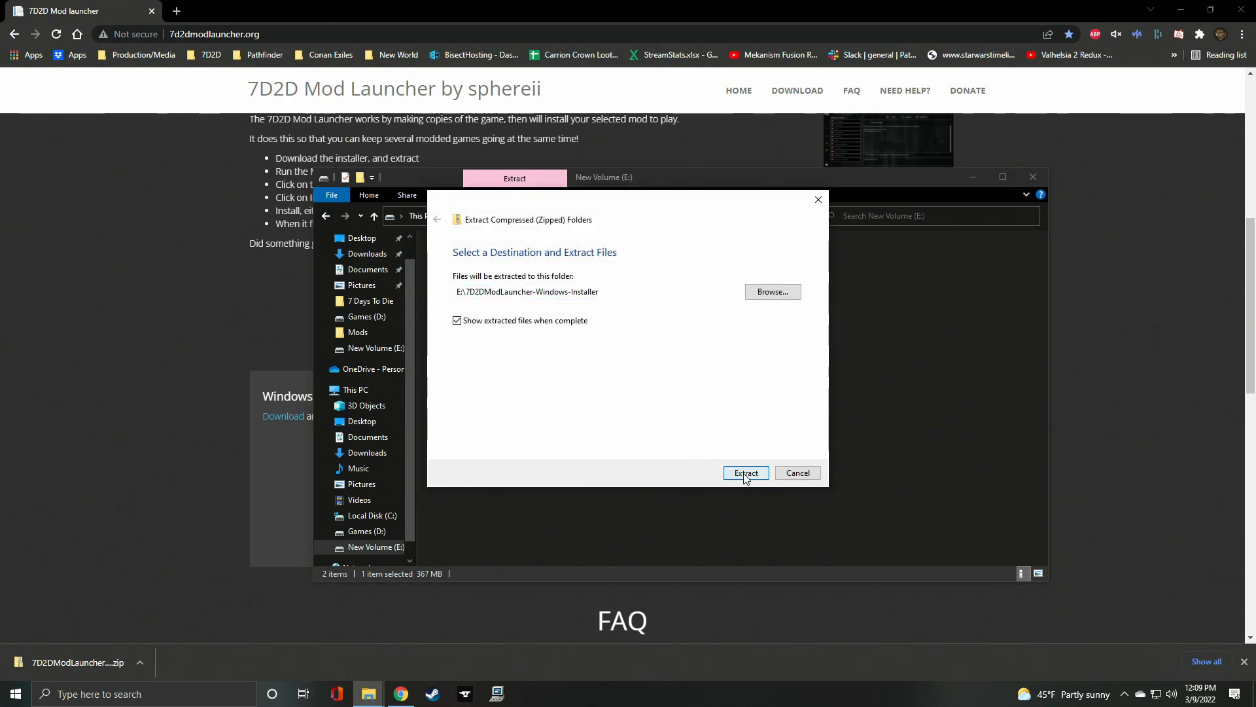
pyautogui.click(745, 472)
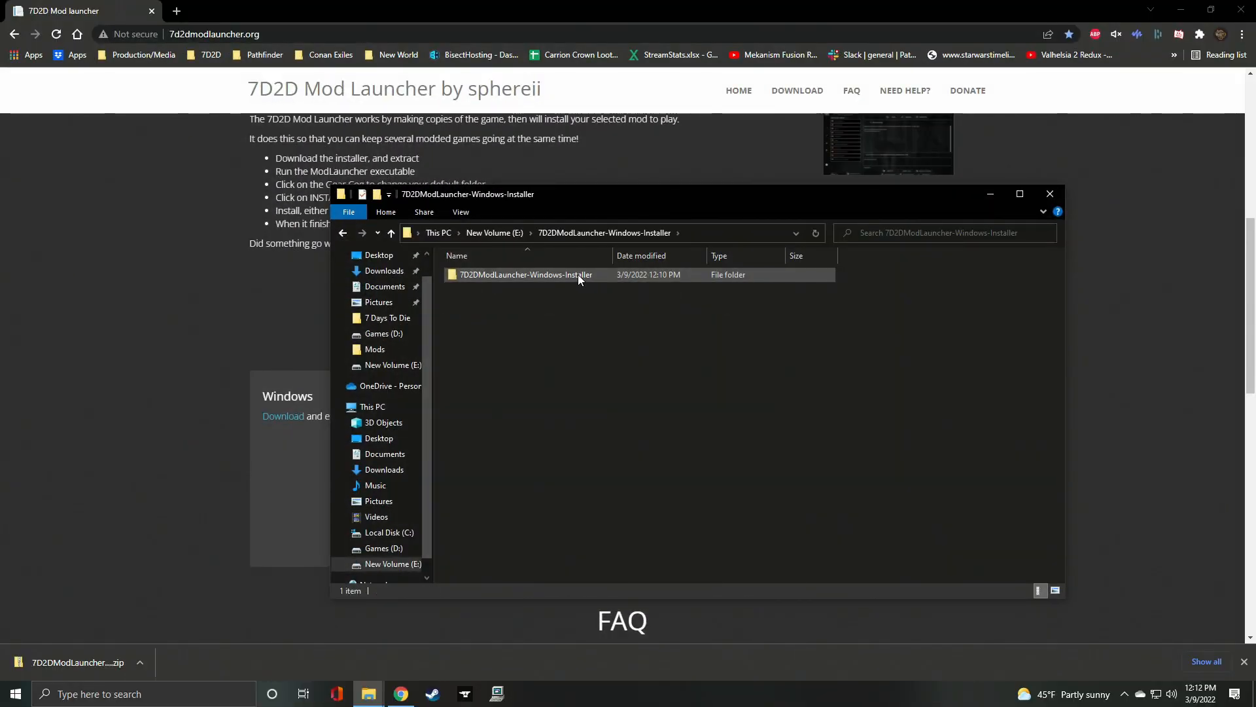
# Enter the extracted 7D2DModLauncher-Windows-Installer folder and reach ModLauncher.exe.
pyautogui.doubleClick(521, 273)
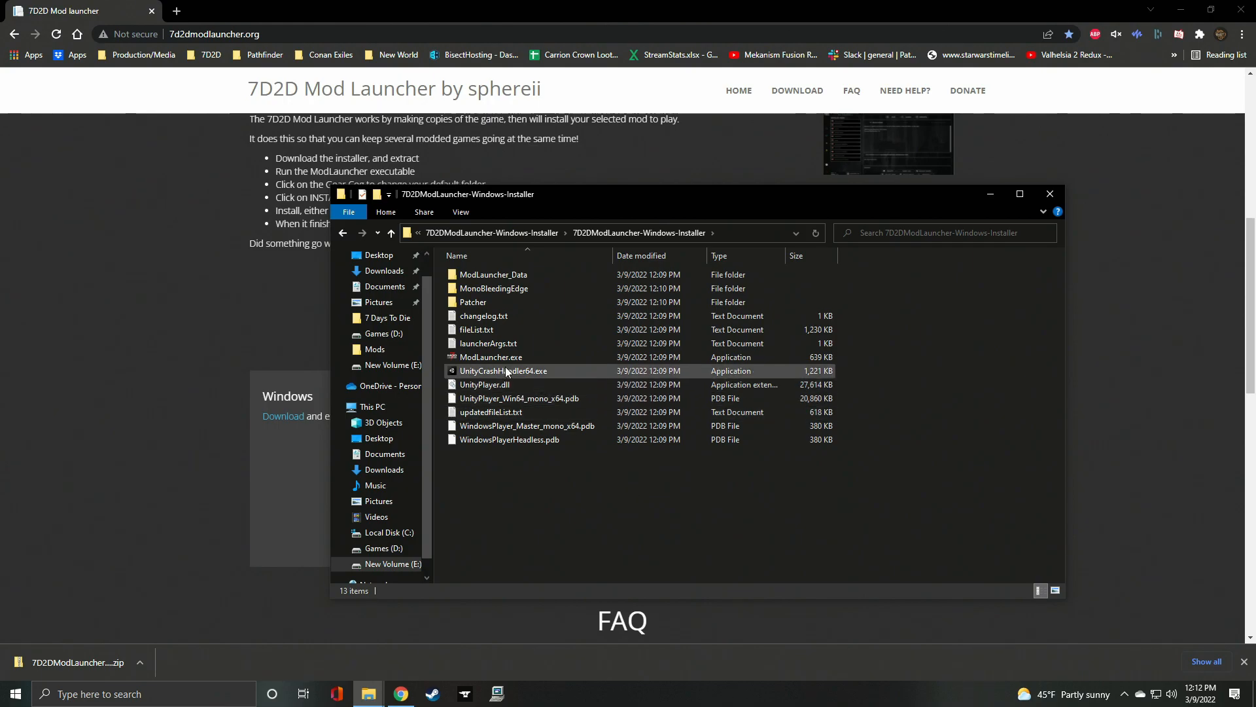
pyautogui.rightClick(489, 355)
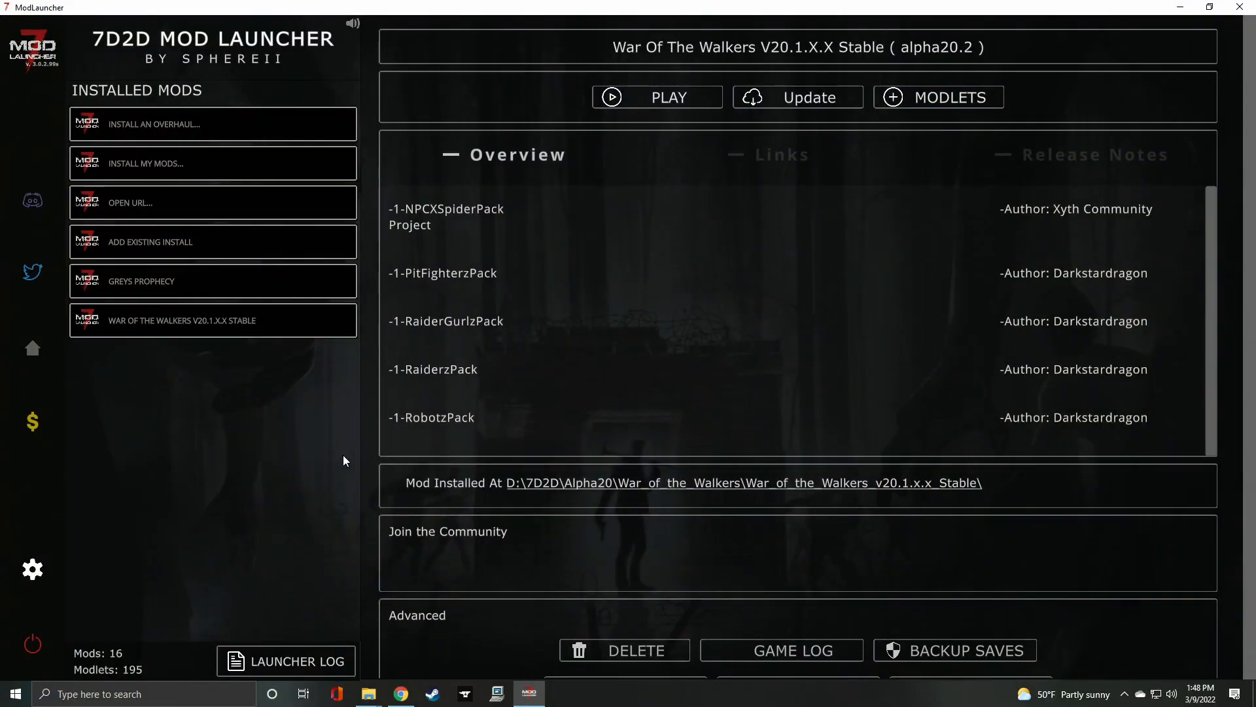
pyautogui.moveTo(573, 441)
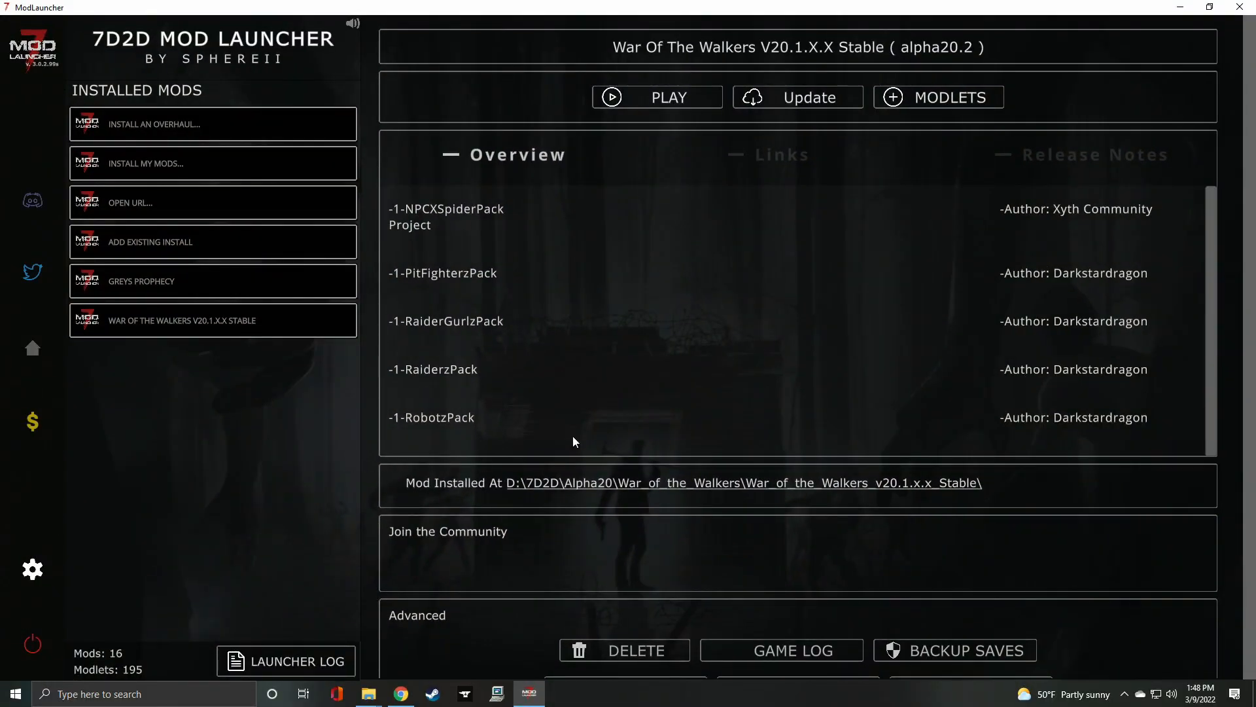
# Create the MyMod install by copying the local Steam 7 Days To Die game.
pyautogui.click(146, 164)
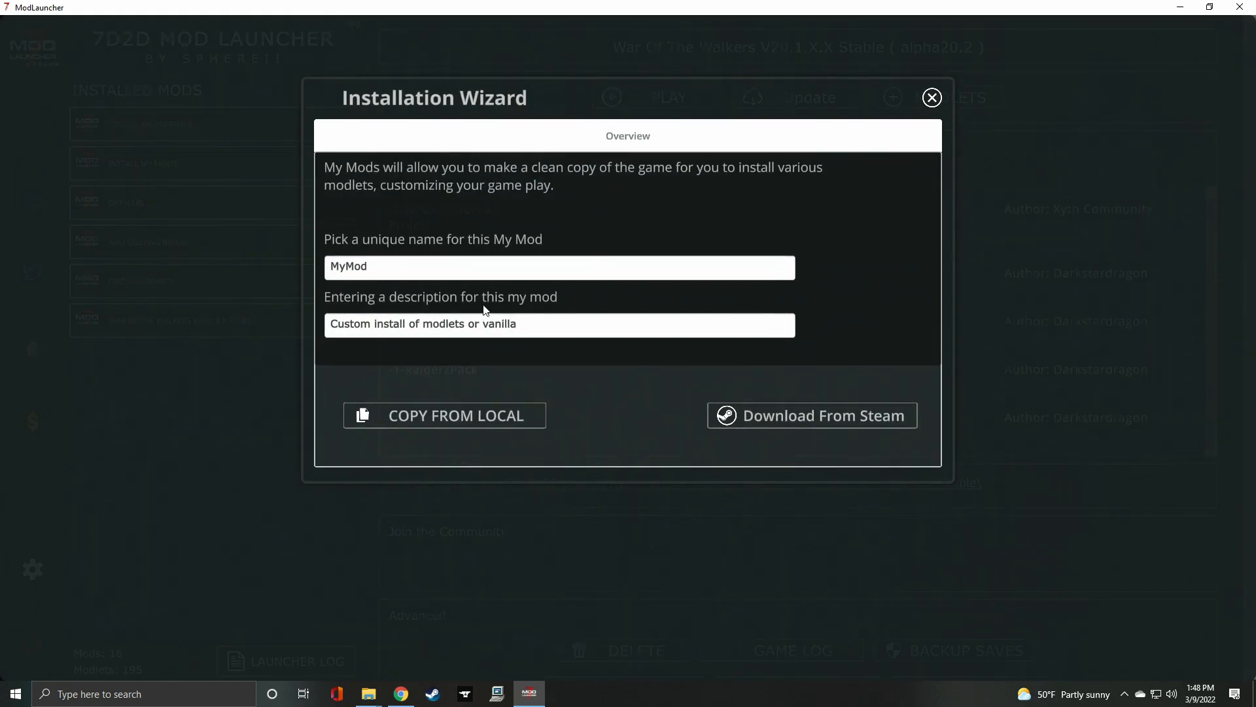
pyautogui.moveTo(445, 415)
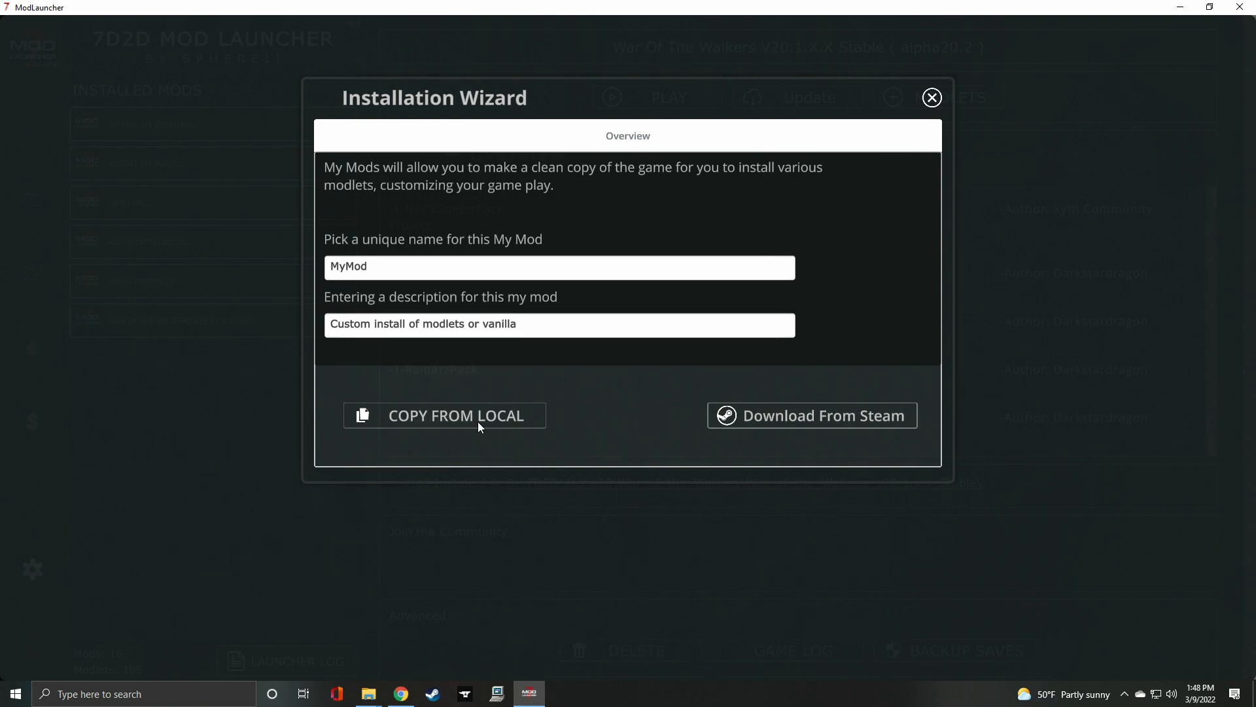
pyautogui.click(444, 414)
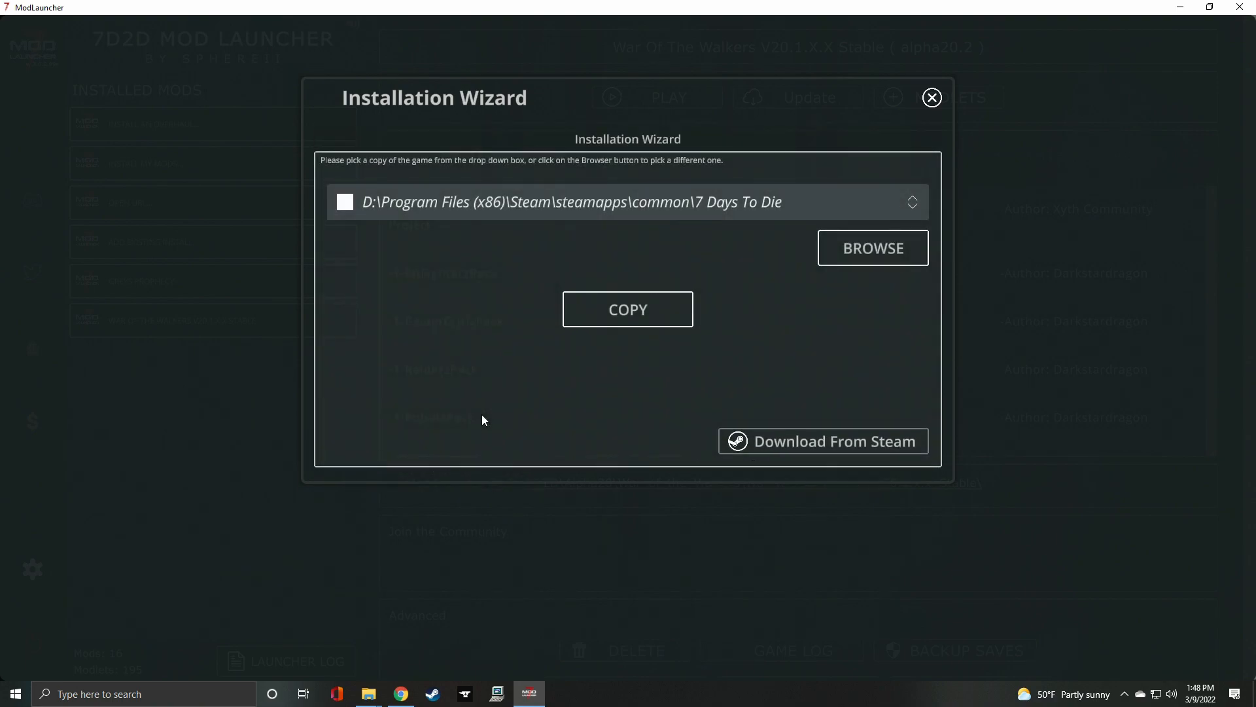
pyautogui.moveTo(762, 246)
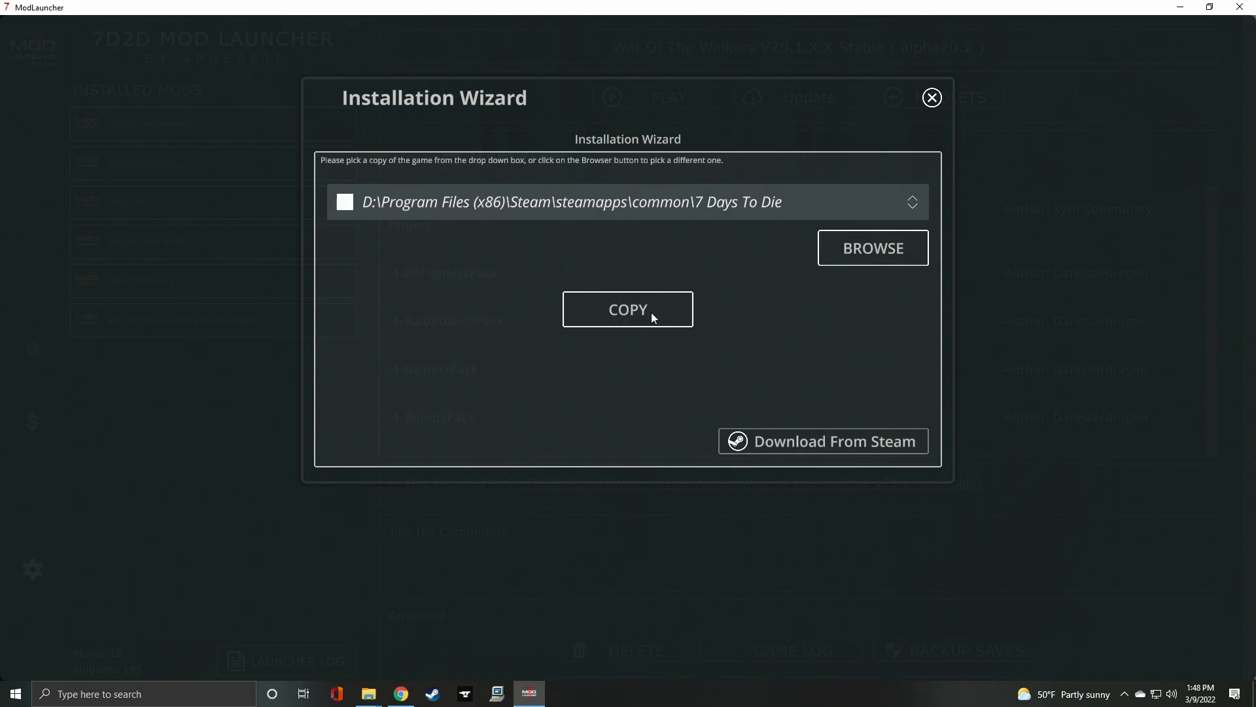
pyautogui.click(626, 309)
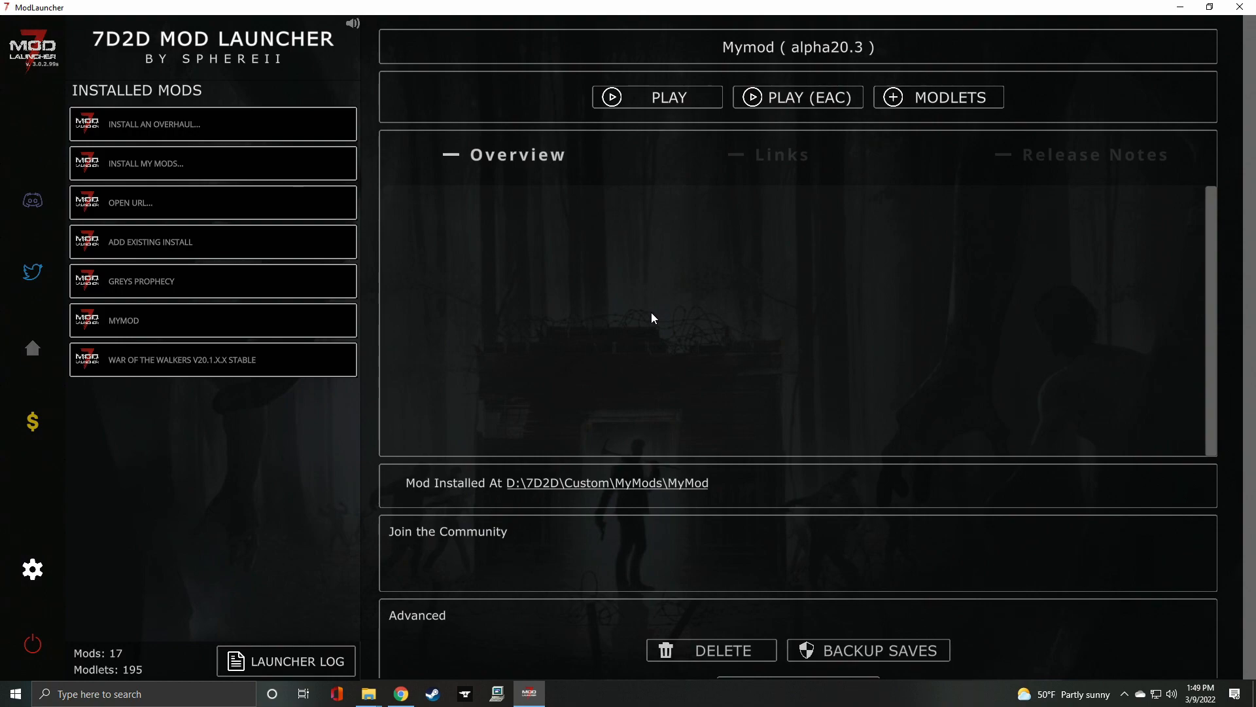
pyautogui.moveTo(894, 69)
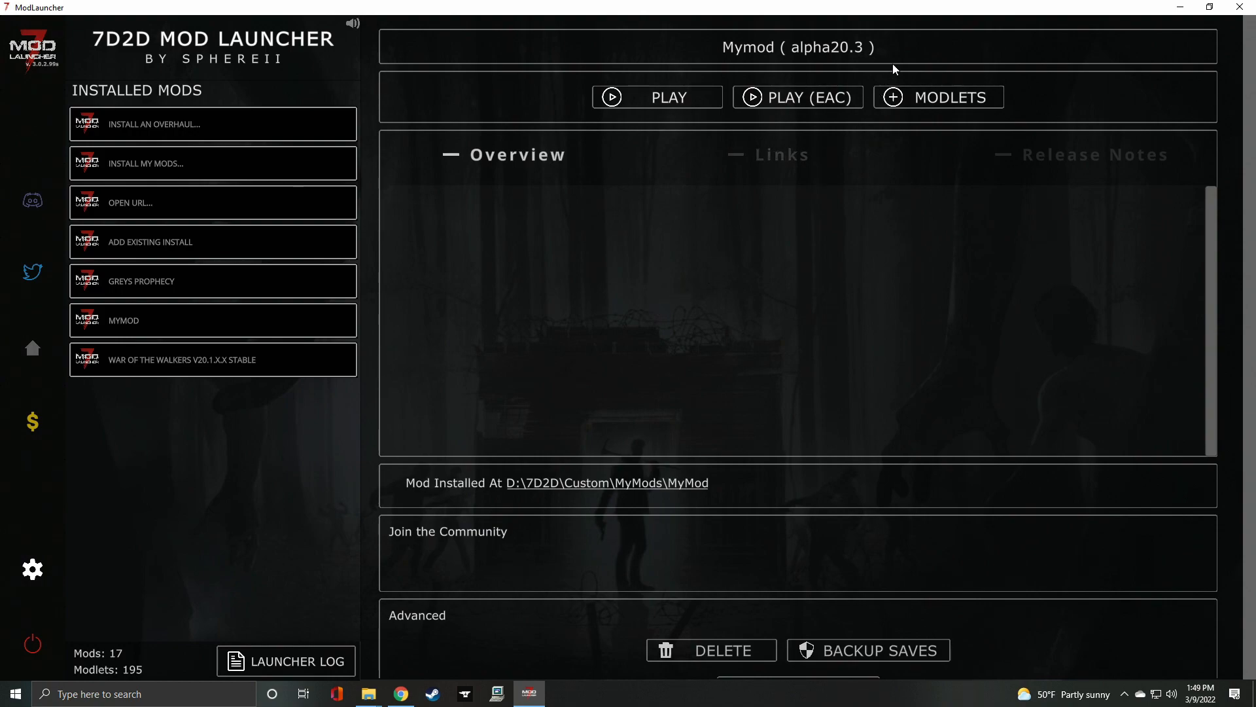
pyautogui.moveTo(672, 34)
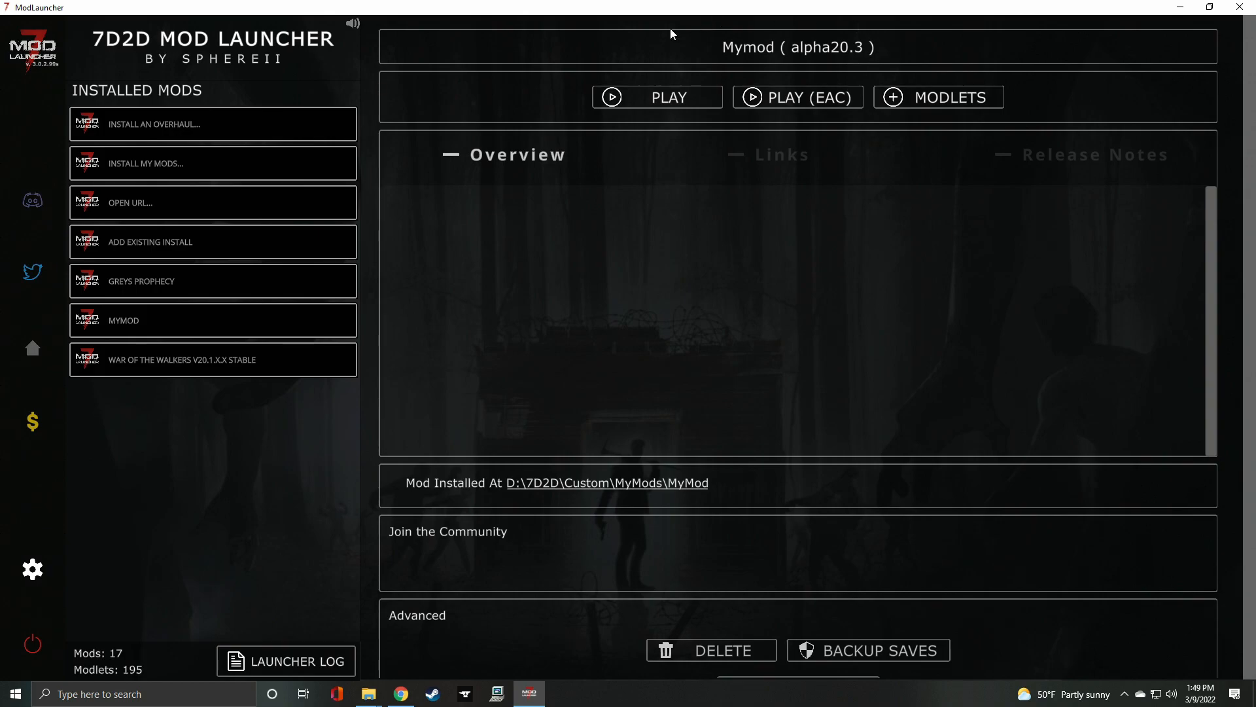
pyautogui.moveTo(950, 97)
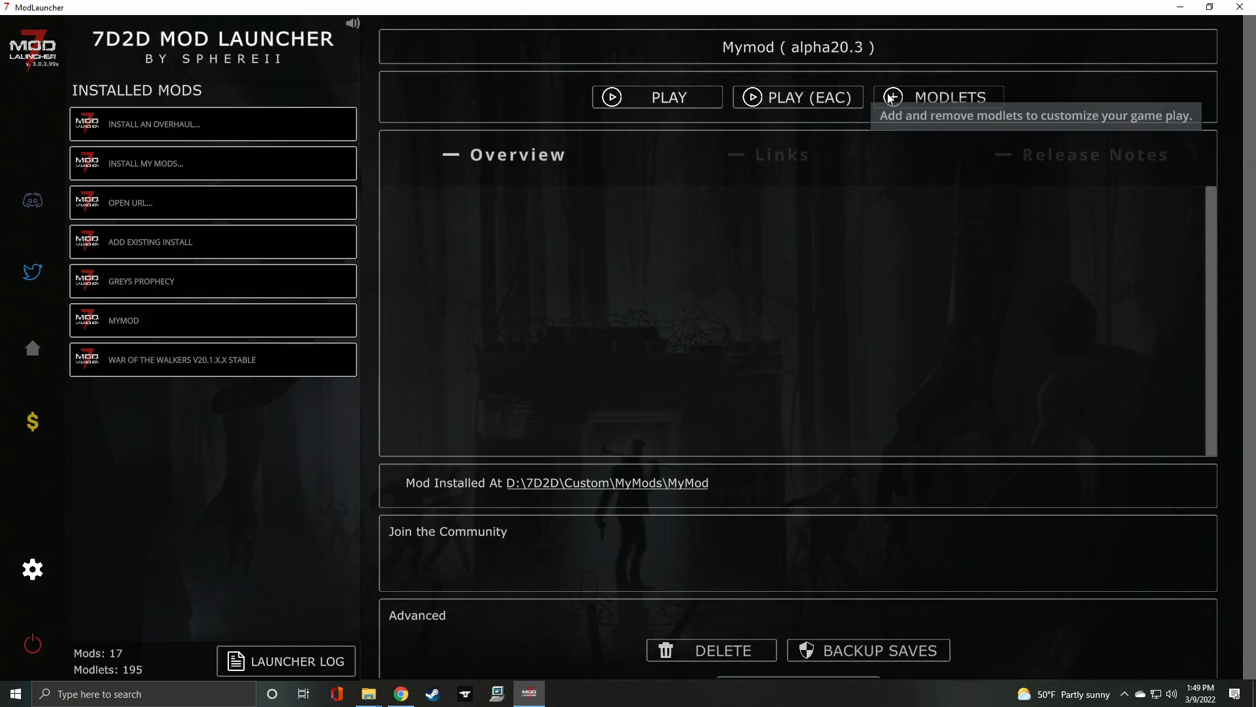
# Bring up Modlet Management for the selected MyMod install.
pyautogui.click(937, 96)
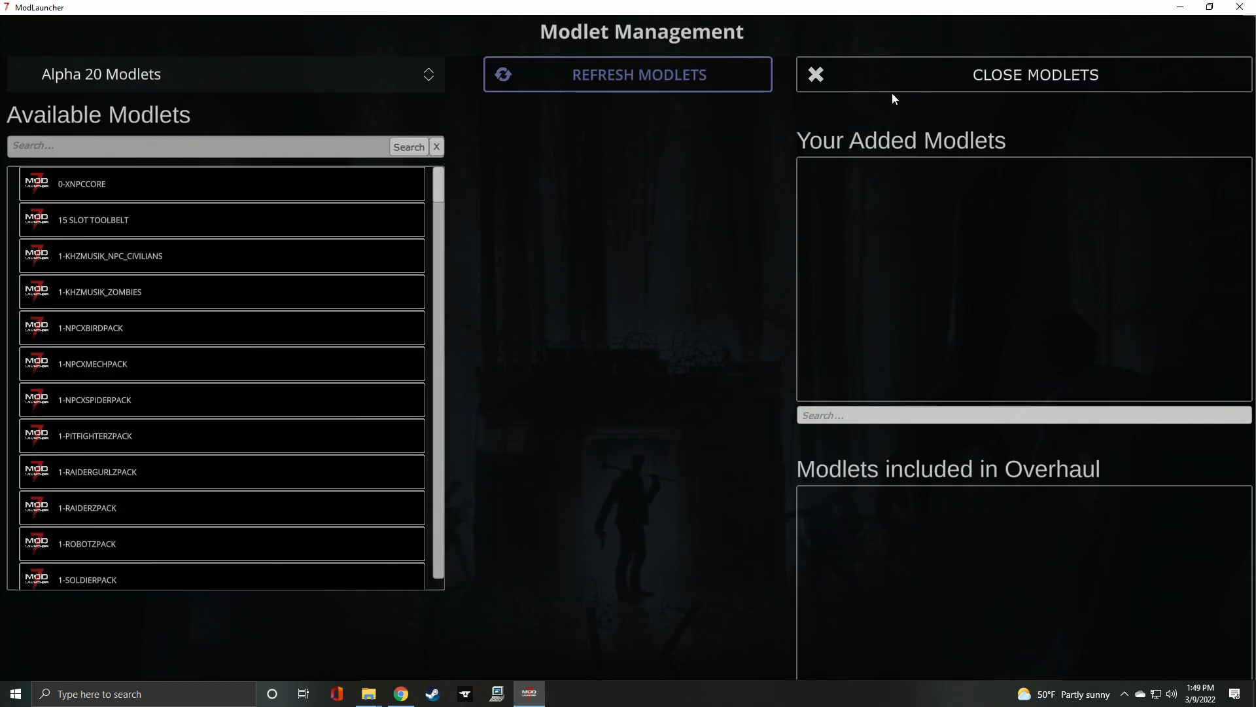
pyautogui.moveTo(627, 73)
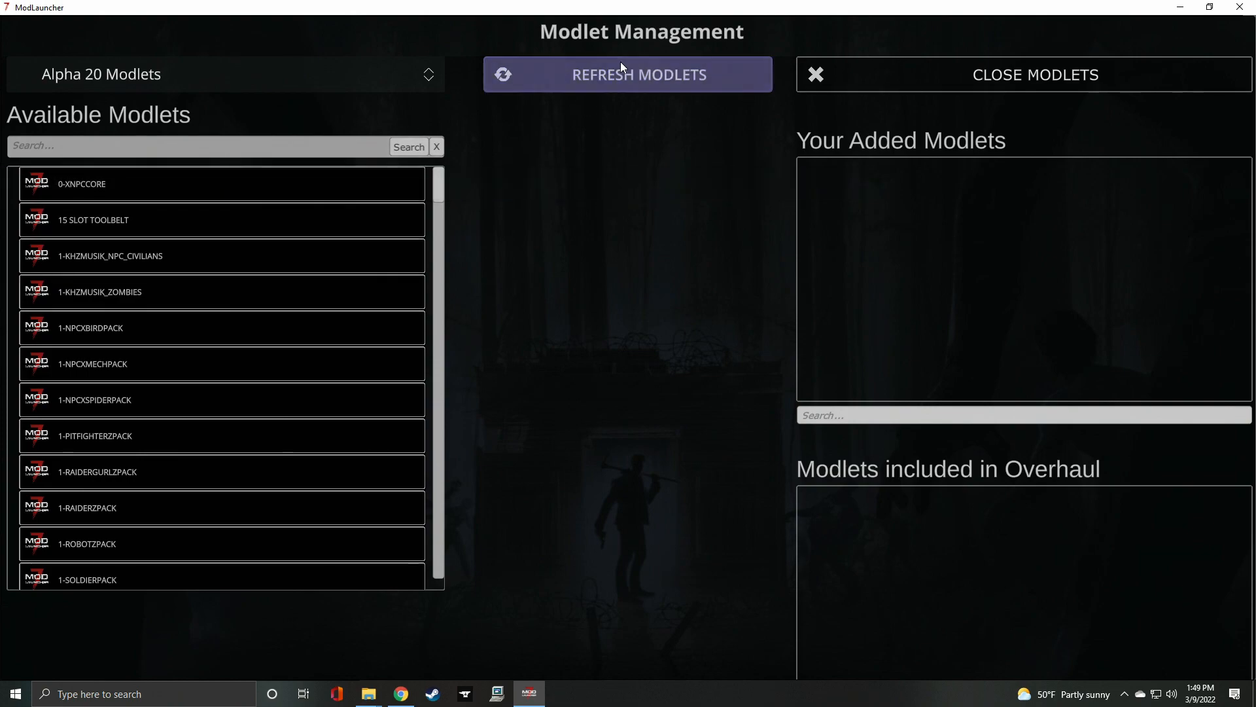
# Refresh modlets, install 1-SoldierPack and Headshot Only into MyMod, then list available overhauls.
pyautogui.click(627, 73)
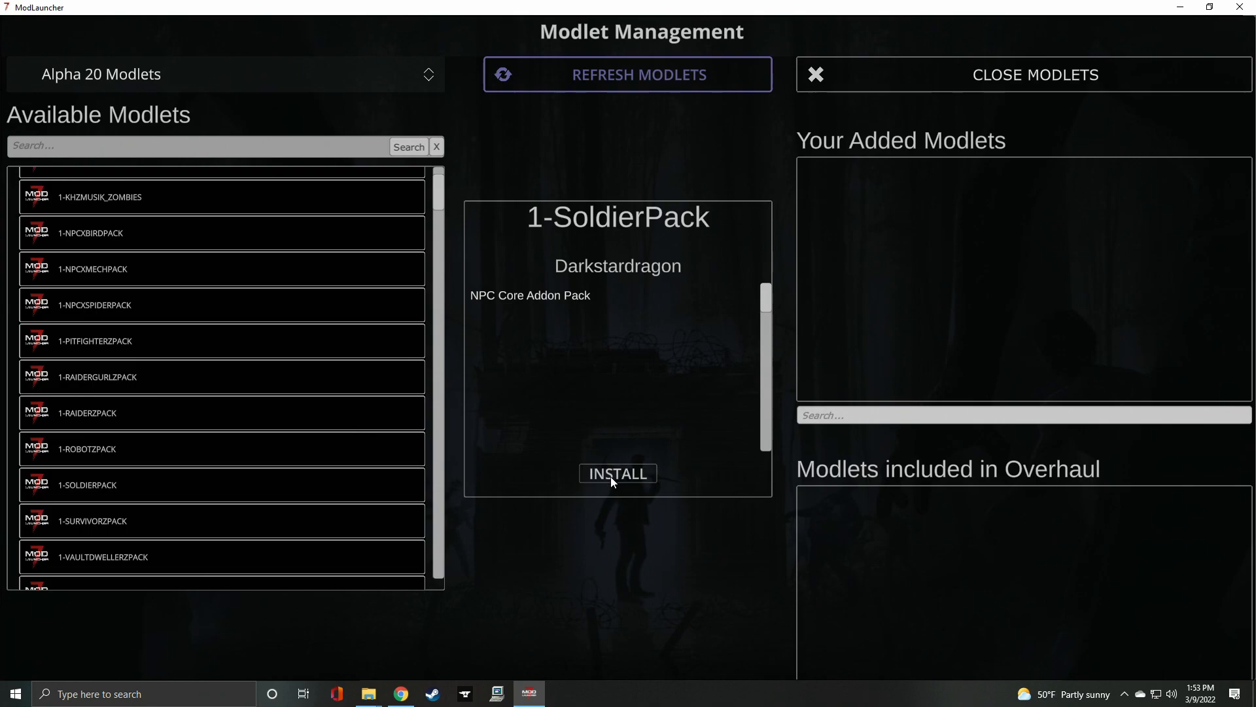
pyautogui.click(616, 474)
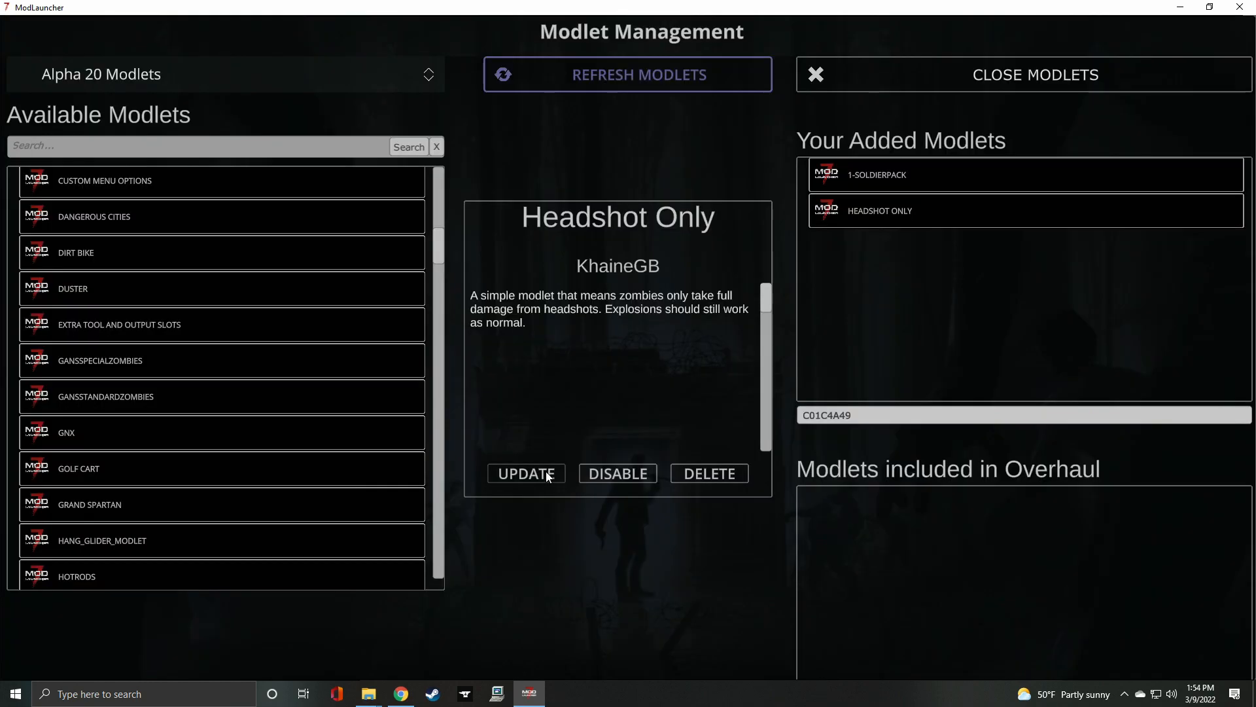
pyautogui.moveTo(971, 162)
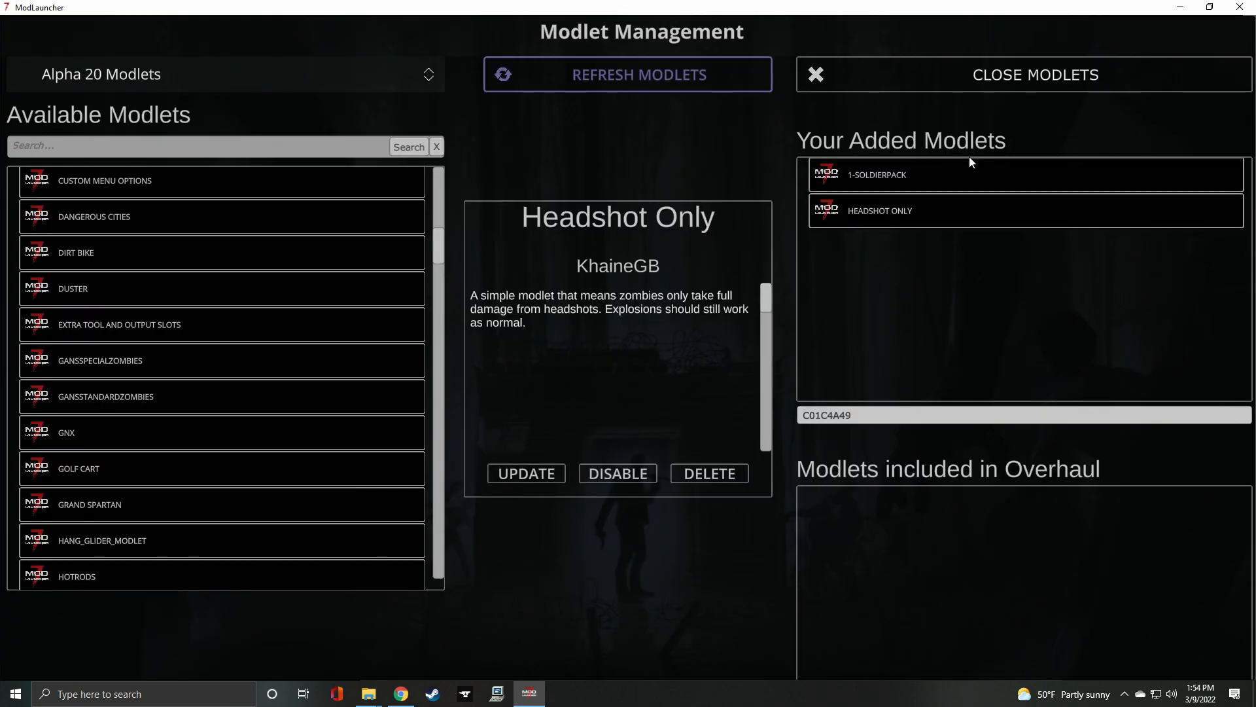
pyautogui.moveTo(1012, 75)
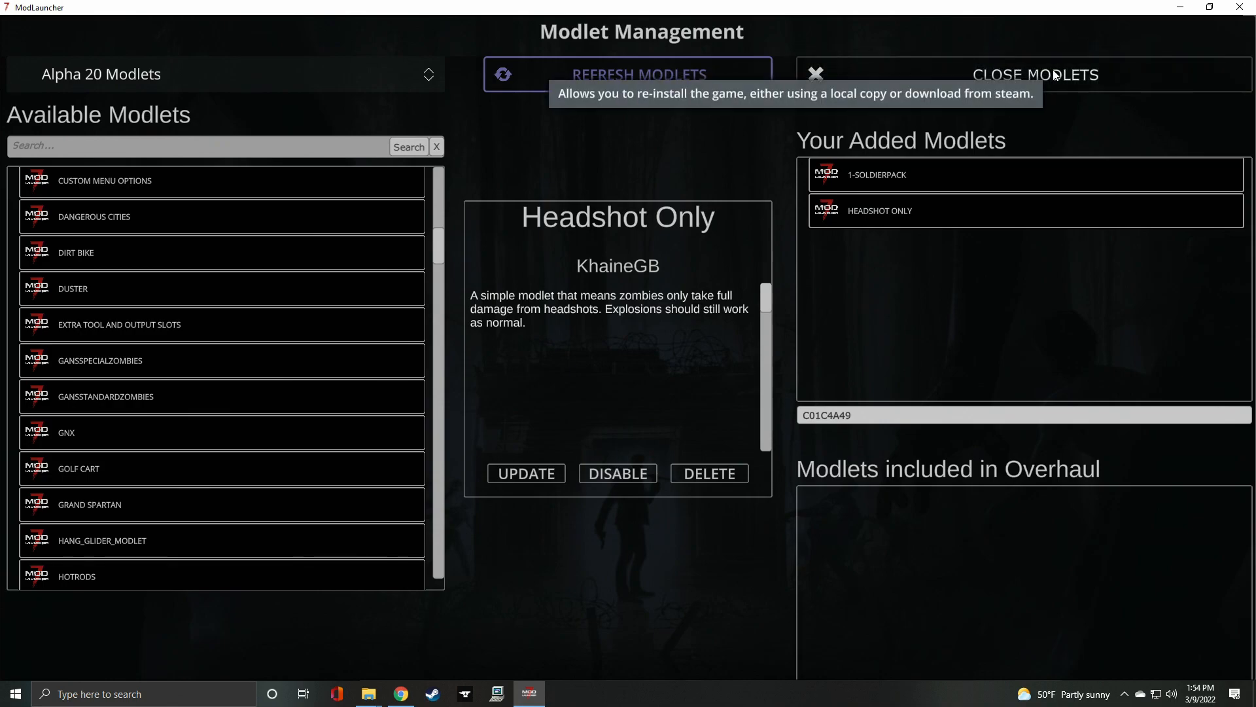
pyautogui.click(1034, 73)
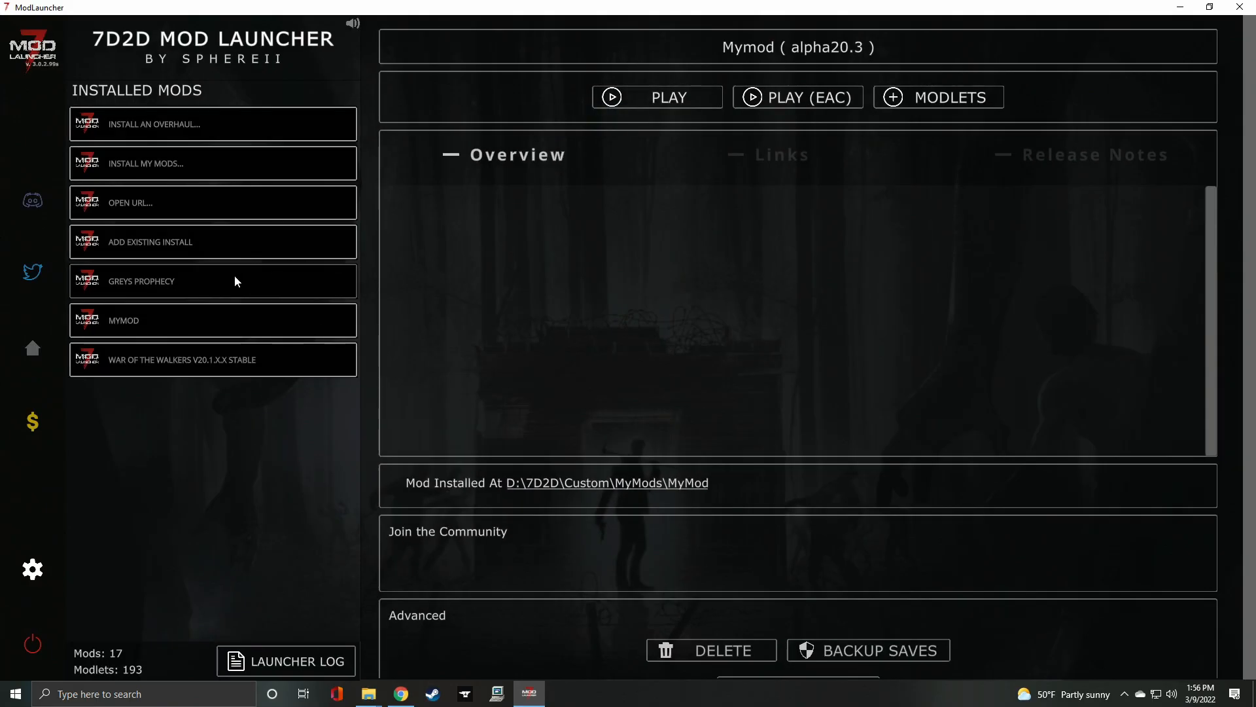
pyautogui.moveTo(215, 133)
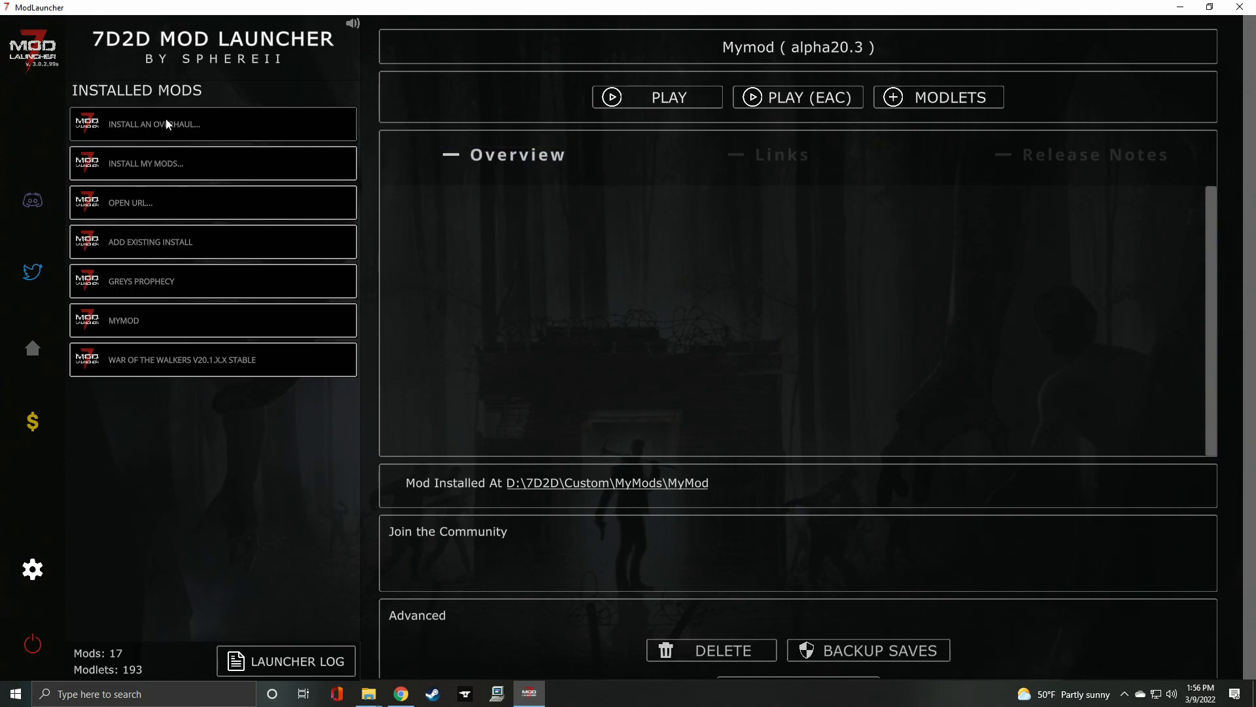
pyautogui.click(213, 123)
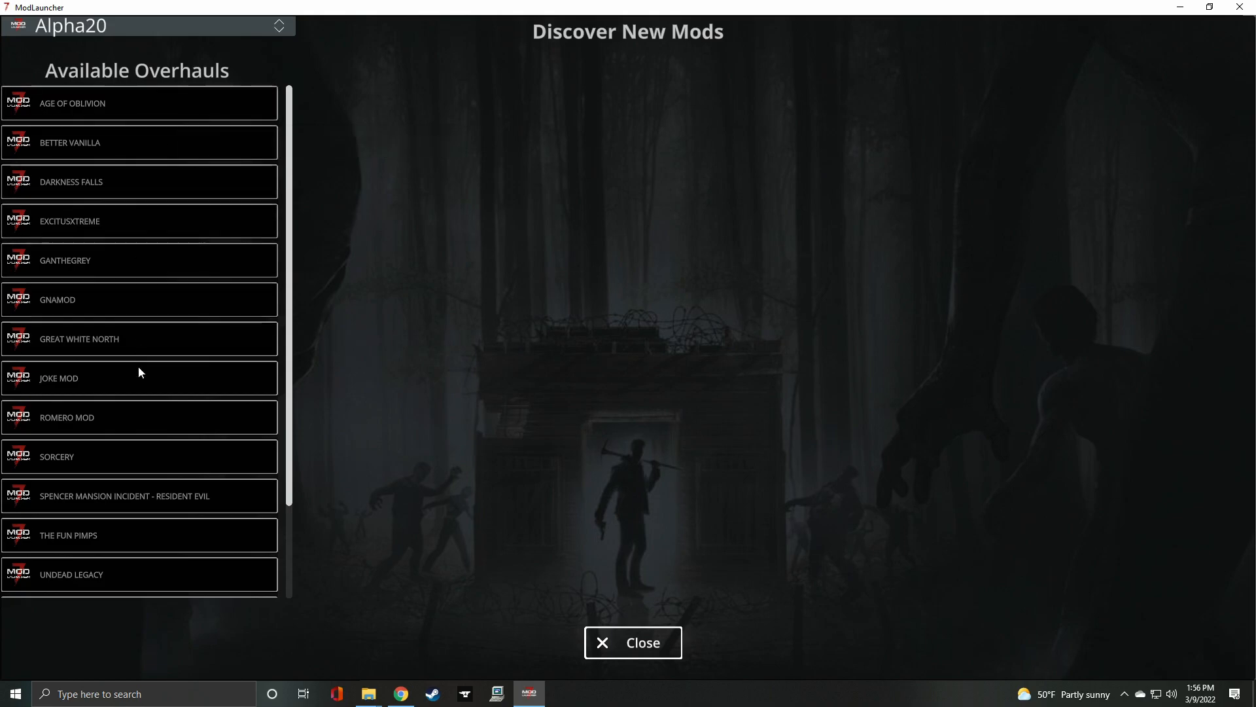
pyautogui.moveTo(126, 184)
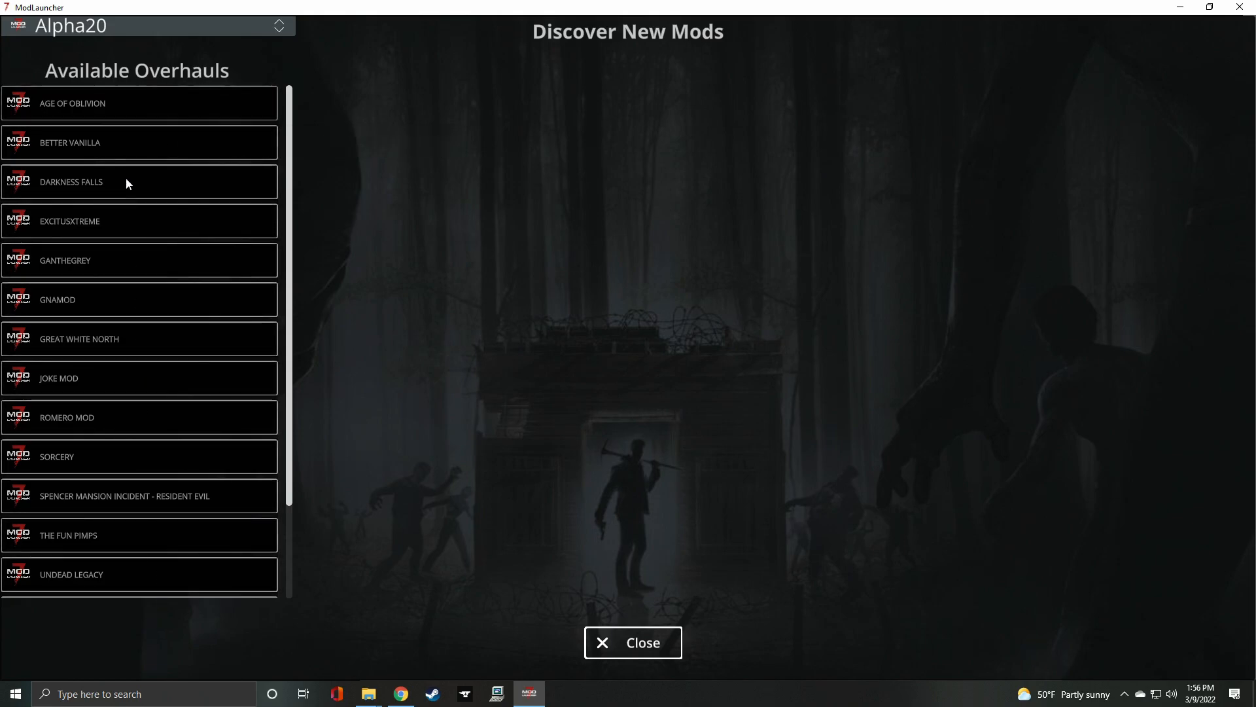
pyautogui.moveTo(146, 483)
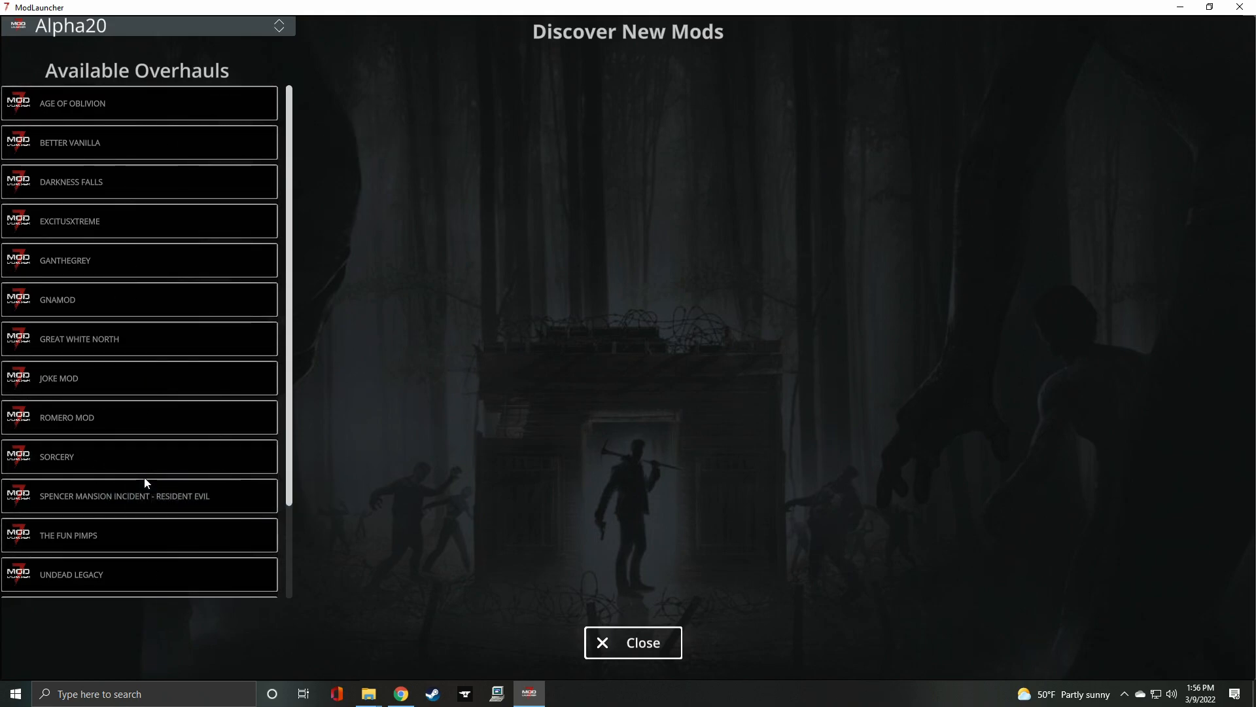
# Select Undead Legacy in Available Overhauls and start the Undead Legacy Stable install.
pyautogui.scroll(-3)
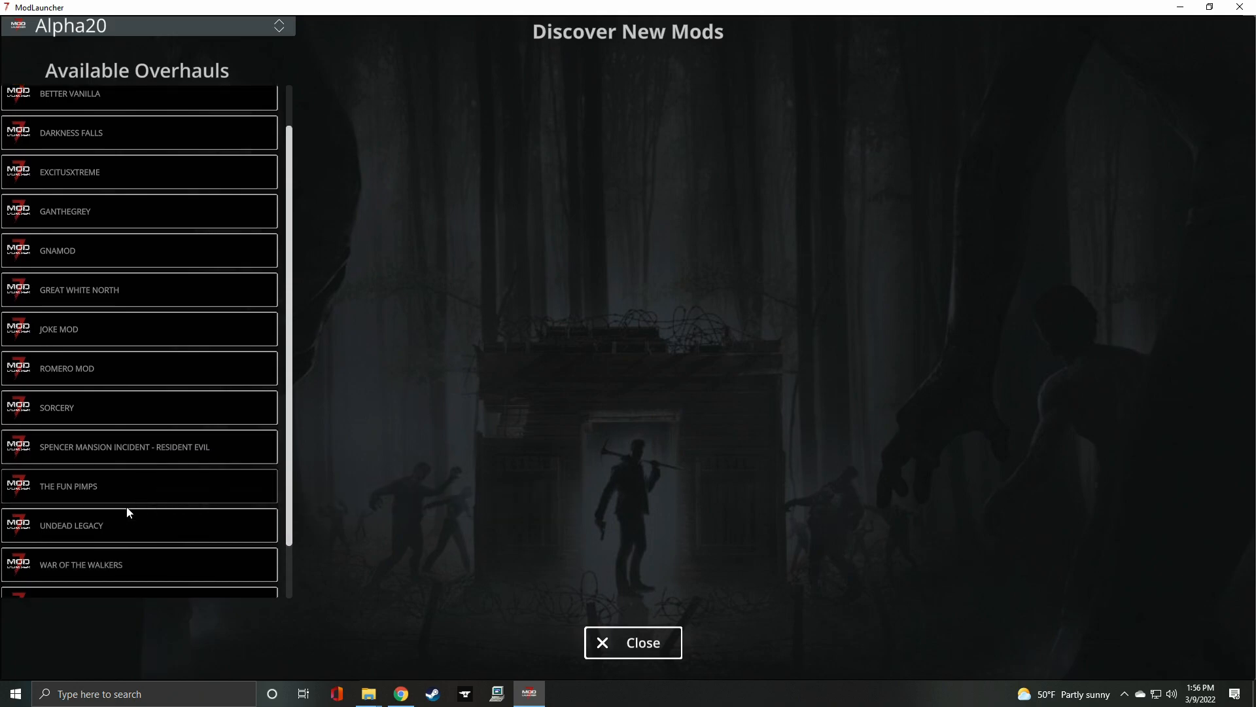
pyautogui.scroll(-3)
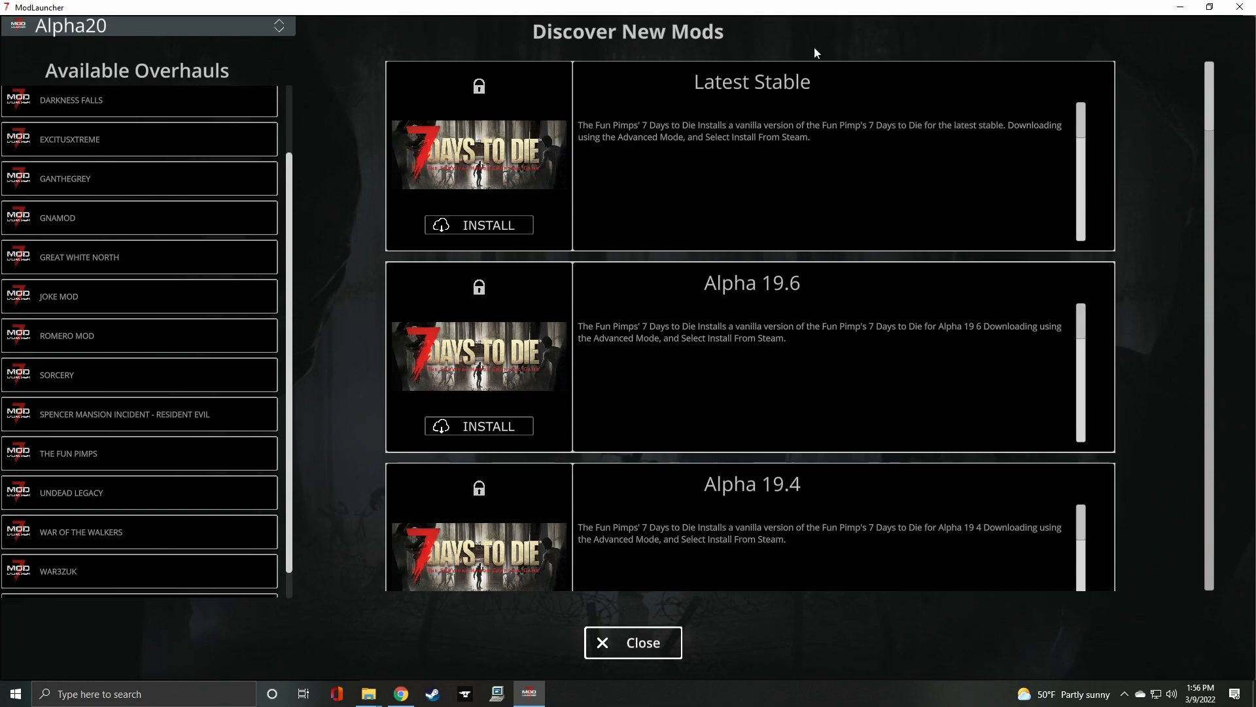
pyautogui.moveTo(776, 371)
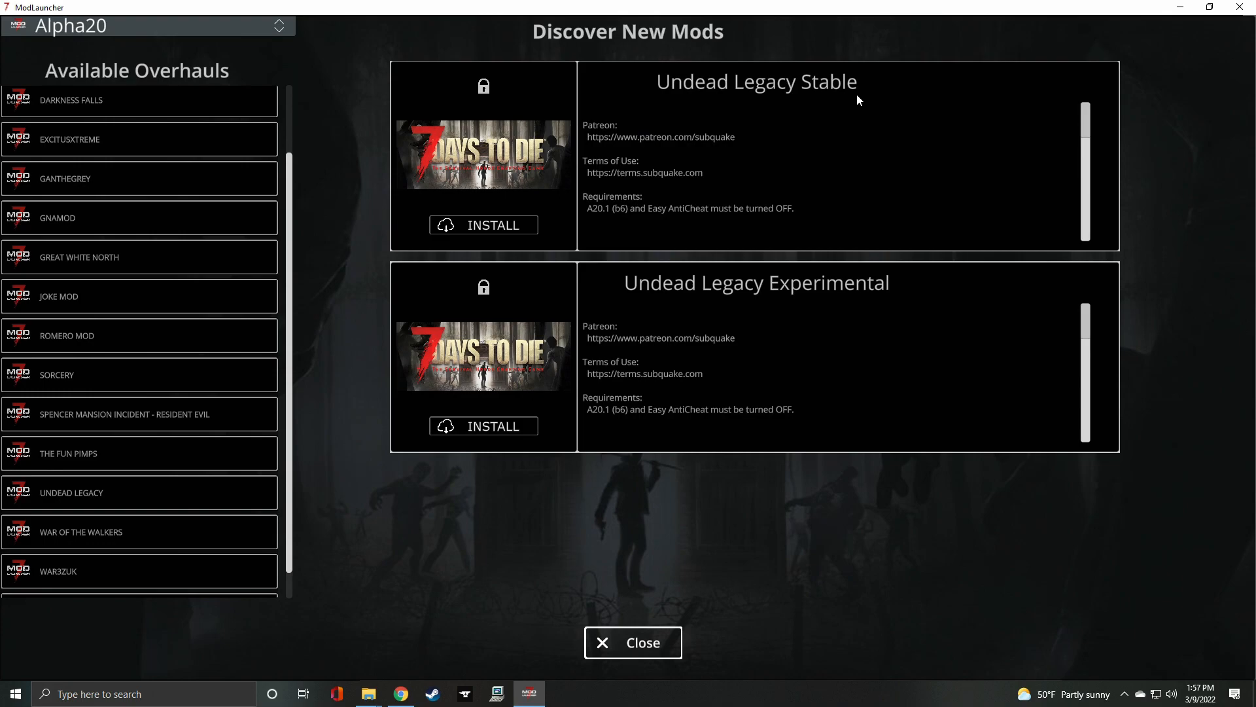
pyautogui.moveTo(715, 258)
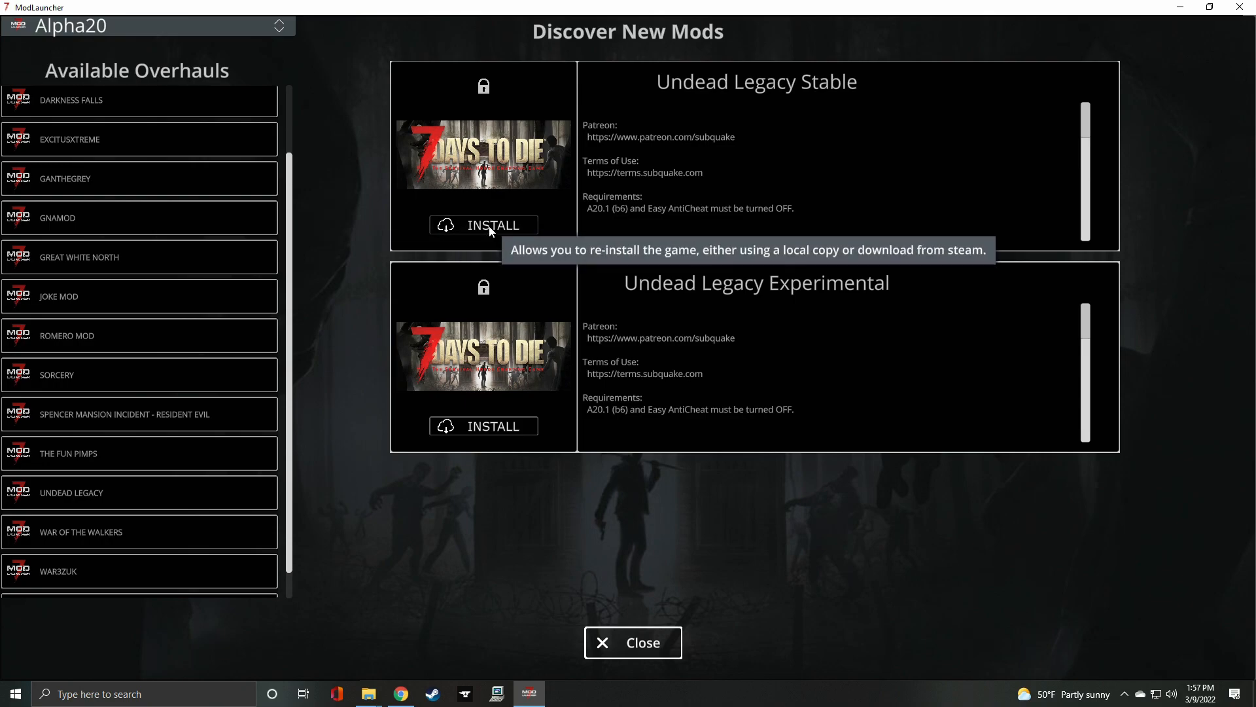
pyautogui.click(493, 225)
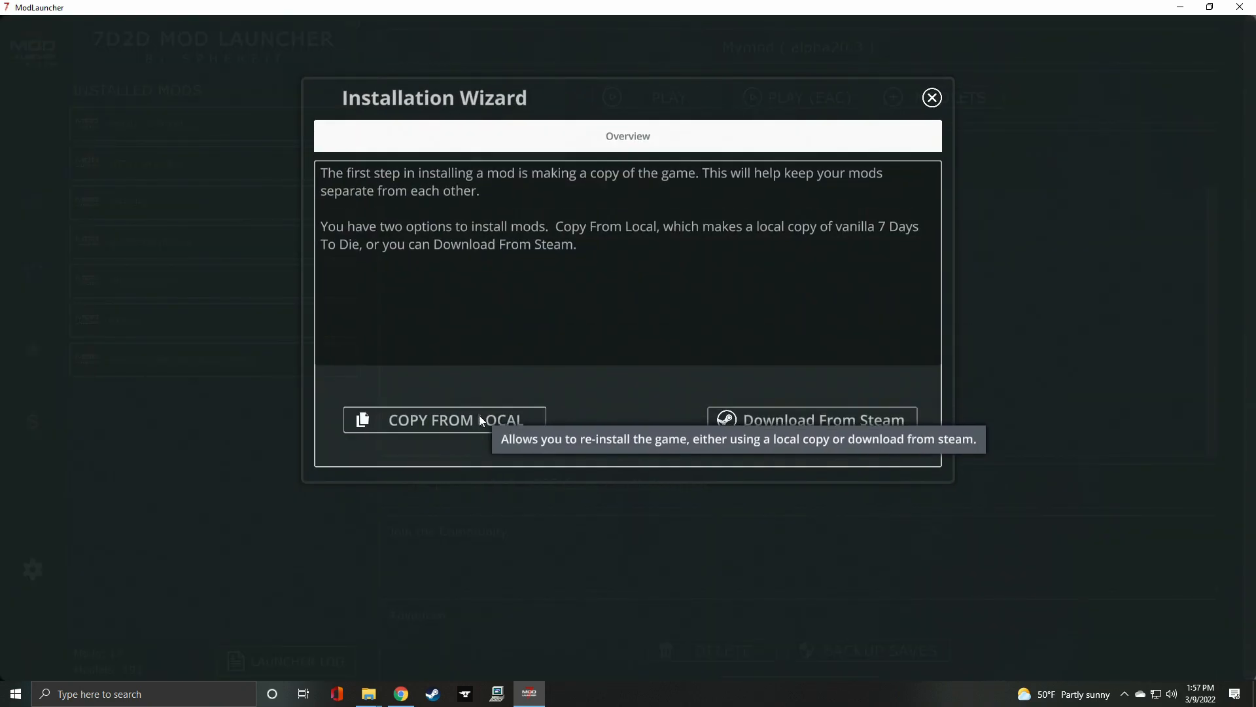
# Finish installing Undead Legacy Stable by copying the game from the local Steam path.
pyautogui.click(445, 420)
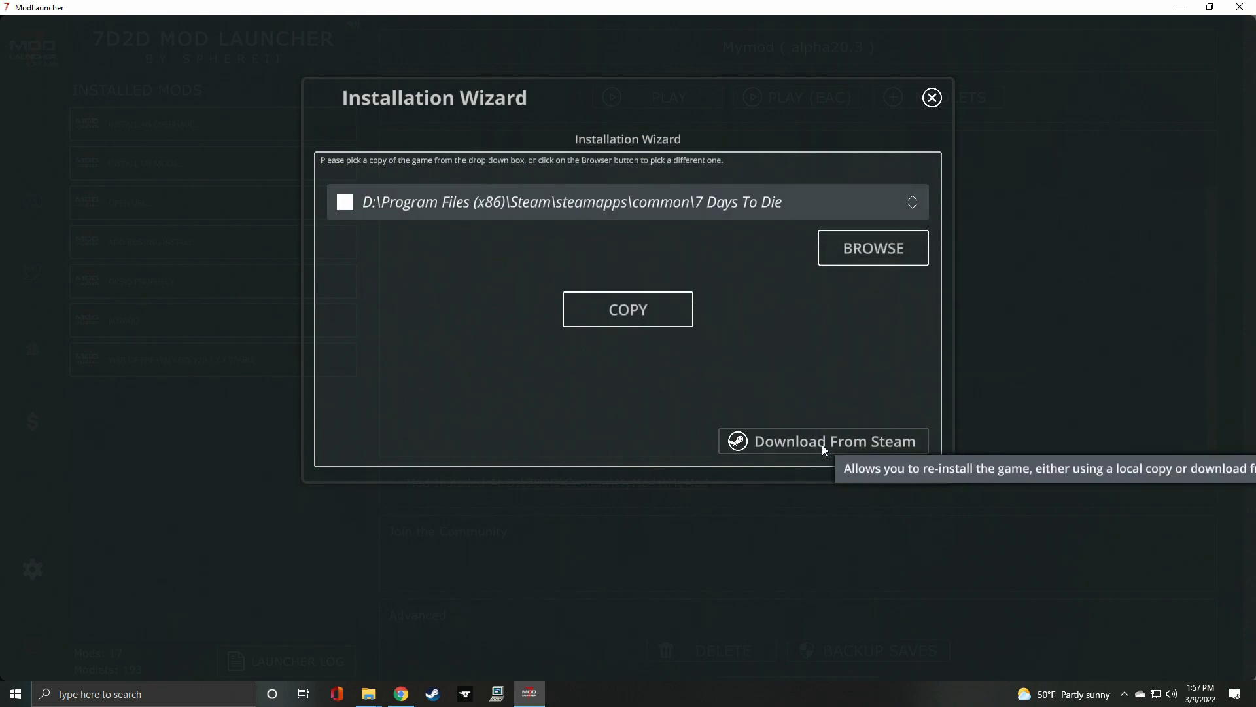
pyautogui.click(626, 309)
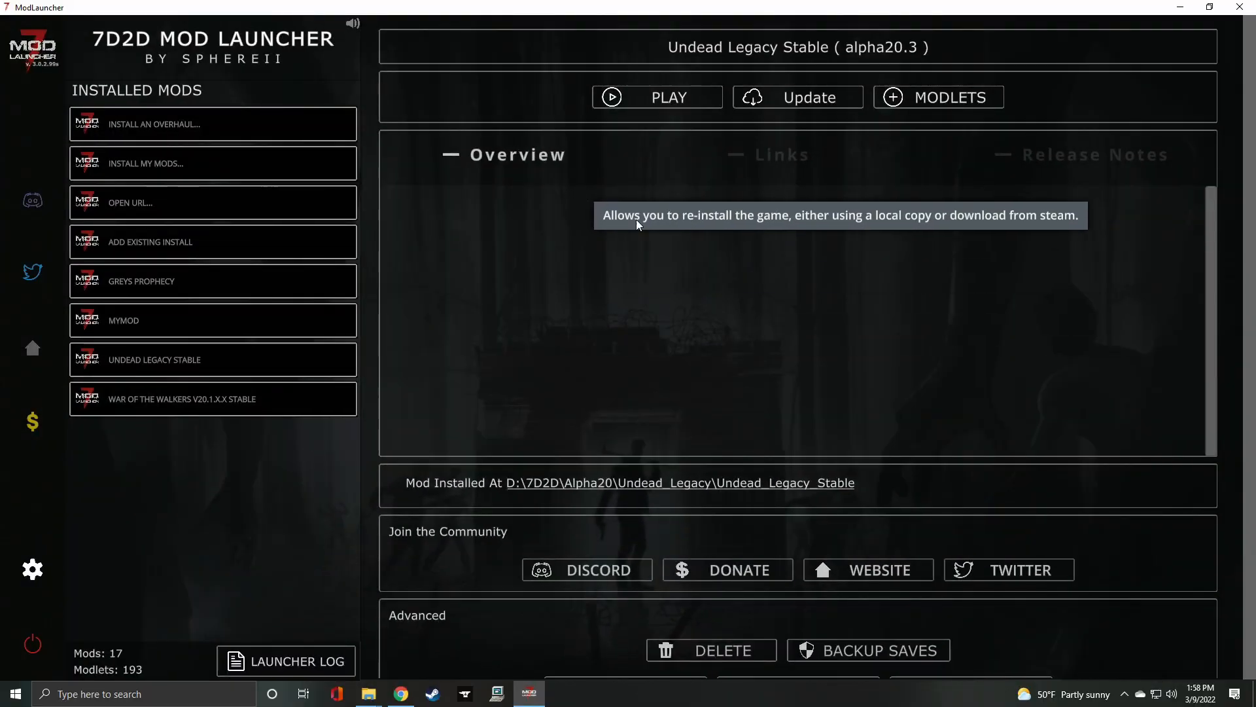
pyautogui.moveTo(691, 25)
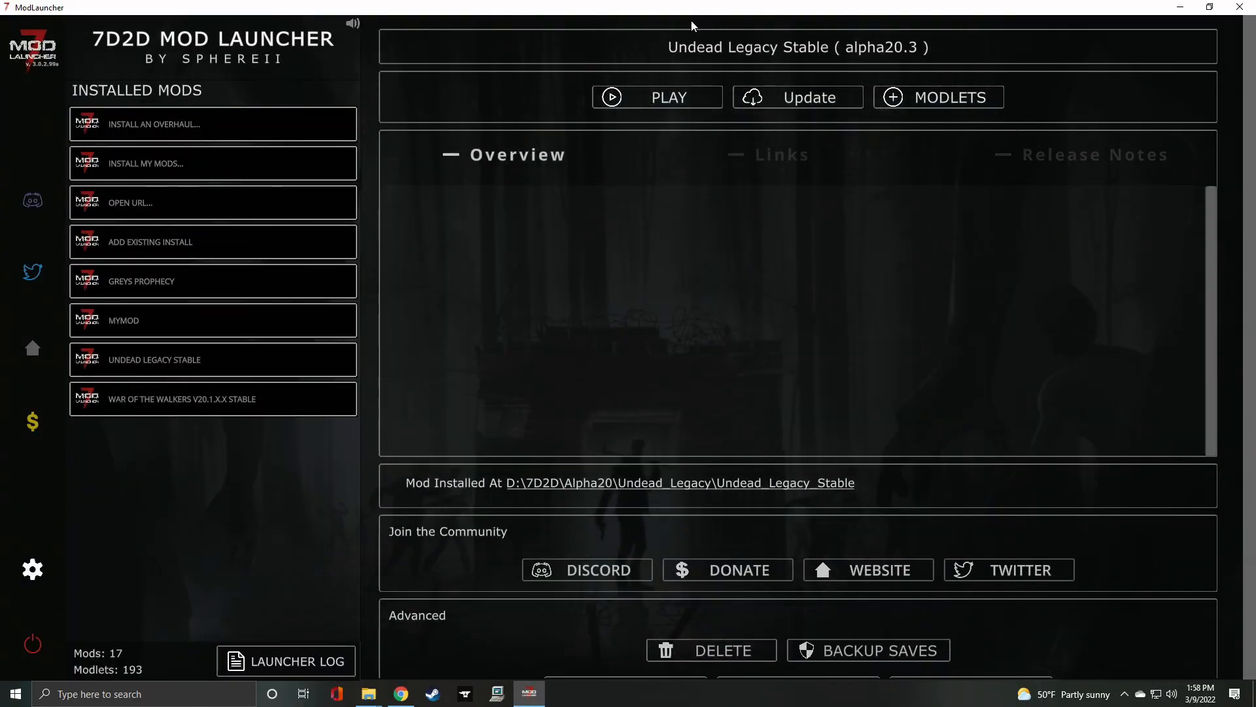
pyautogui.moveTo(667, 97)
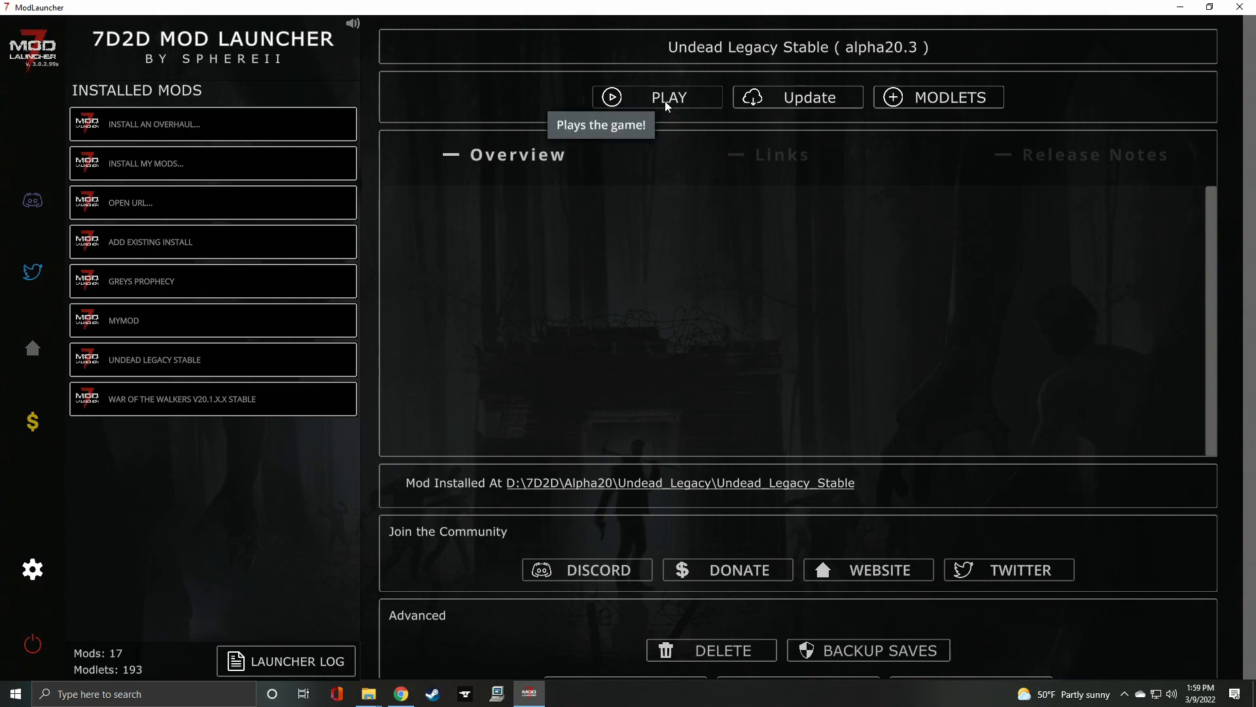
pyautogui.moveTo(226, 409)
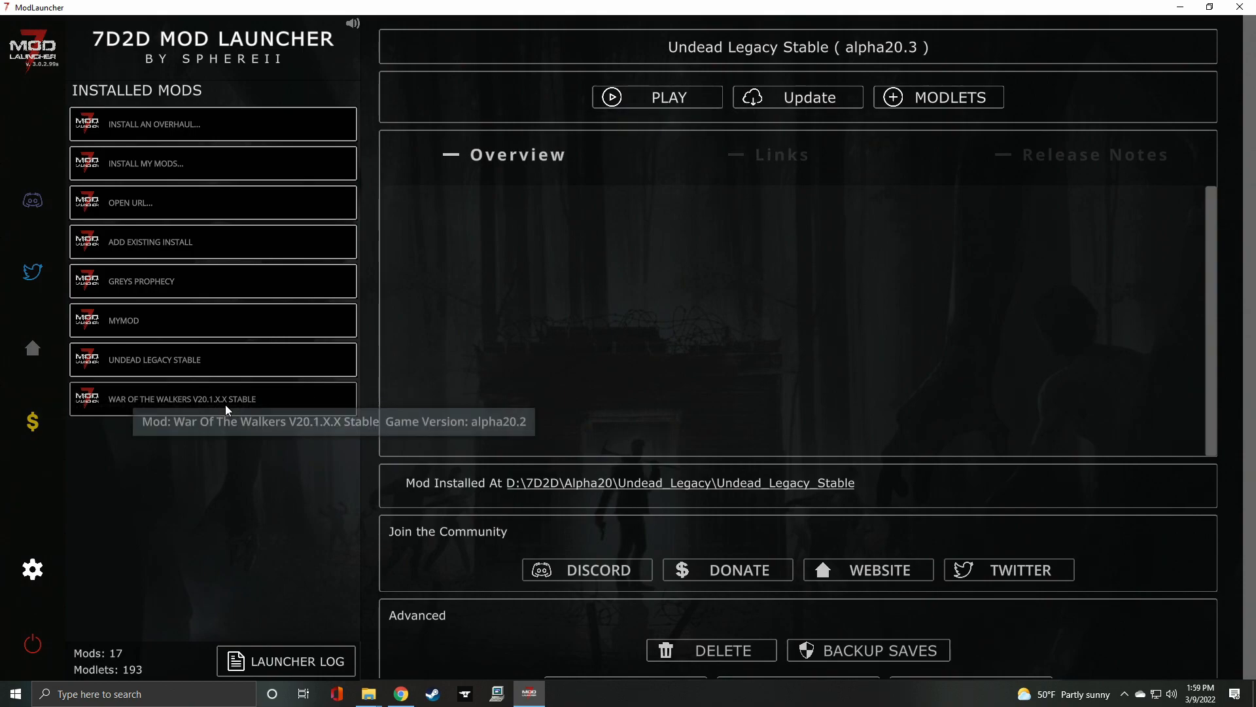
# Select War Of The Walkers V20.1.X.X Stable to show its overview and install path.
pyautogui.click(212, 398)
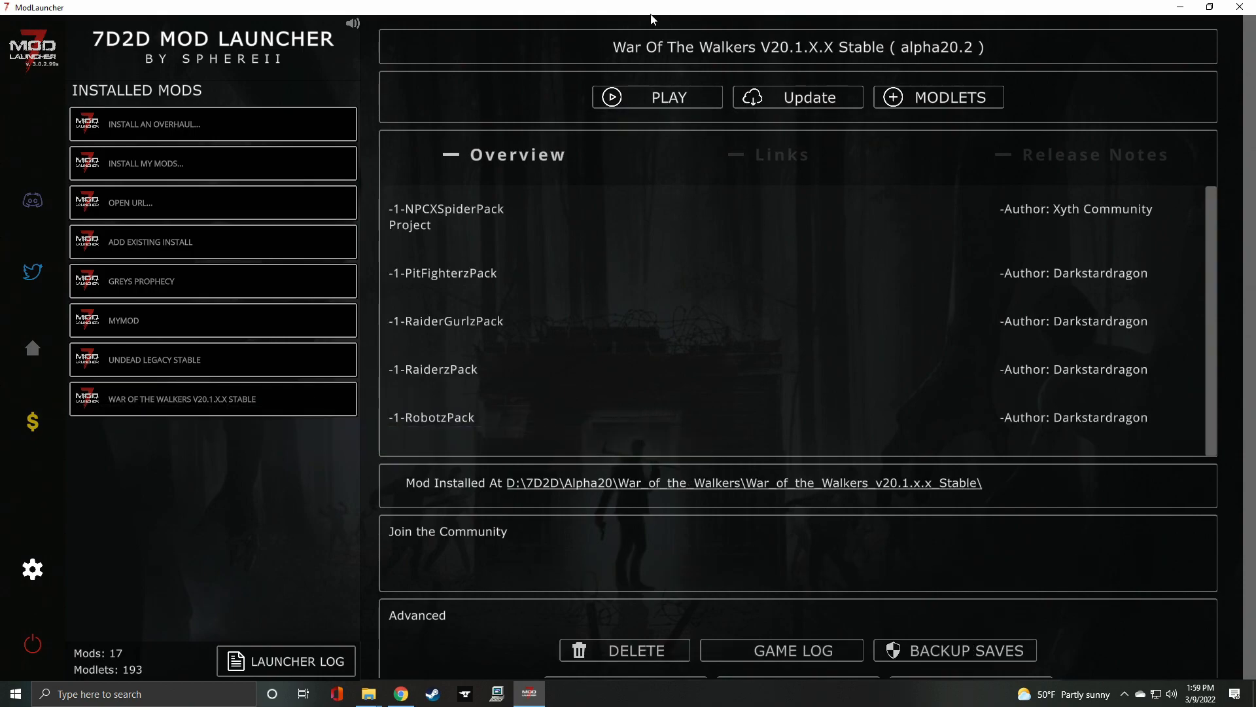